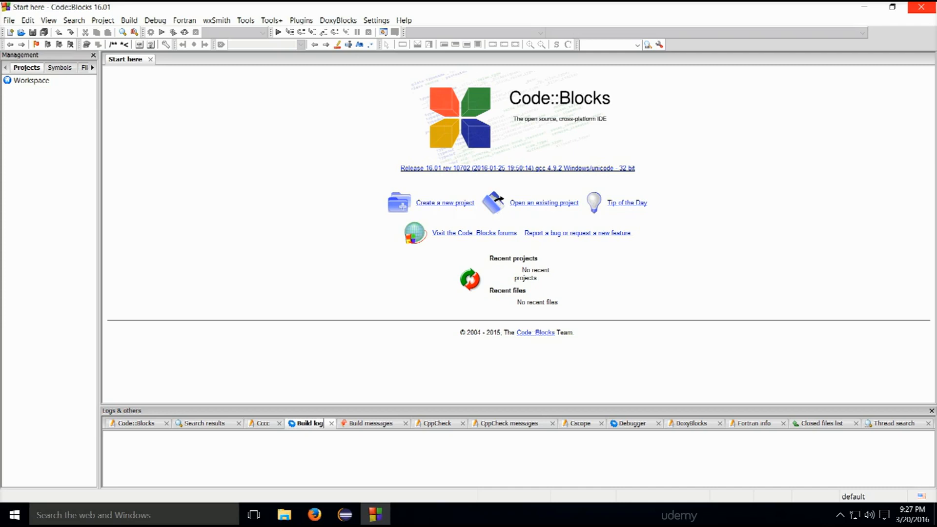
{"action": "mouse_move", "coordinate": [475, 181]}
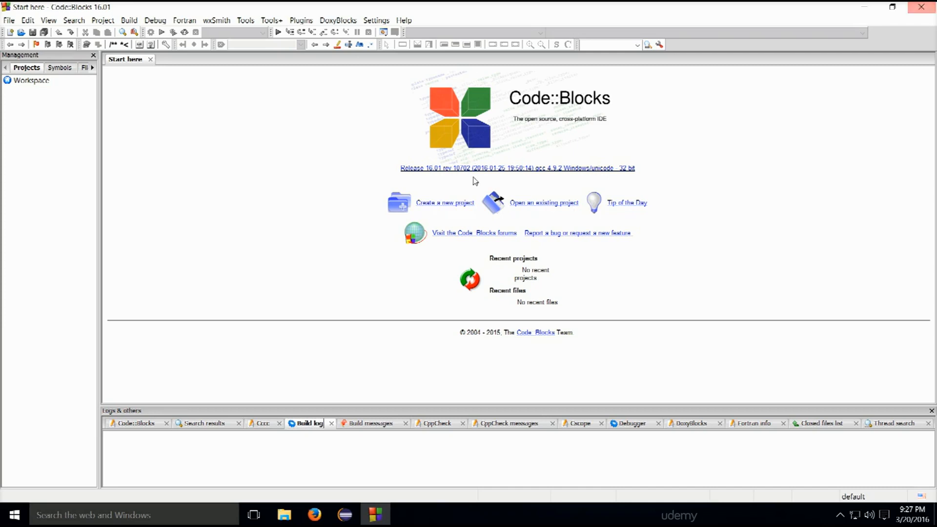
Start a new console application project with C++ as the language.
{"action": "left_click", "coordinate": [8, 19]}
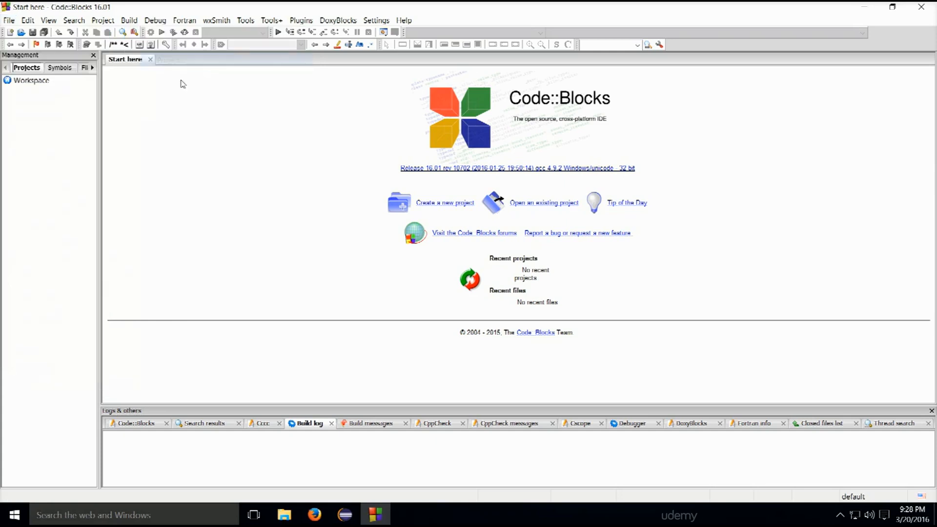
{"action": "left_click", "coordinate": [444, 202]}
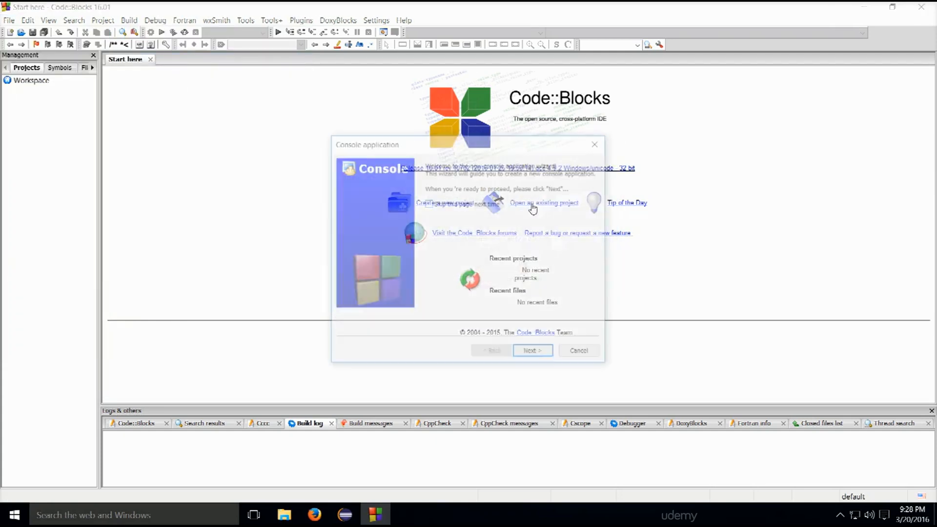
{"action": "left_click", "coordinate": [530, 350]}
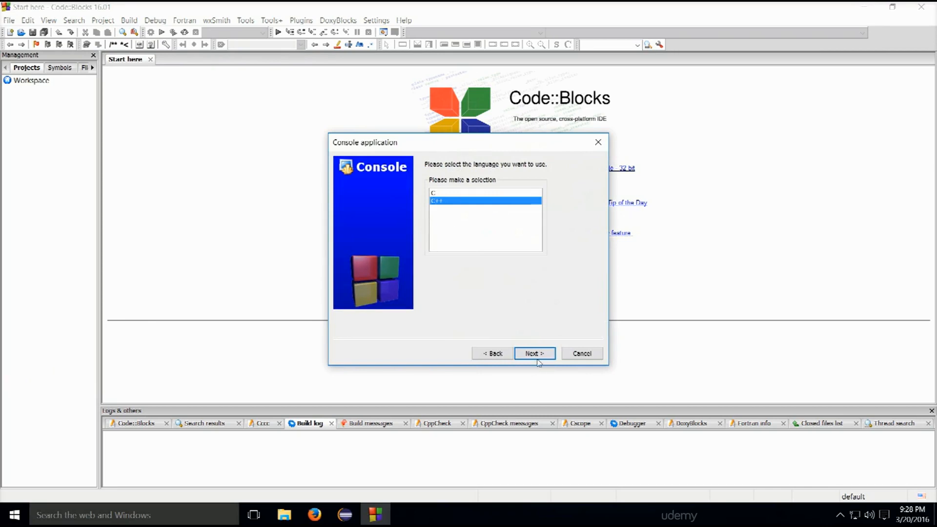
{"action": "left_click", "coordinate": [533, 354]}
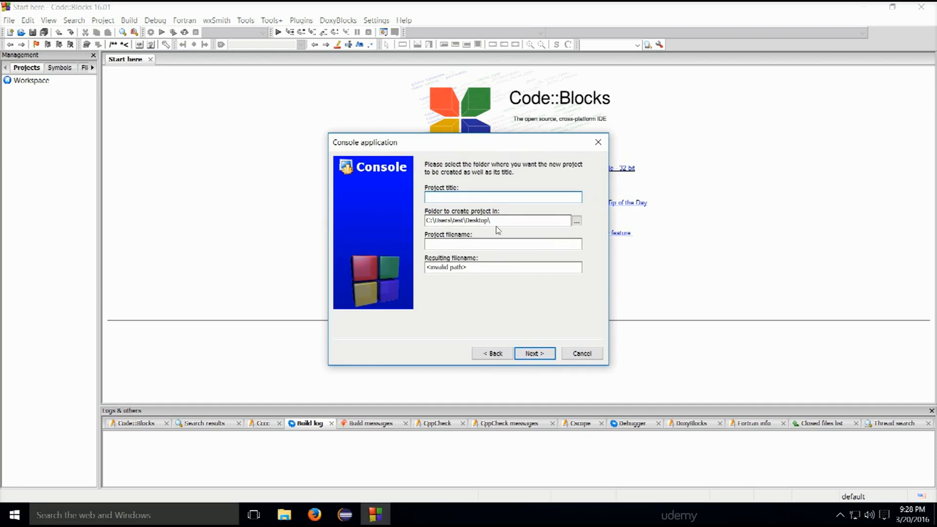
Title the project 'Interaction with the user' and advance to the compiler page.
{"action": "left_click", "coordinate": [502, 197]}
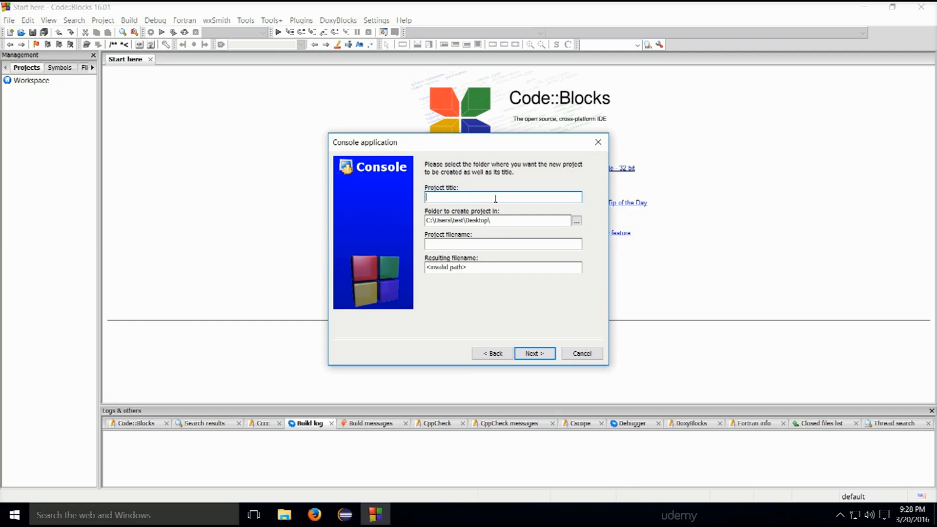
{"action": "type", "text": "ln"}
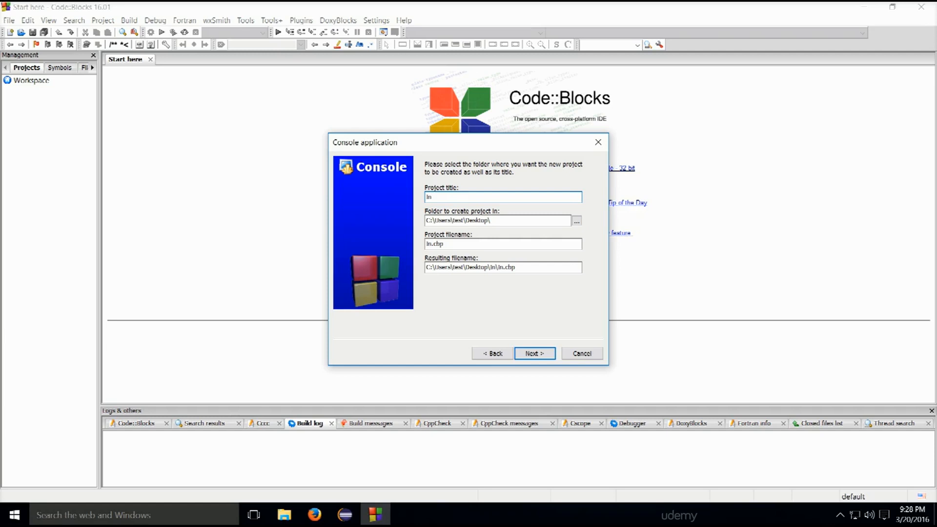
{"action": "type", "text": "Interace"}
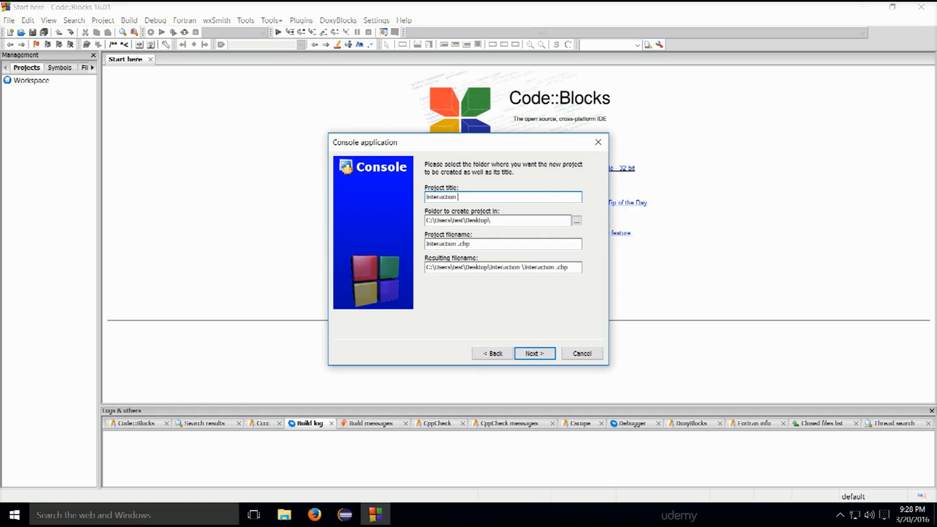
{"action": "type", "text": "with the"}
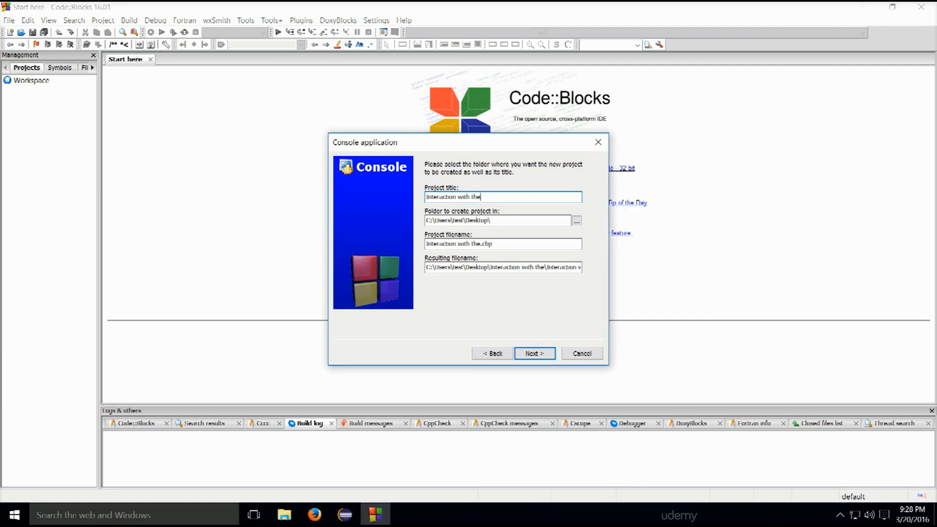
{"action": "type", "text": "user"}
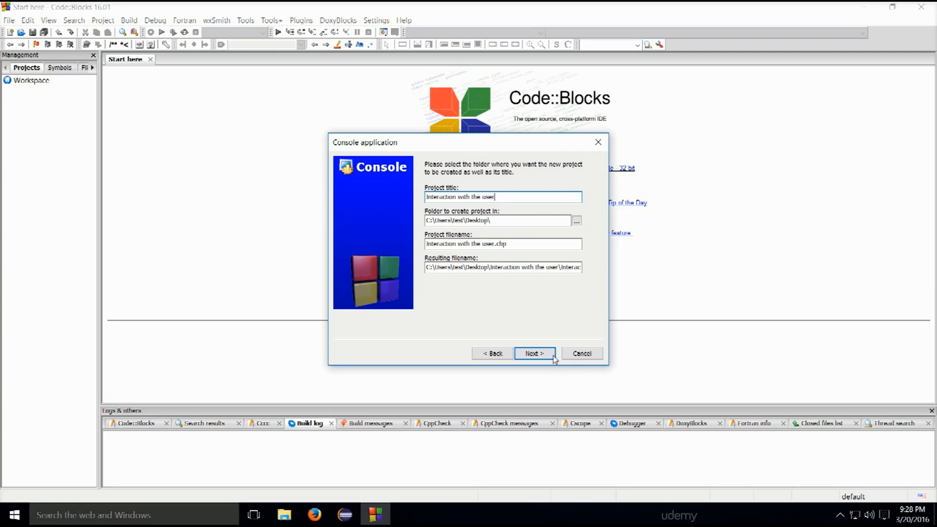
{"action": "left_click", "coordinate": [533, 353]}
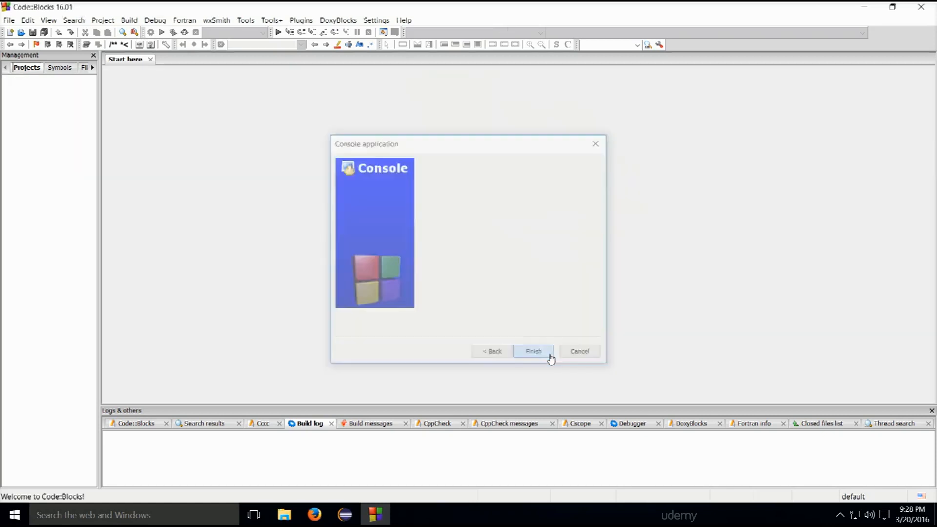
Finish the wizard, open main.cpp, and delete all the Hello world template code.
{"action": "left_click", "coordinate": [533, 350]}
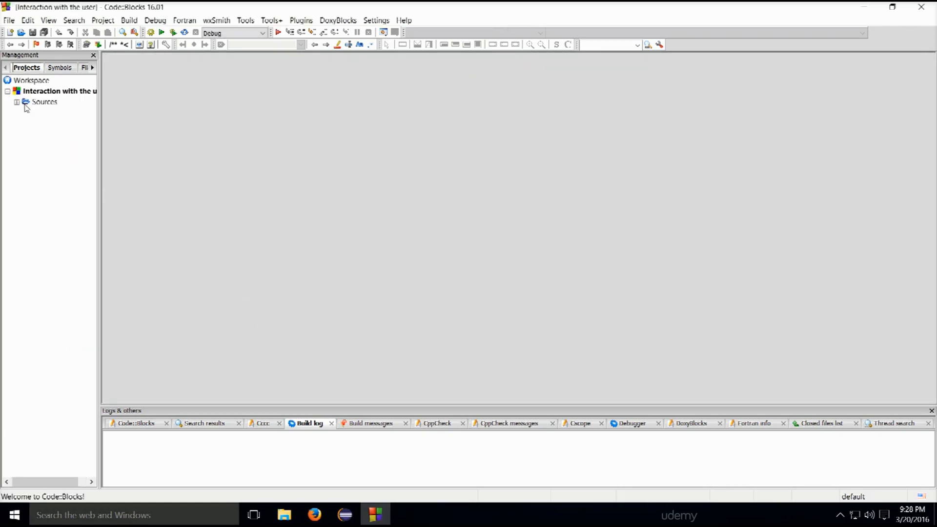
{"action": "double_click", "coordinate": [56, 112]}
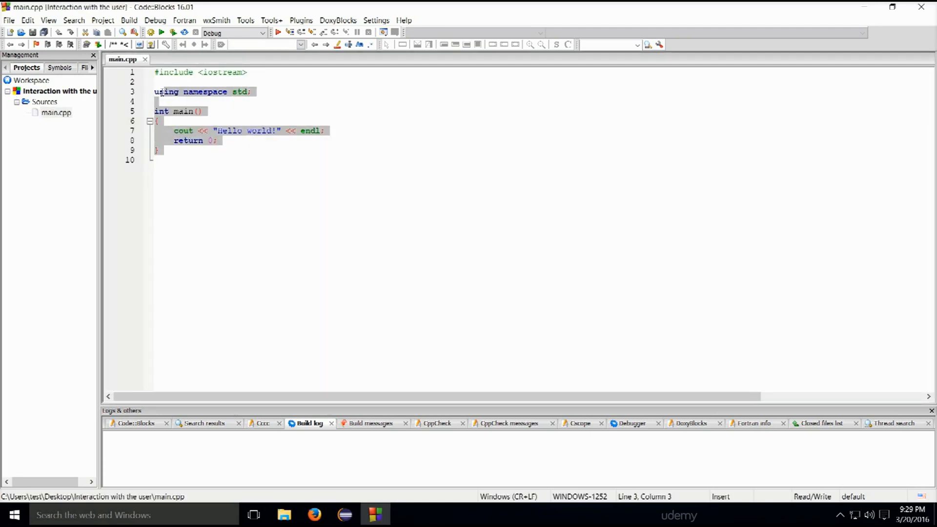
{"action": "left_click", "coordinate": [155, 71]}
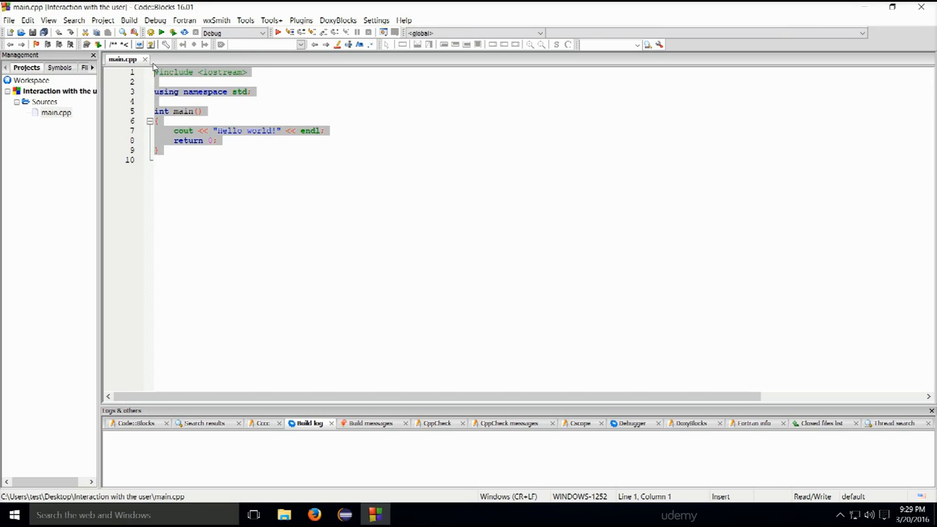
{"action": "key", "text": "ctrl+a"}
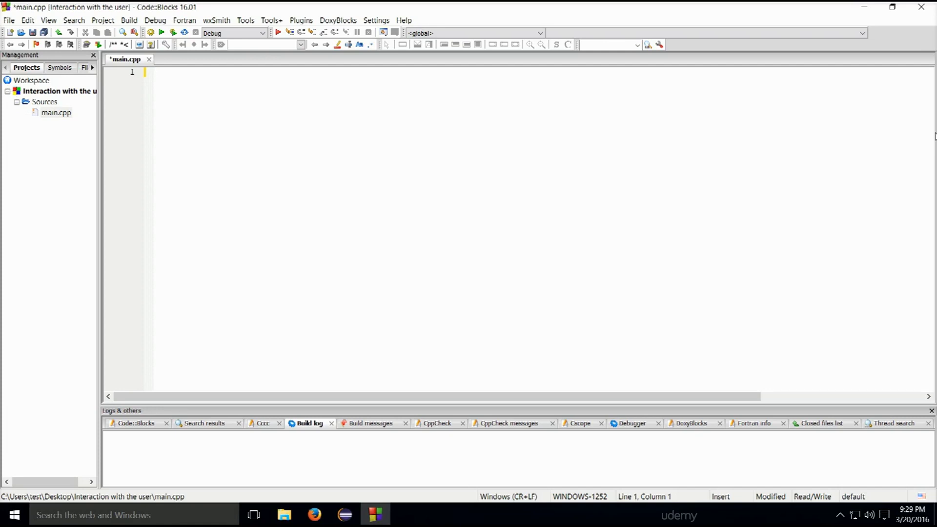
{"action": "mouse_move", "coordinate": [310, 77]}
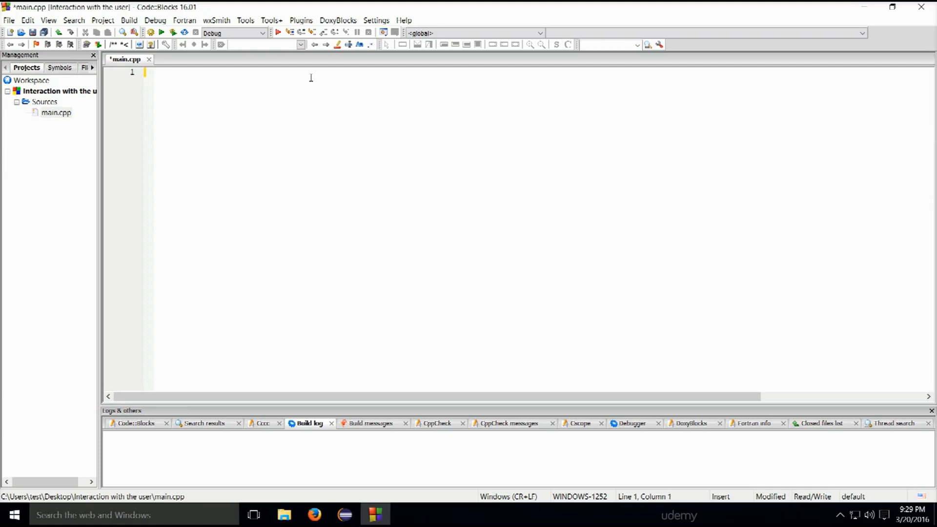
{"action": "type", "text": "#"}
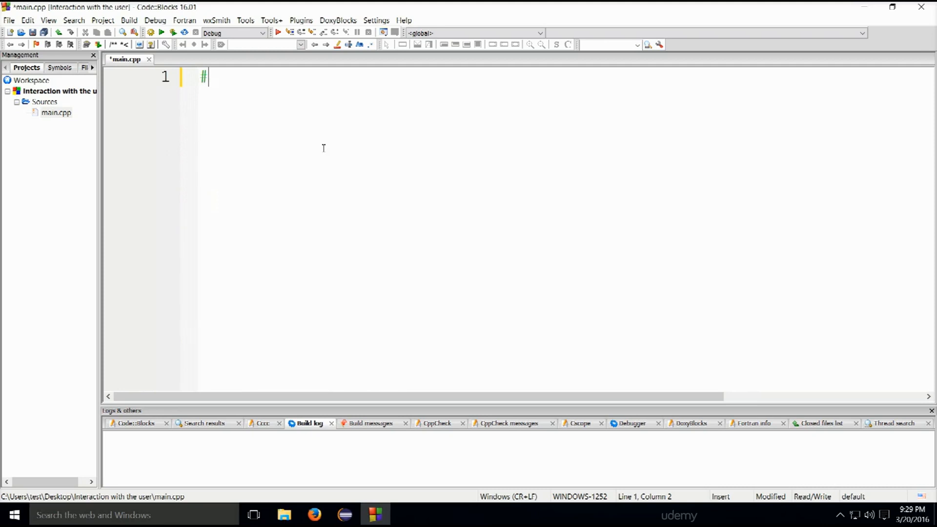
Add the #include <iostream> directive at the top of main.cpp.
{"action": "type", "text": "inclufe"}
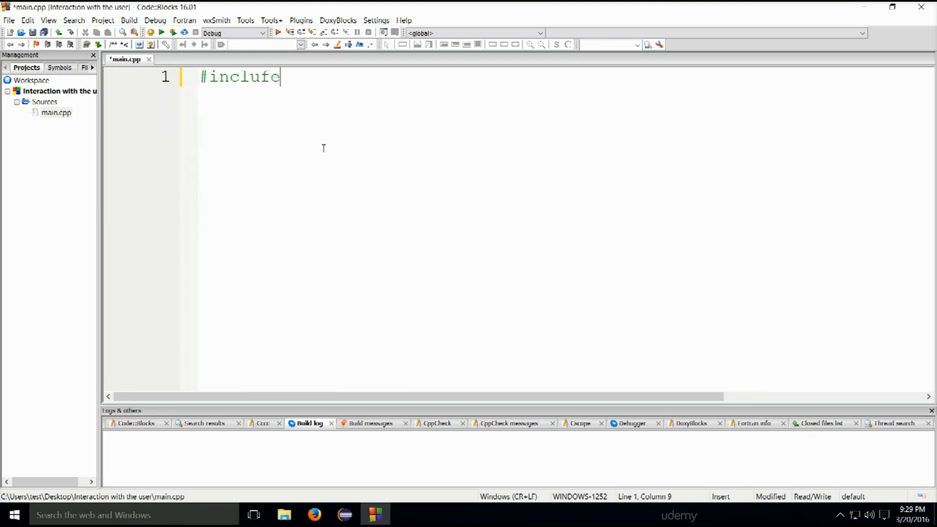
{"action": "type", "text": "de <"}
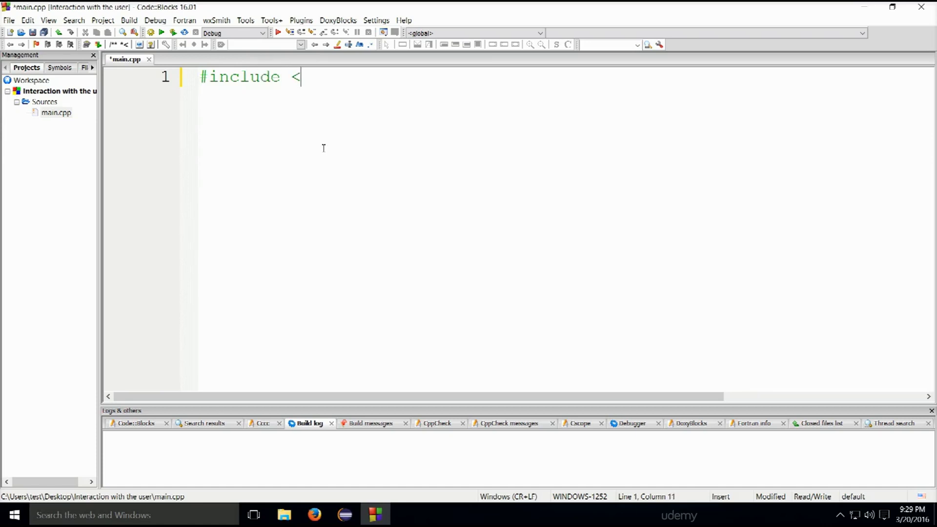
{"action": "type", "text": "iost"}
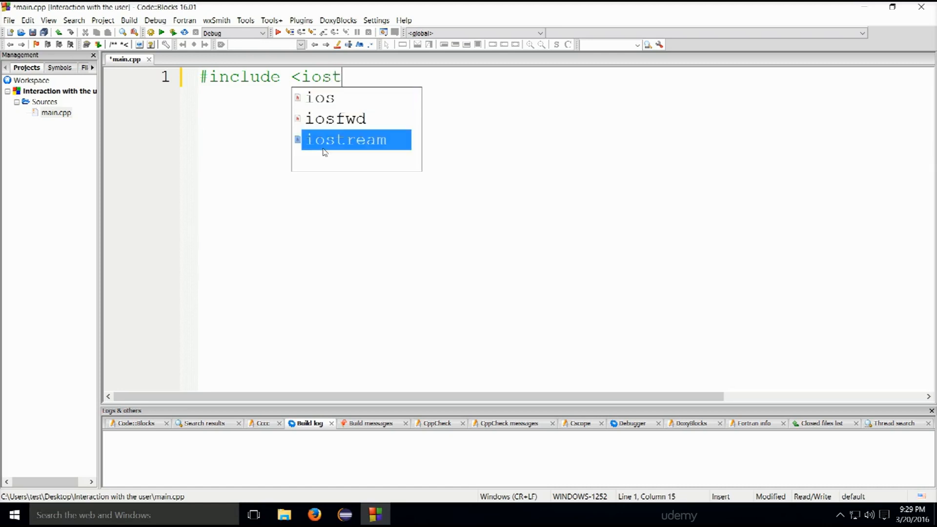
{"action": "type", "text": "ream>"}
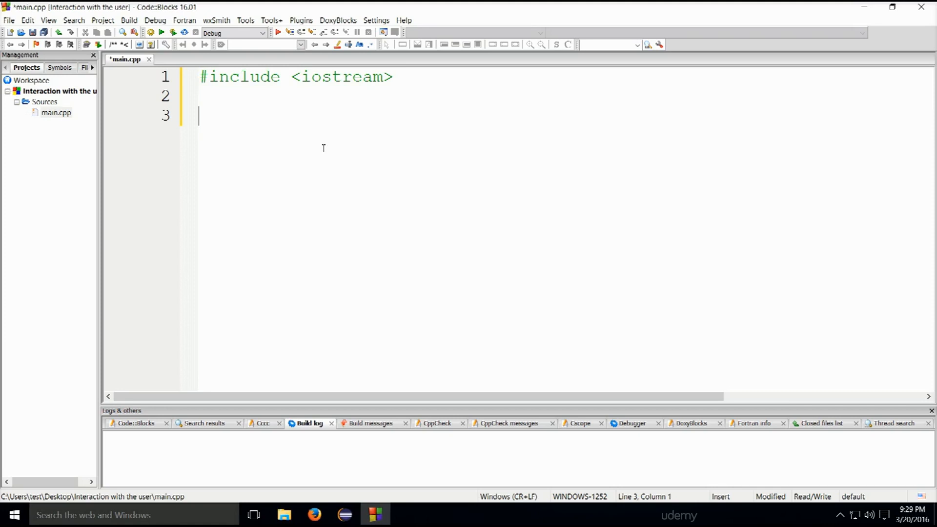
Write int main() with an opening brace and declare 'int number;'.
{"action": "type", "text": "int mi"}
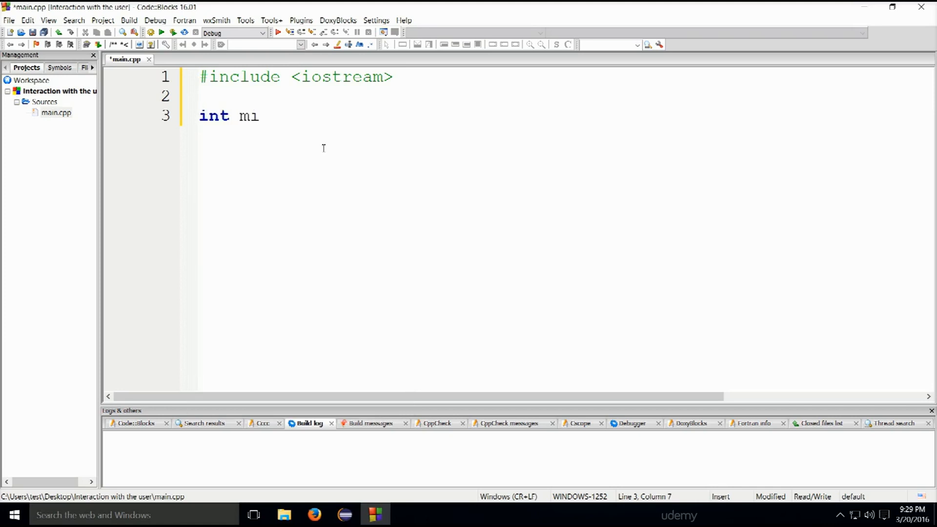
{"action": "type", "text": "ain()"}
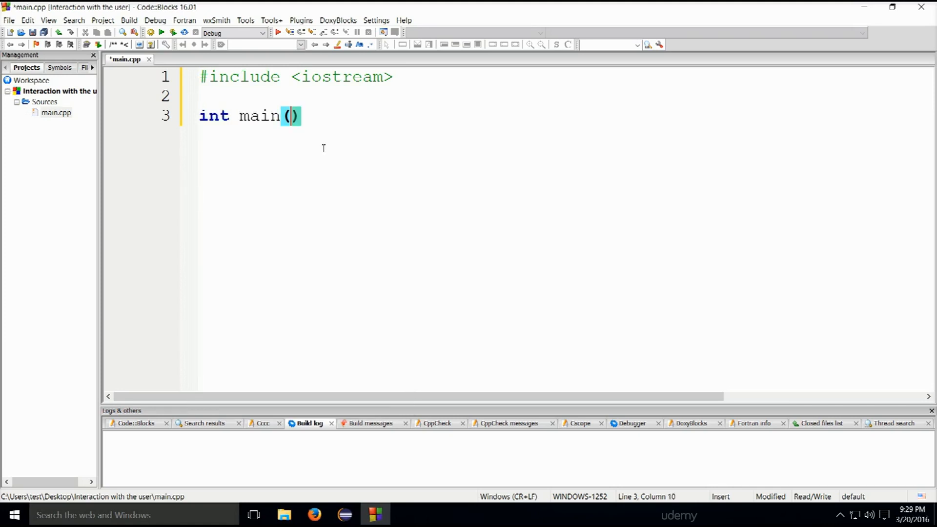
{"action": "key", "text": "Return"}
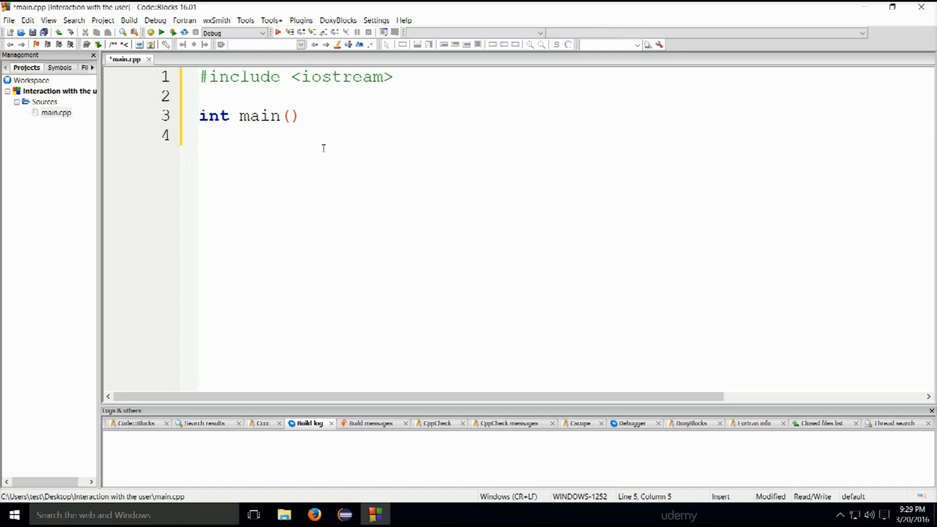
{"action": "type", "text": "{"}
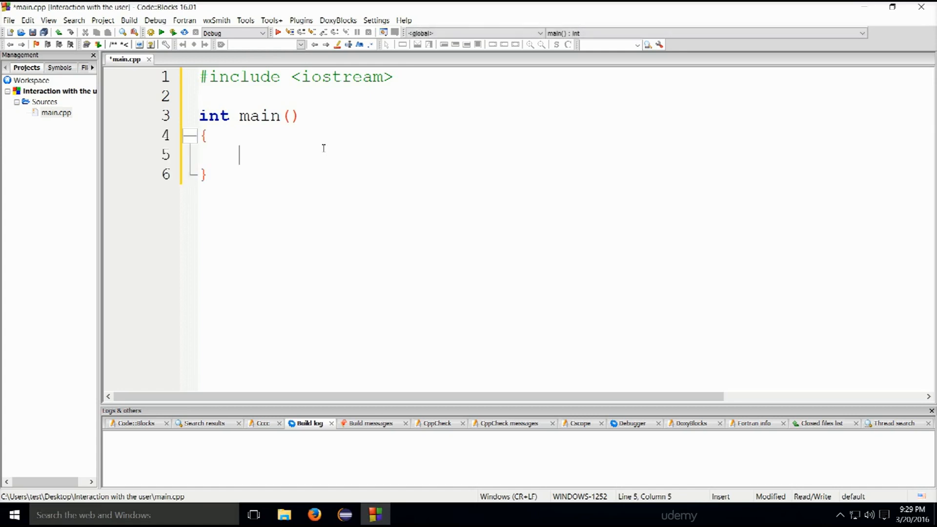
{"action": "type", "text": "int"}
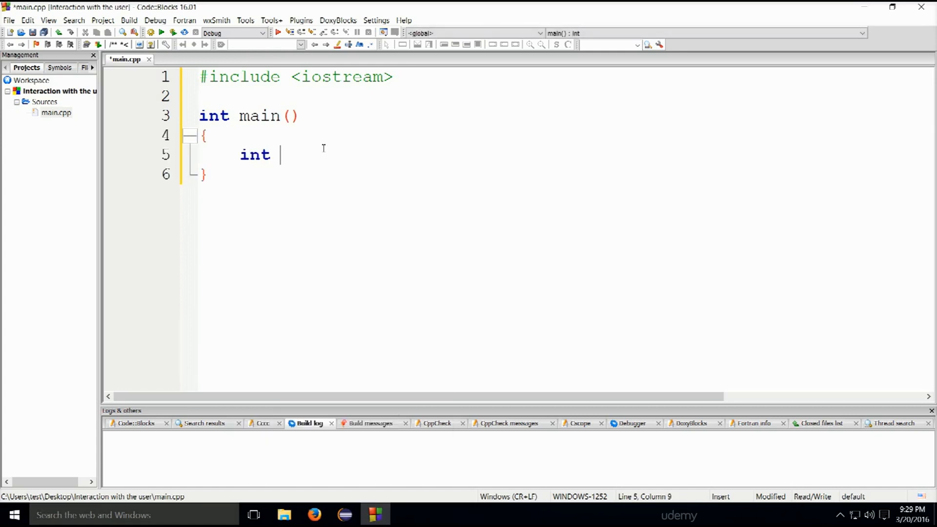
{"action": "type", "text": "number;"}
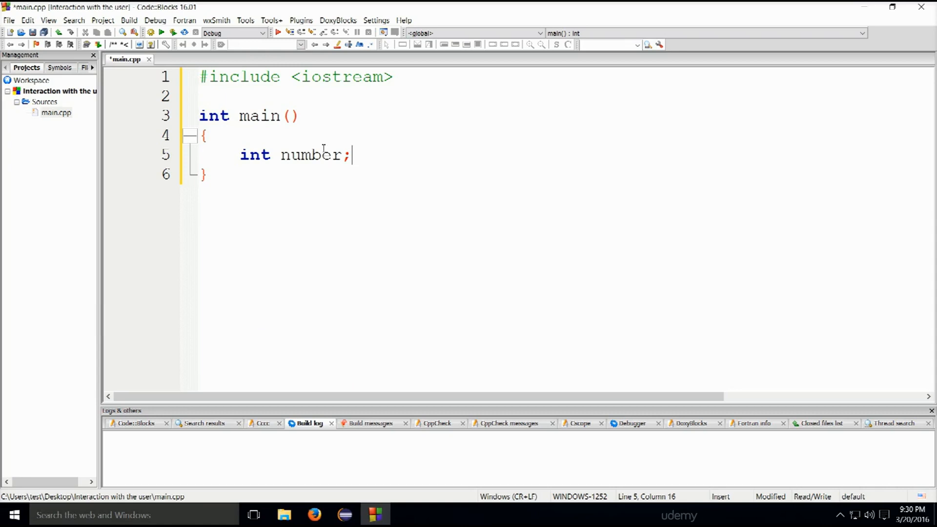
Add std::cout << "Enter an integer: "; below the declaration.
{"action": "key", "text": "Return"}
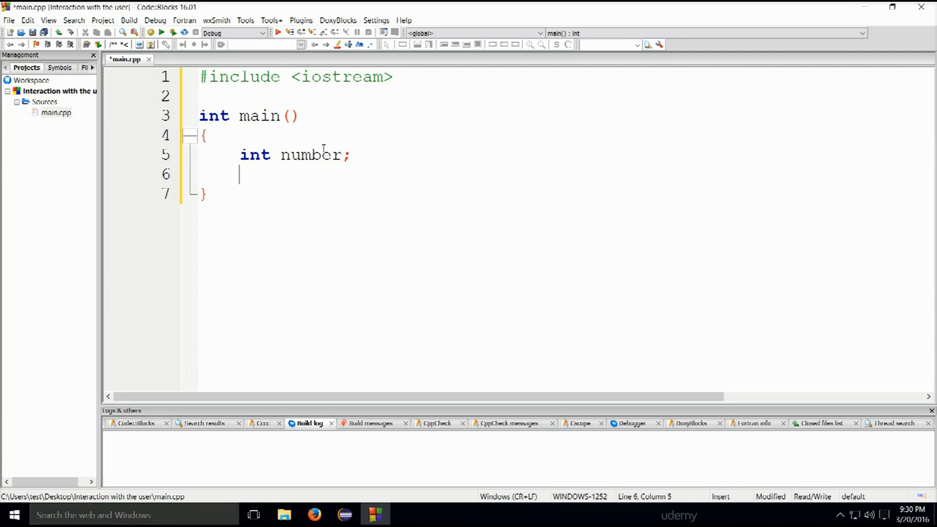
{"action": "type", "text": "s"}
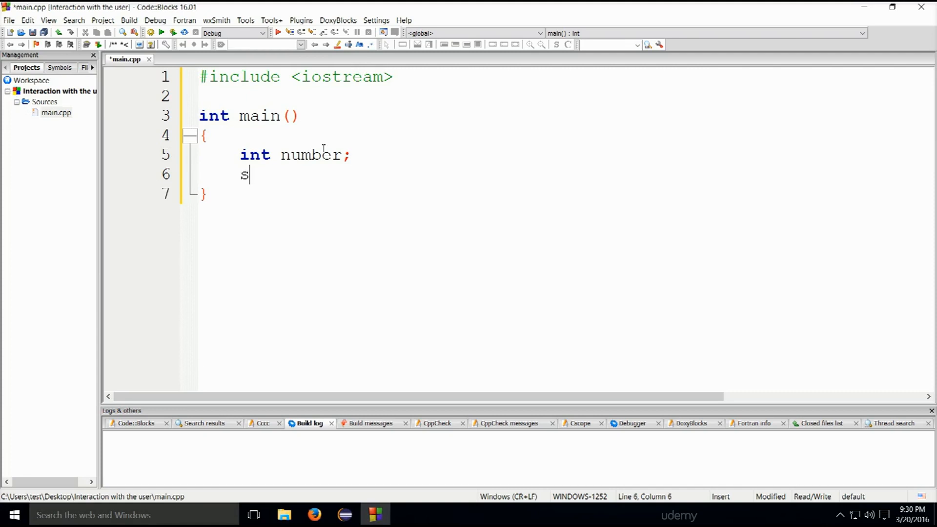
{"action": "type", "text": "td::"}
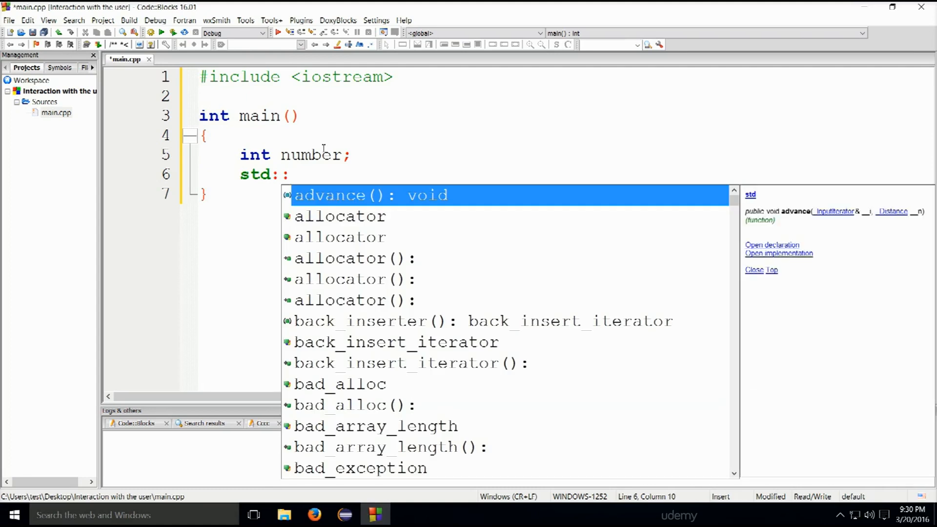
{"action": "type", "text": "cout << \""}
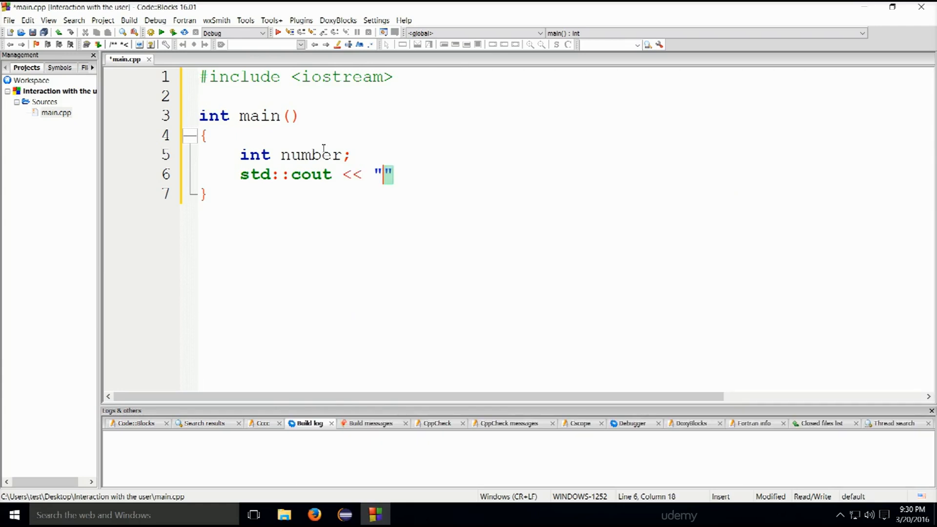
{"action": "type", "text": "E"}
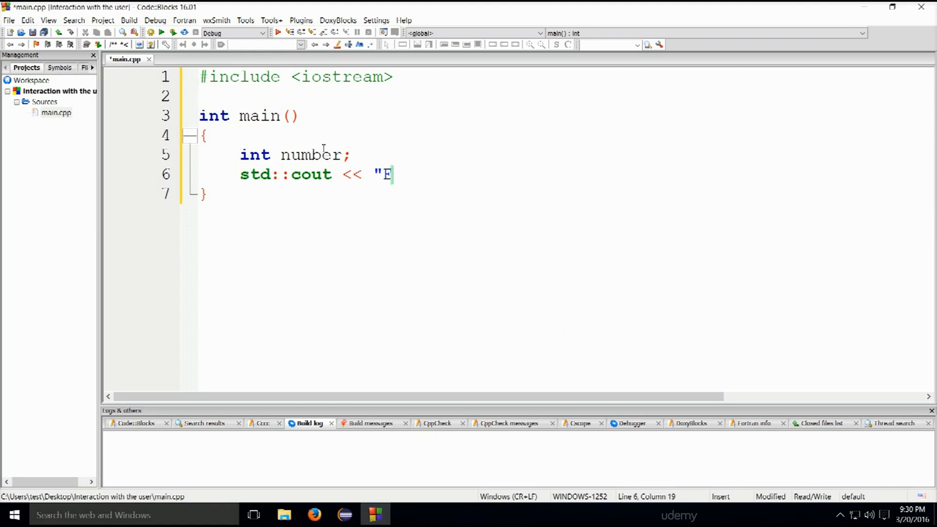
{"action": "type", "text": "nter a"}
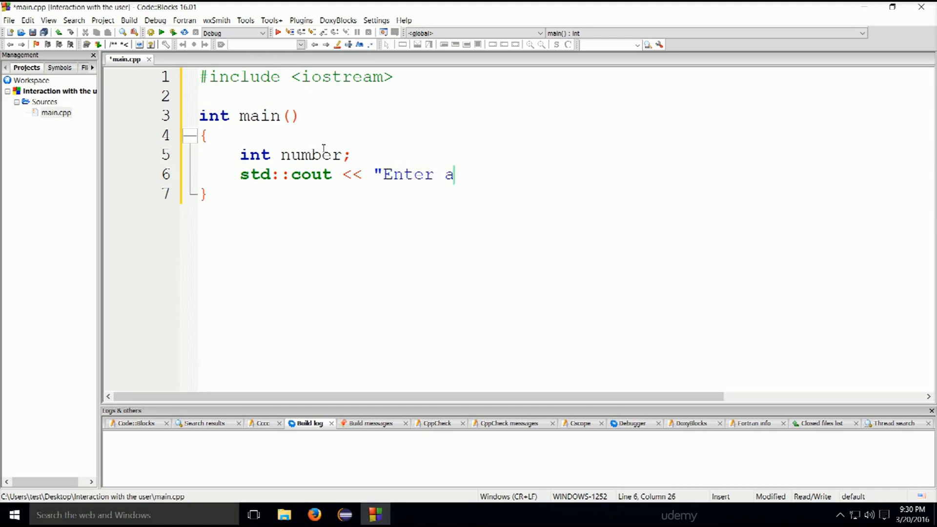
{"action": "type", "text": "n inte\""}
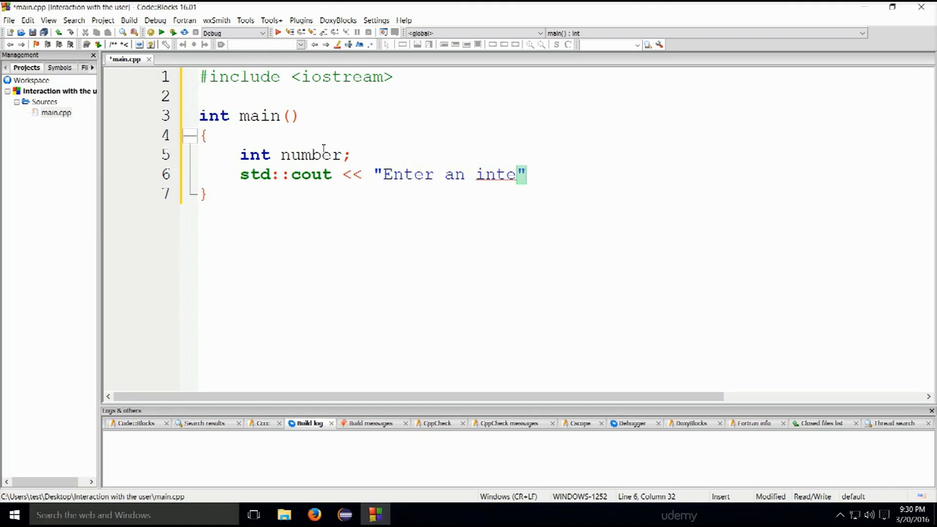
{"action": "type", "text": "ger"}
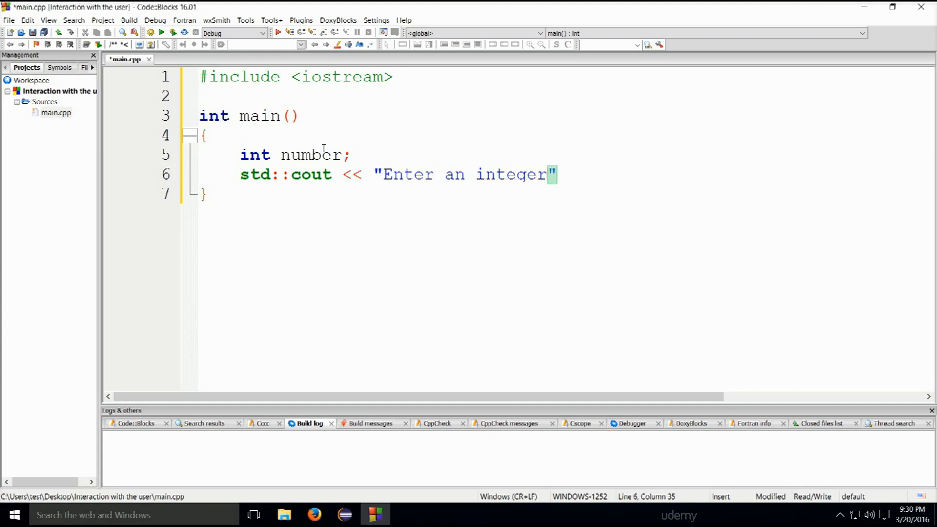
{"action": "type", "text": ":"}
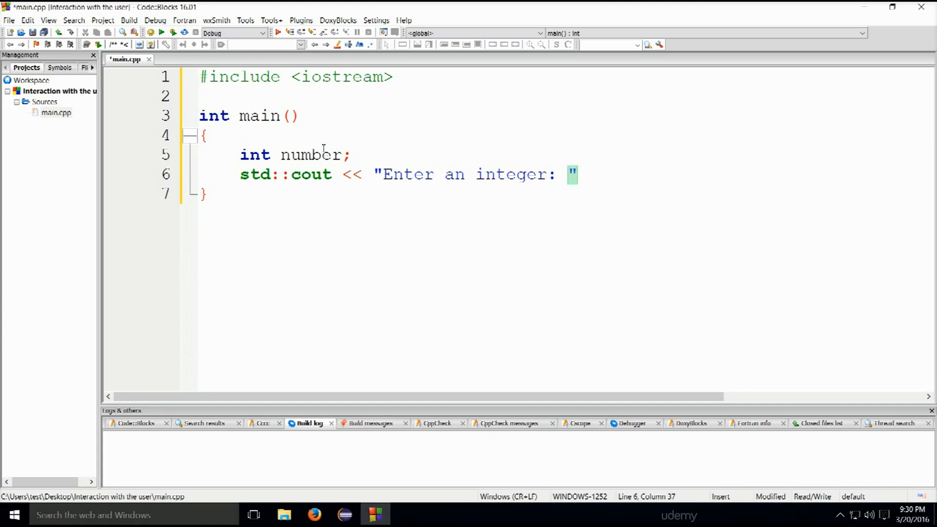
{"action": "type", "text": ";"}
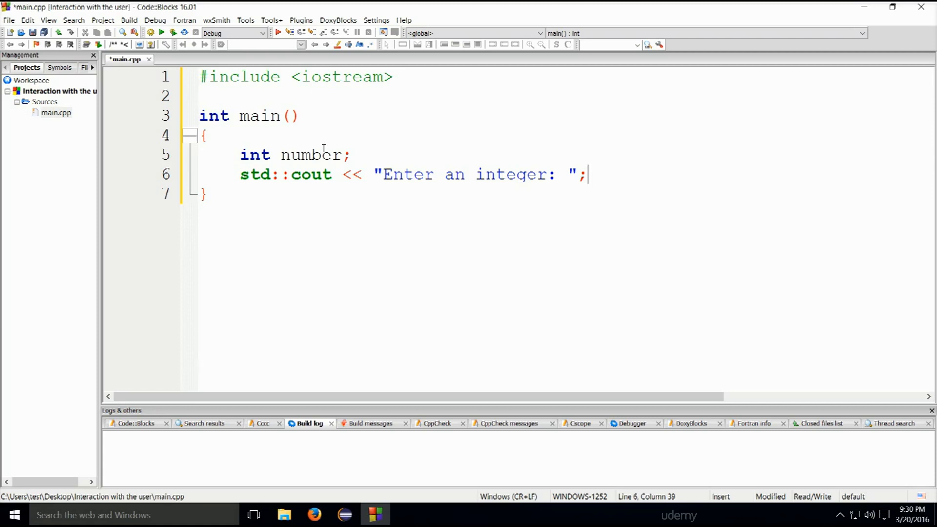
Add std::cin >> number; on the next line.
{"action": "key", "text": "Return"}
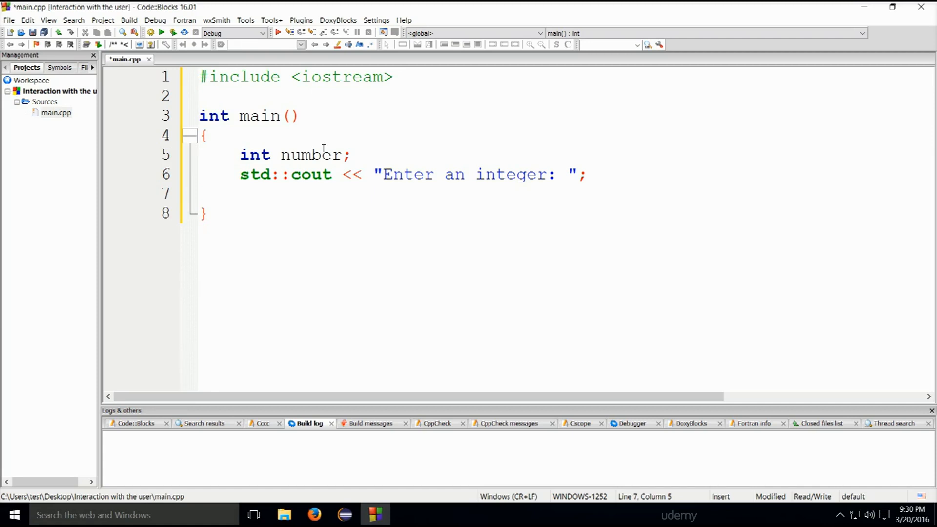
{"action": "type", "text": "std:"}
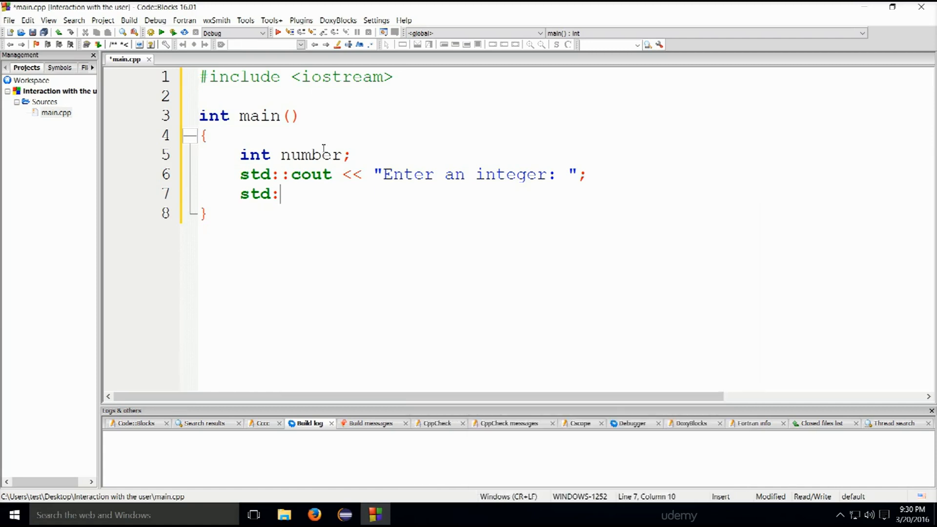
{"action": "type", "text": ":"}
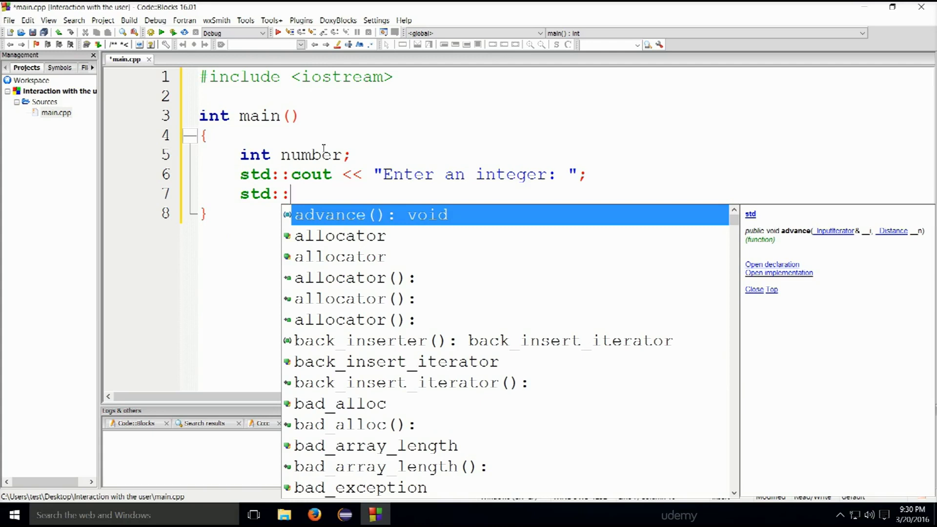
{"action": "type", "text": "cin"}
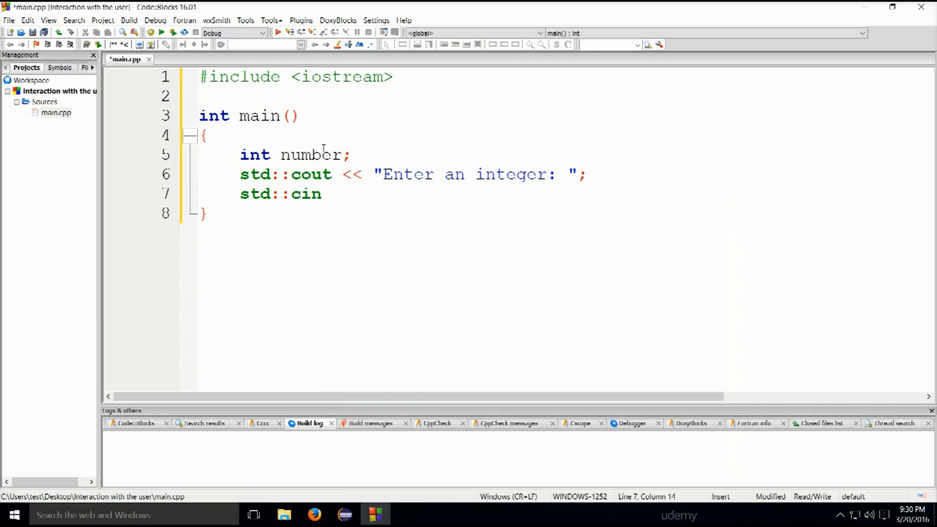
{"action": "type", "text": ">>"}
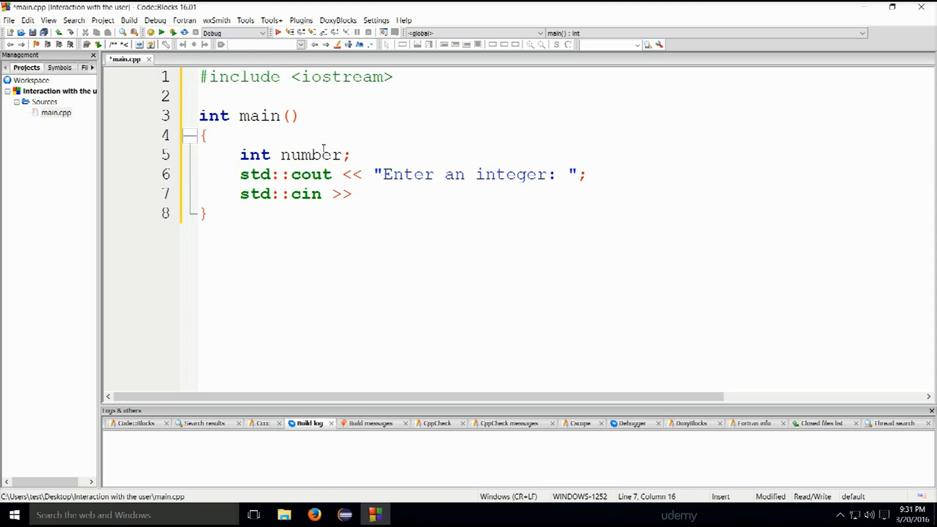
{"action": "key", "text": "Right"}
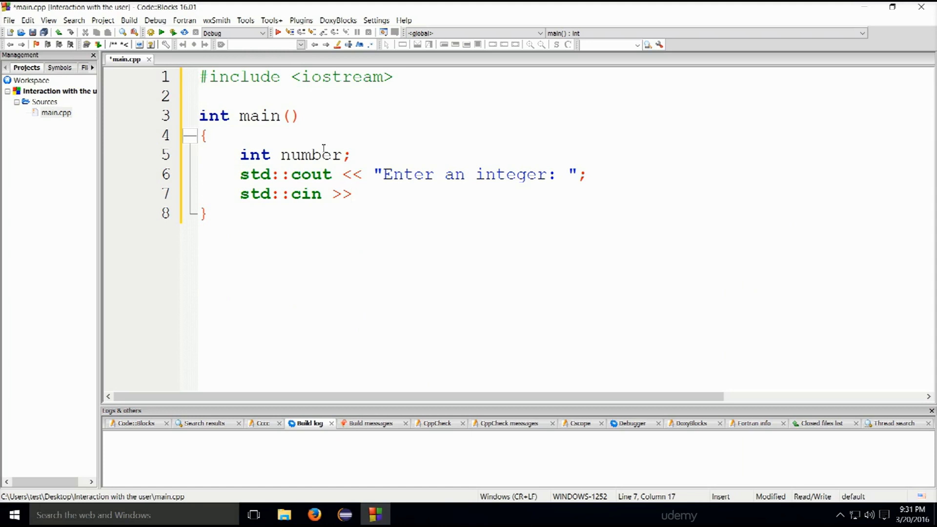
{"action": "type", "text": "number;"}
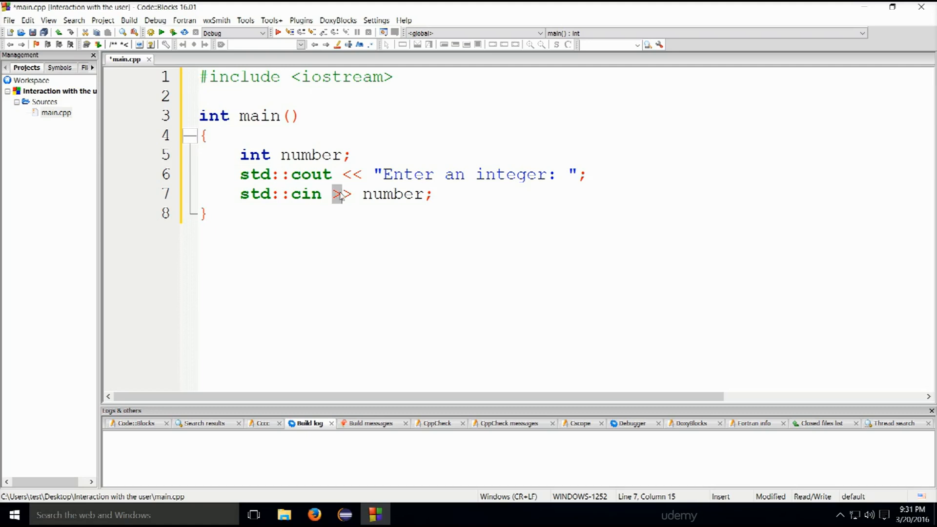
Highlight the >> operator, number and cin on line 7 to point them out.
{"action": "left_click", "coordinate": [365, 194]}
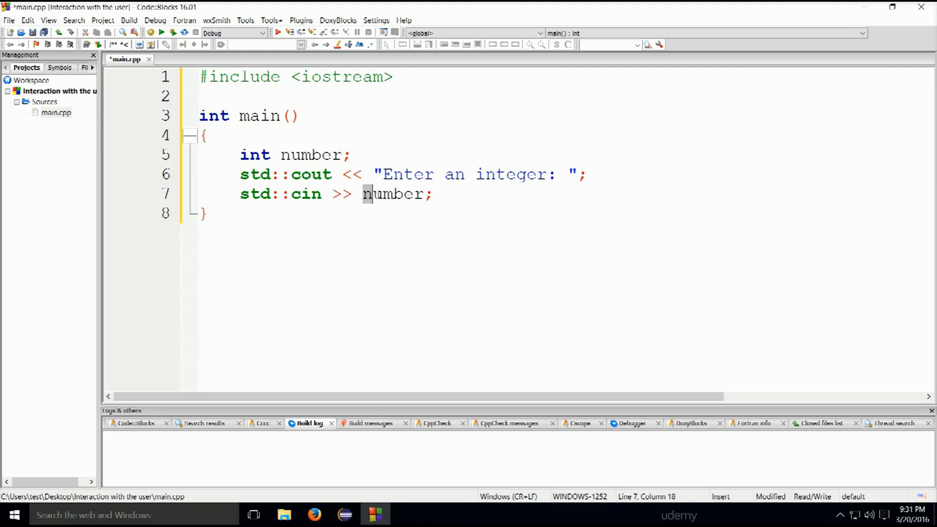
{"action": "double_click", "coordinate": [394, 194]}
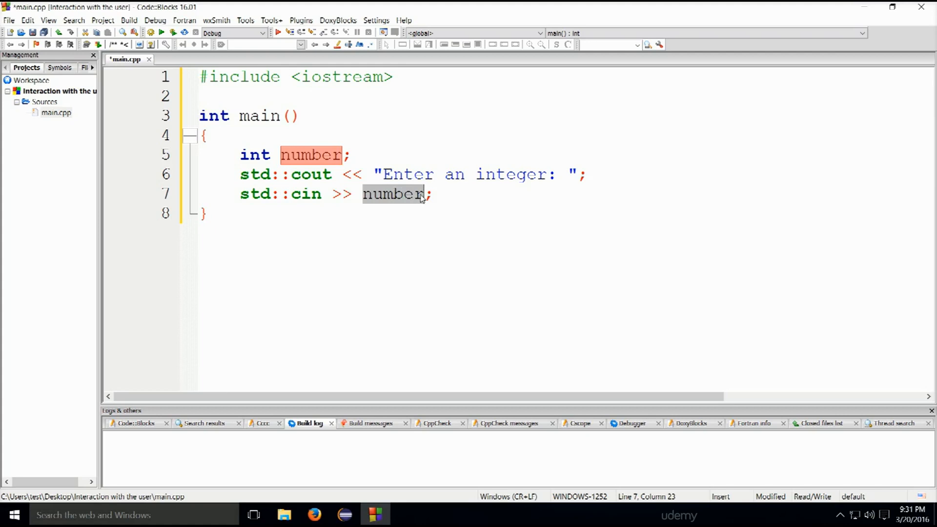
{"action": "mouse_move", "coordinate": [377, 223]}
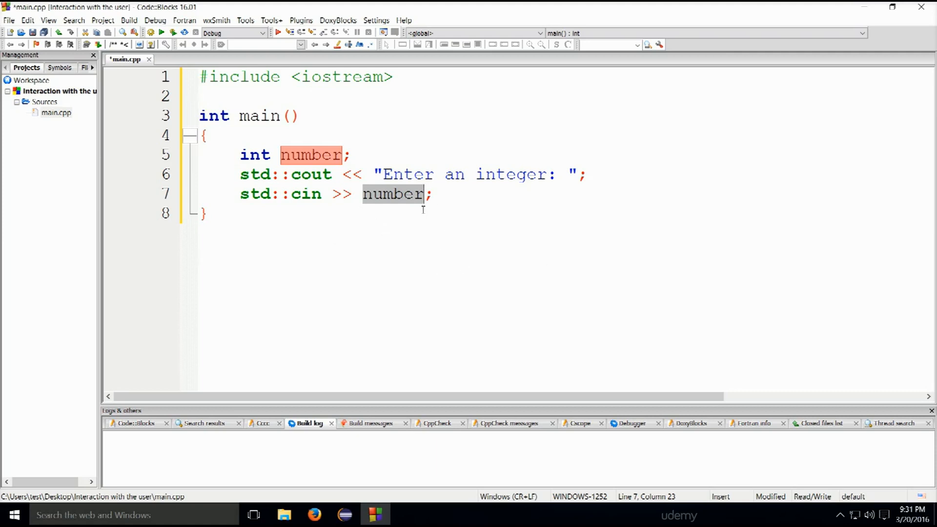
{"action": "mouse_move", "coordinate": [330, 199]}
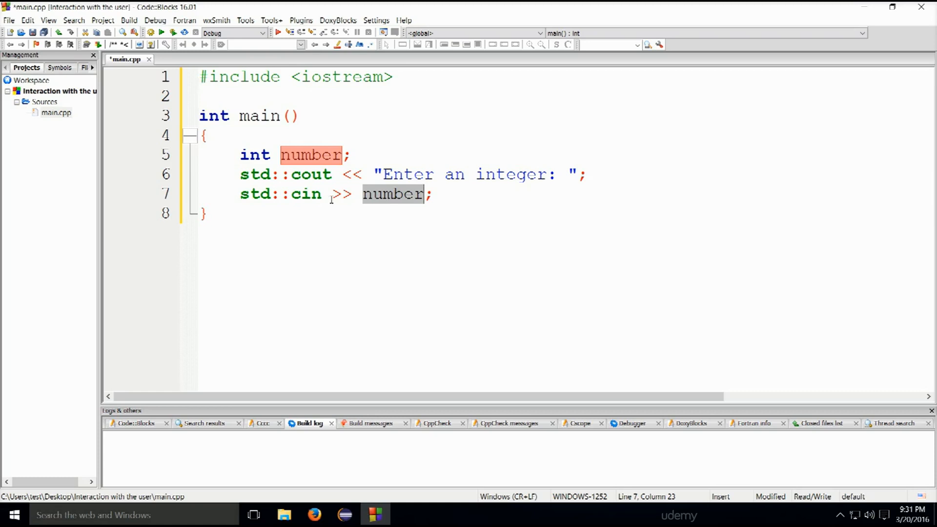
{"action": "left_click", "coordinate": [297, 194]}
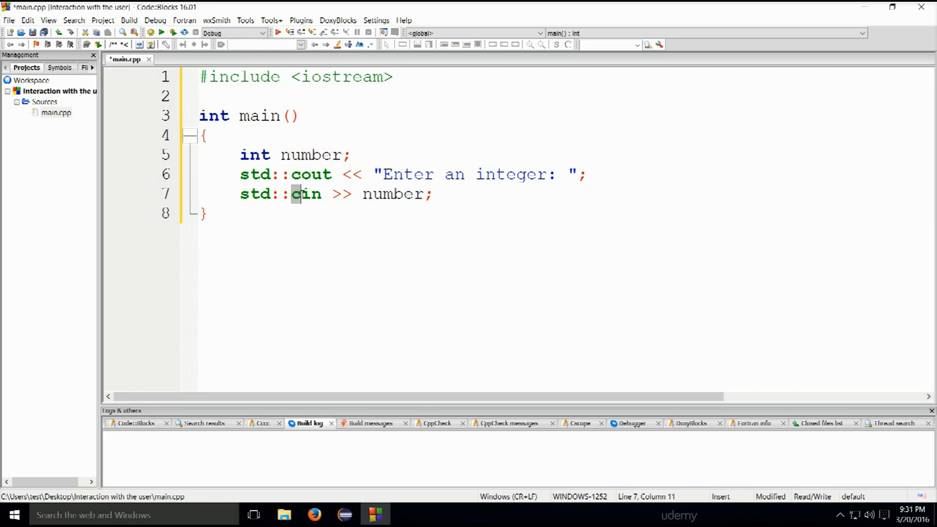
{"action": "left_click", "coordinate": [478, 209]}
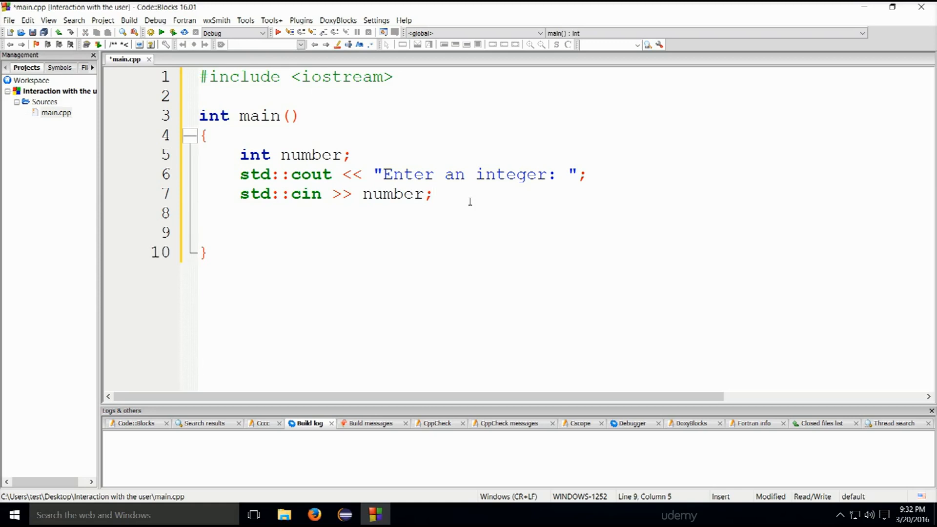
Type 'int squared = number * number;' on line 9, then highlight number.
{"action": "type", "text": "i"}
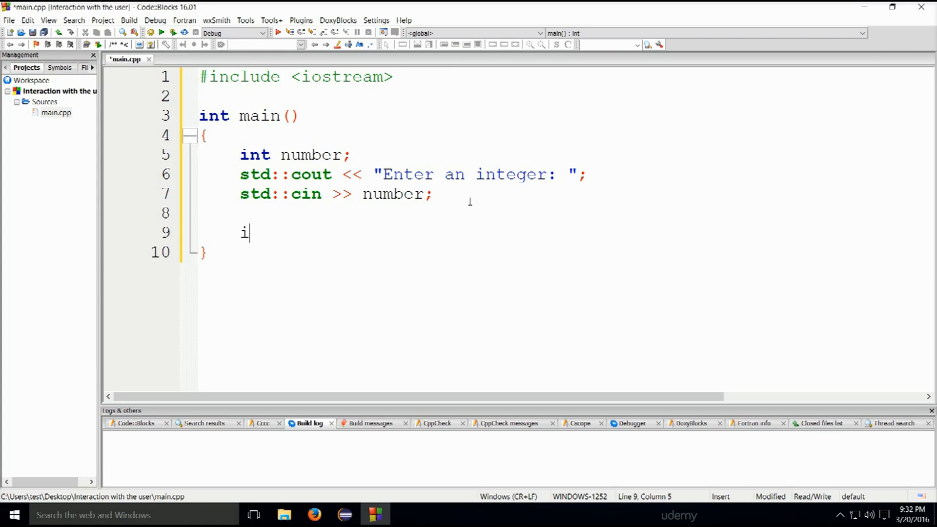
{"action": "type", "text": "n"}
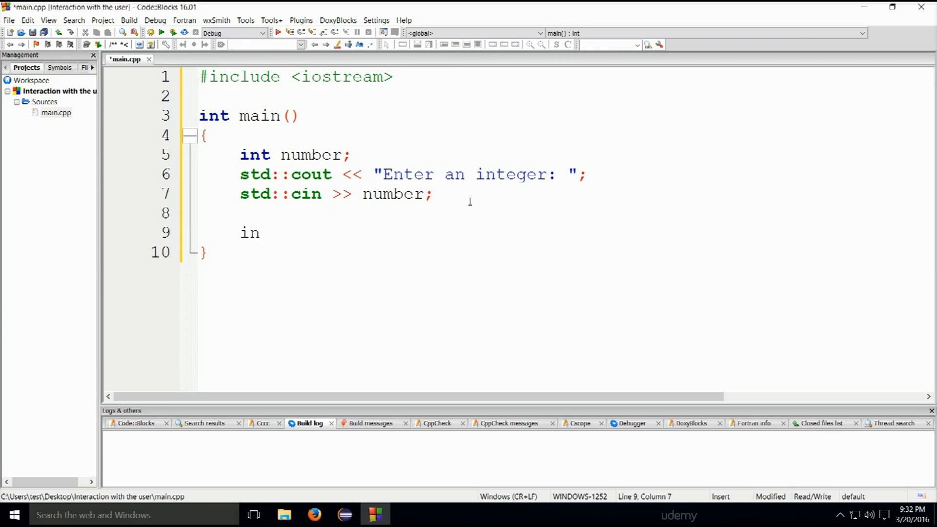
{"action": "type", "text": "t"}
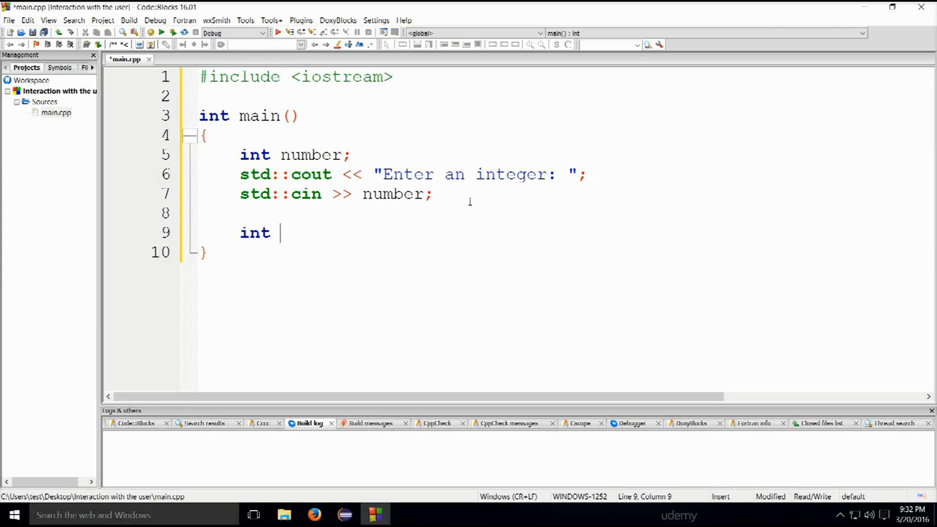
{"action": "type", "text": "s"}
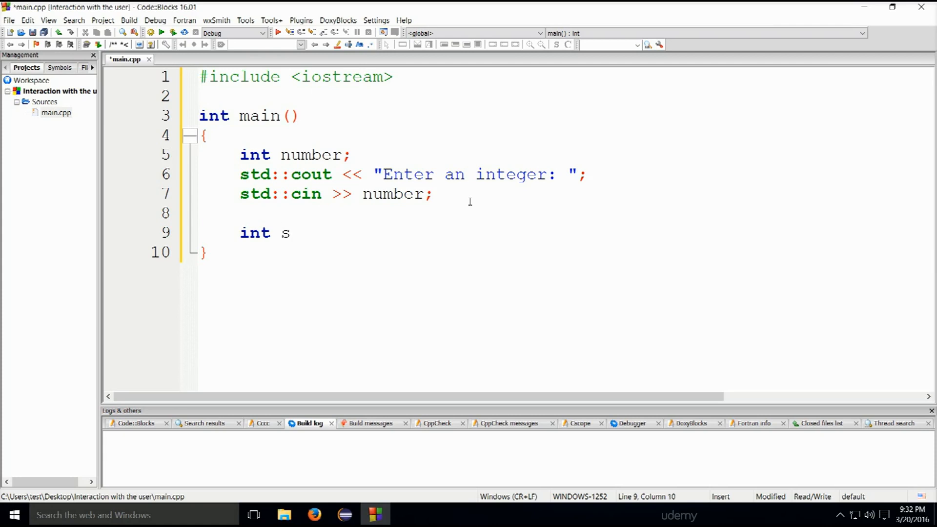
{"action": "type", "text": "q"}
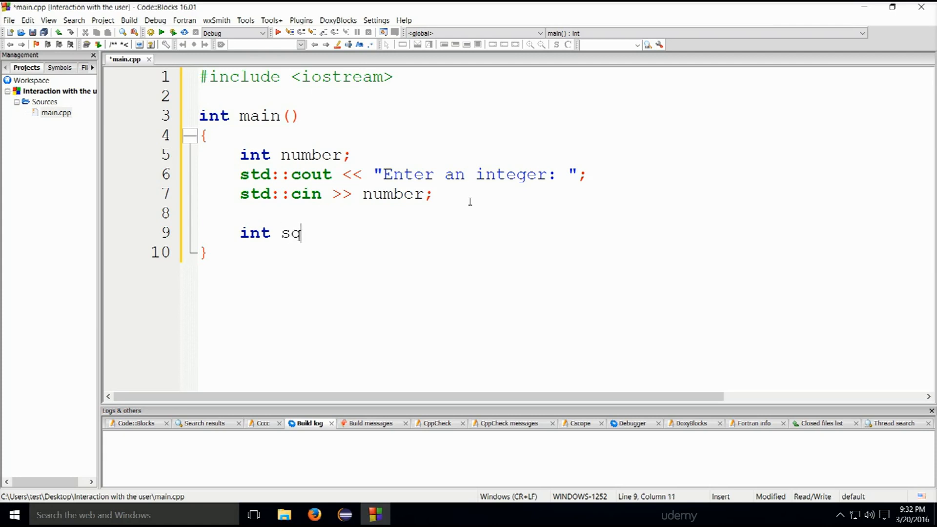
{"action": "type", "text": "uared"}
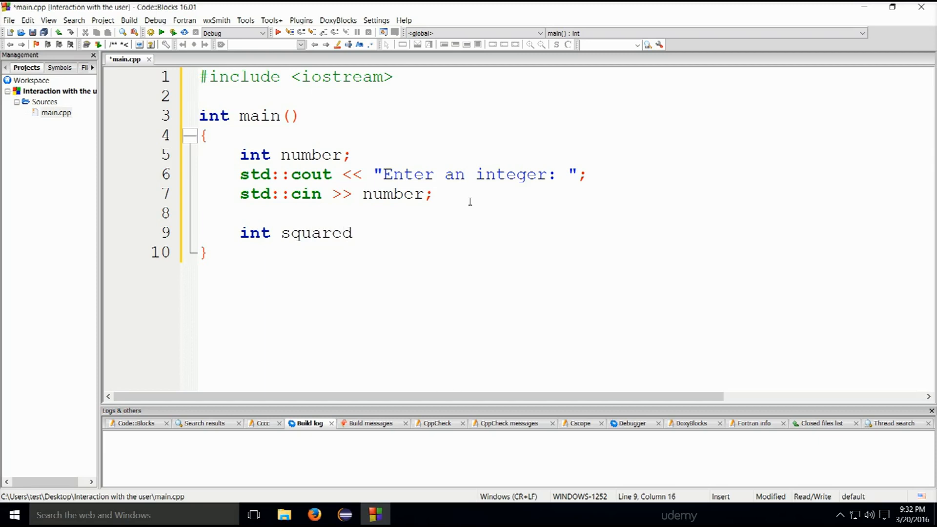
{"action": "type", "text": "= n"}
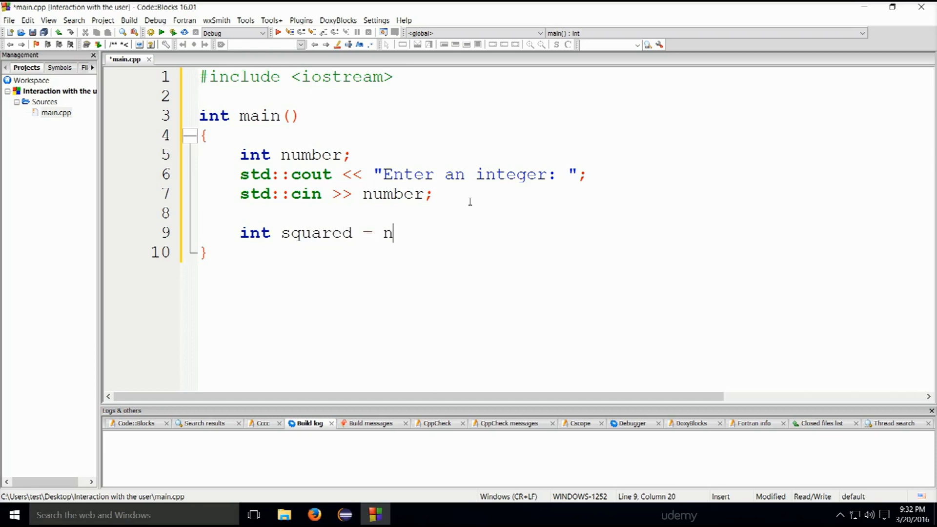
{"action": "type", "text": "umber *"}
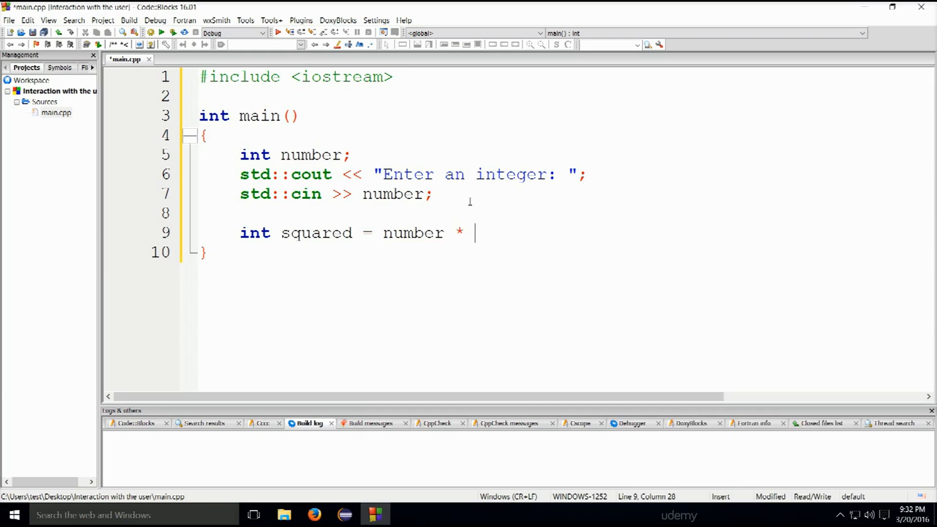
{"action": "type", "text": "number"}
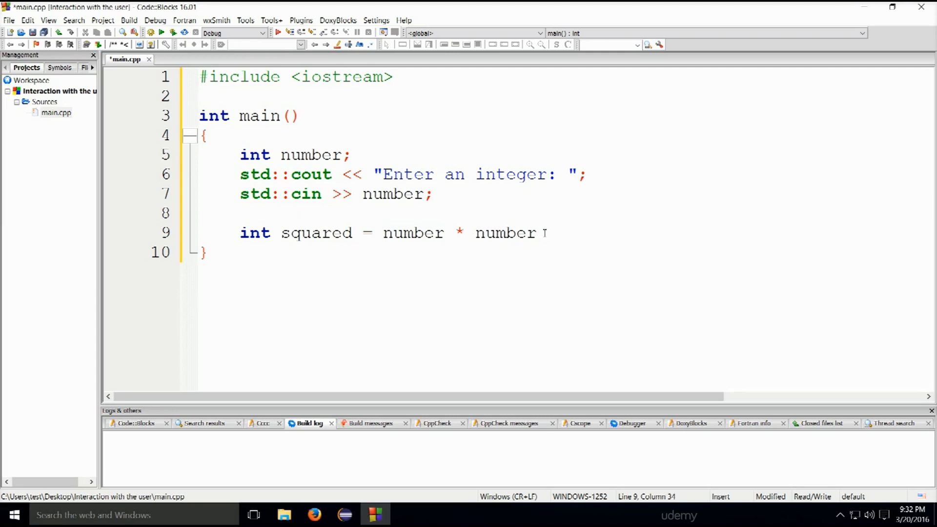
{"action": "type", "text": ";"}
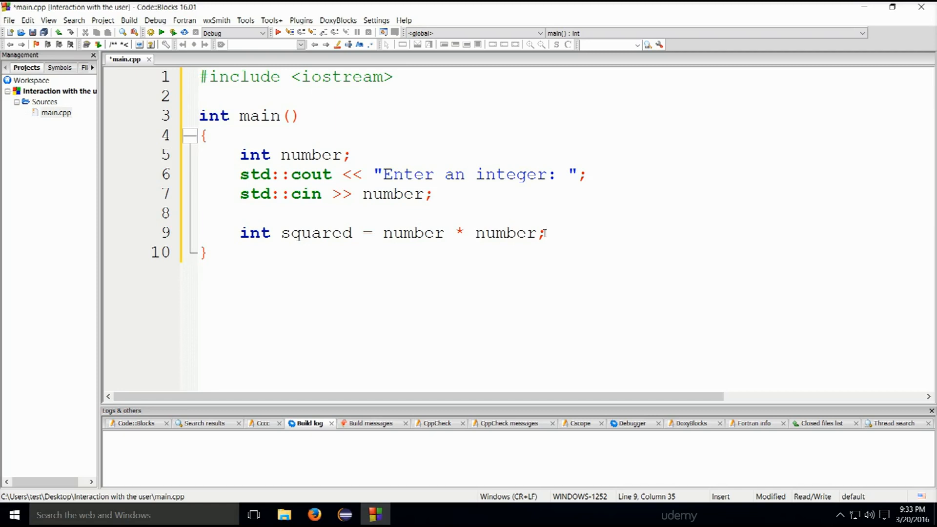
{"action": "mouse_move", "coordinate": [391, 240]}
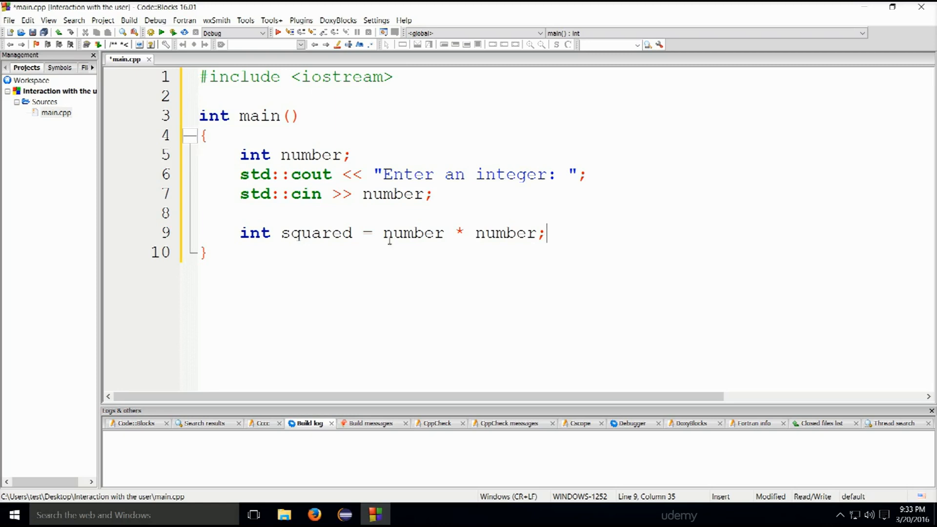
{"action": "left_click", "coordinate": [460, 233]}
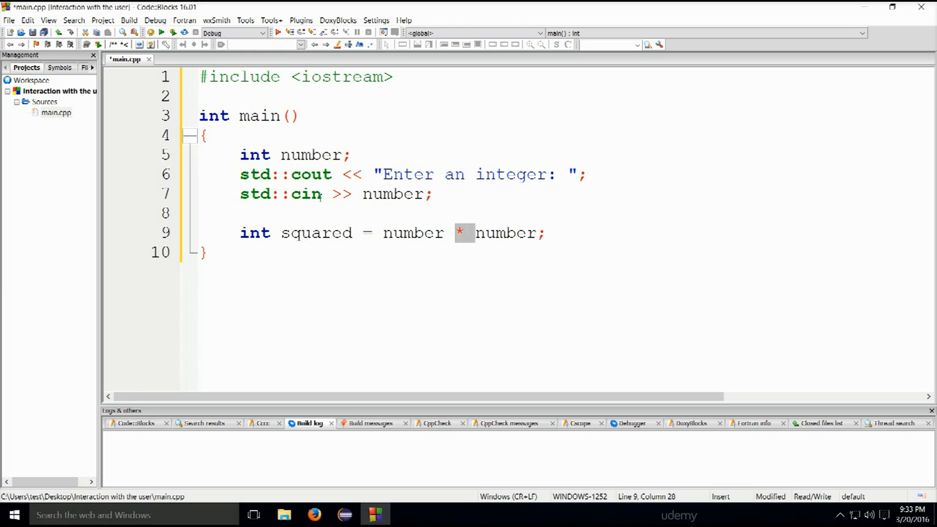
{"action": "double_click", "coordinate": [306, 155]}
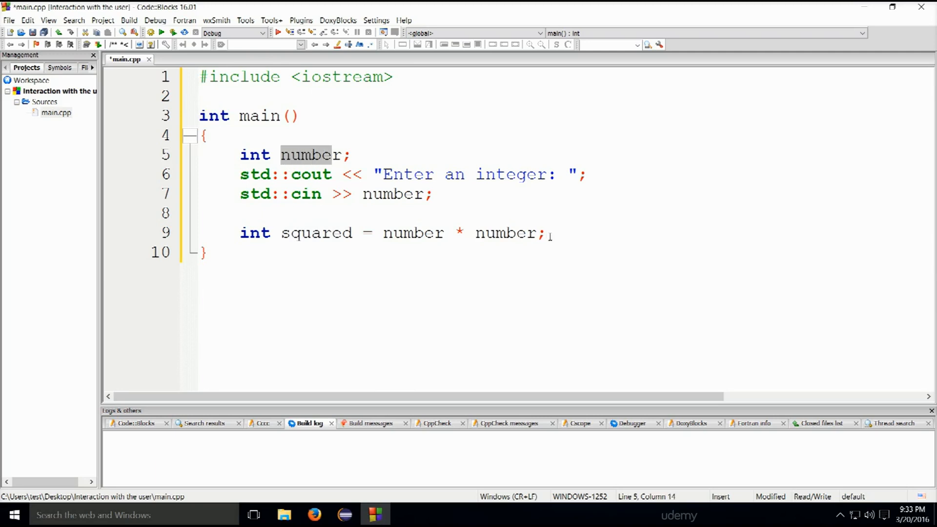
Begin a std::cout line printing "Squared number " and " is " below the calculation.
{"action": "left_click", "coordinate": [543, 233]}
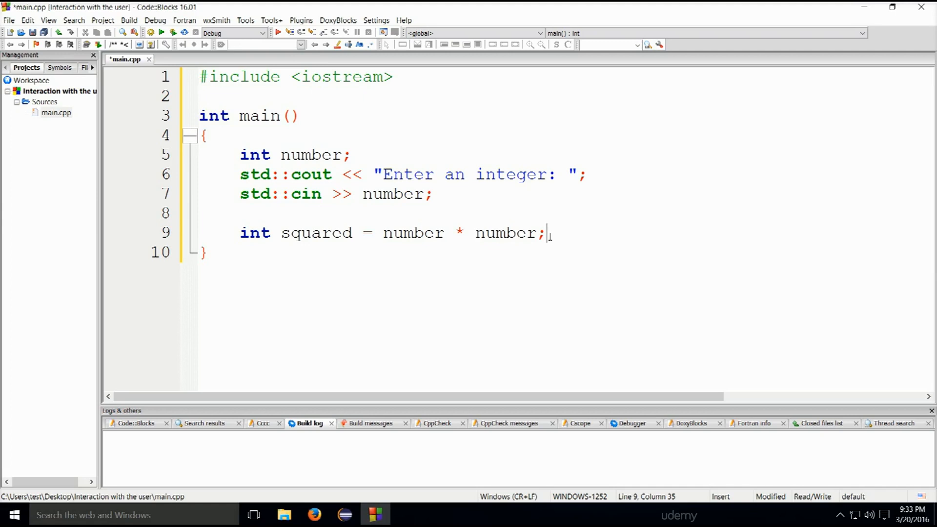
{"action": "key", "text": "Enter"}
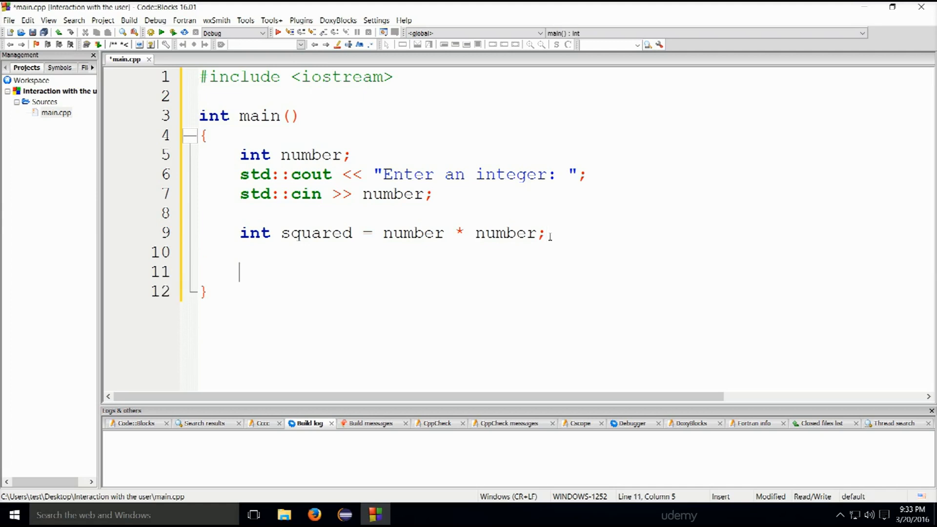
{"action": "type", "text": "std:"}
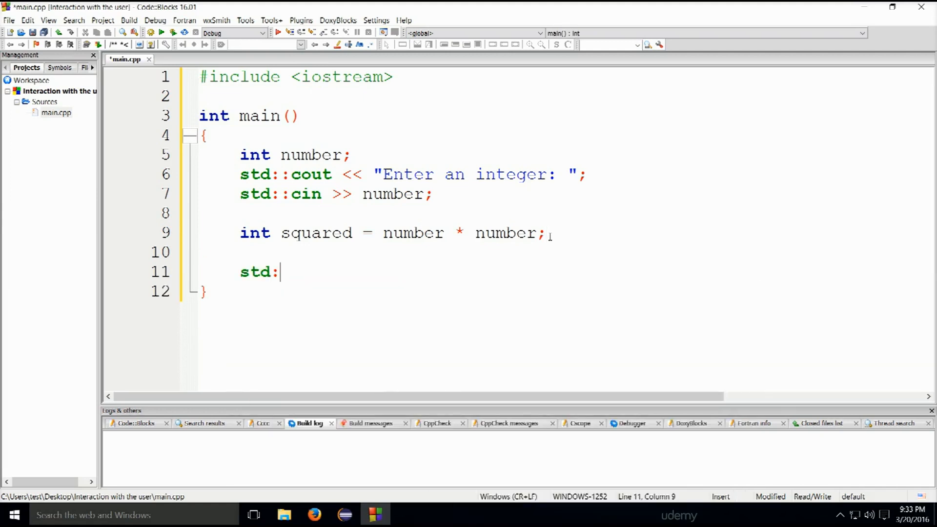
{"action": "type", "text": ":cout"}
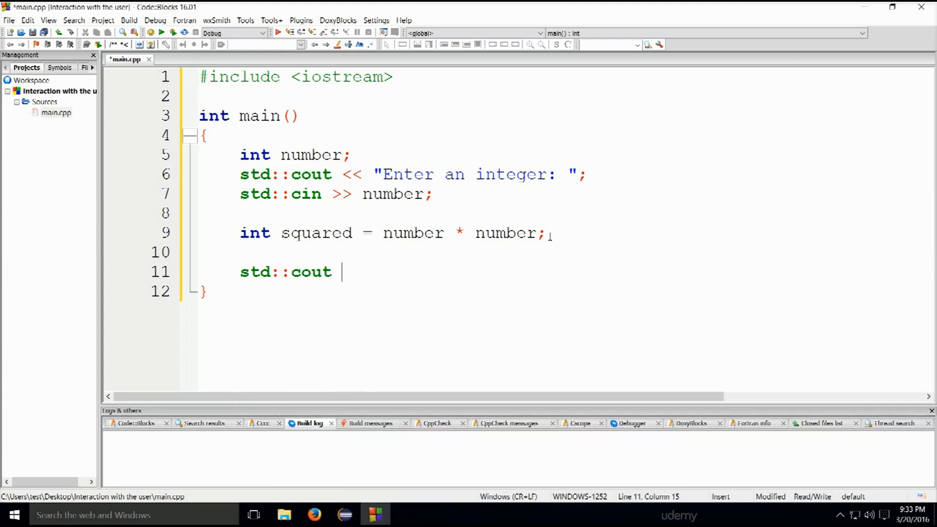
{"action": "type", "text": "<<"}
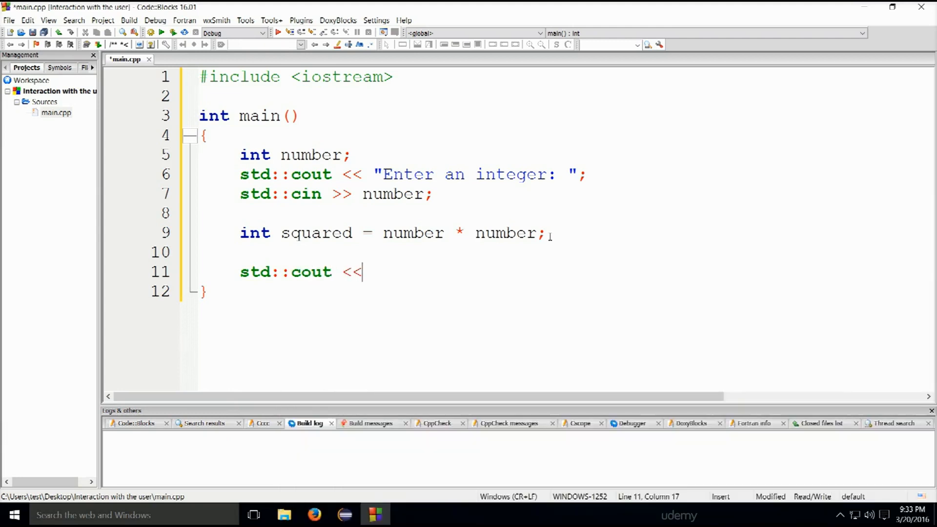
{"action": "type", "text": "\""}
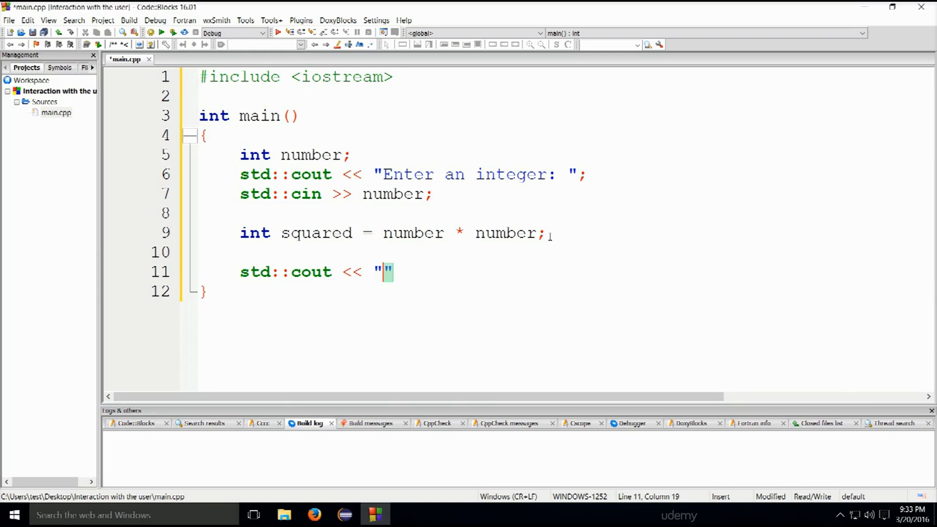
{"action": "type", "text": "S"}
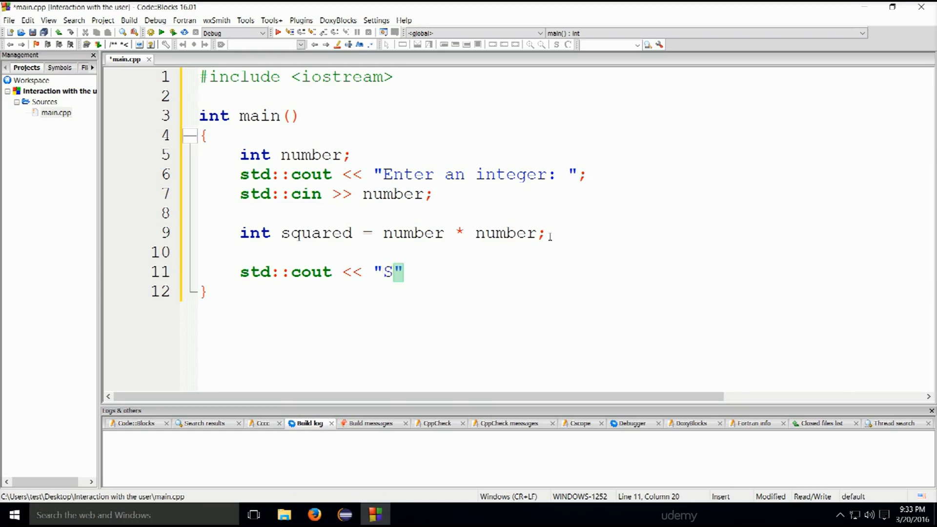
{"action": "type", "text": "quared number"}
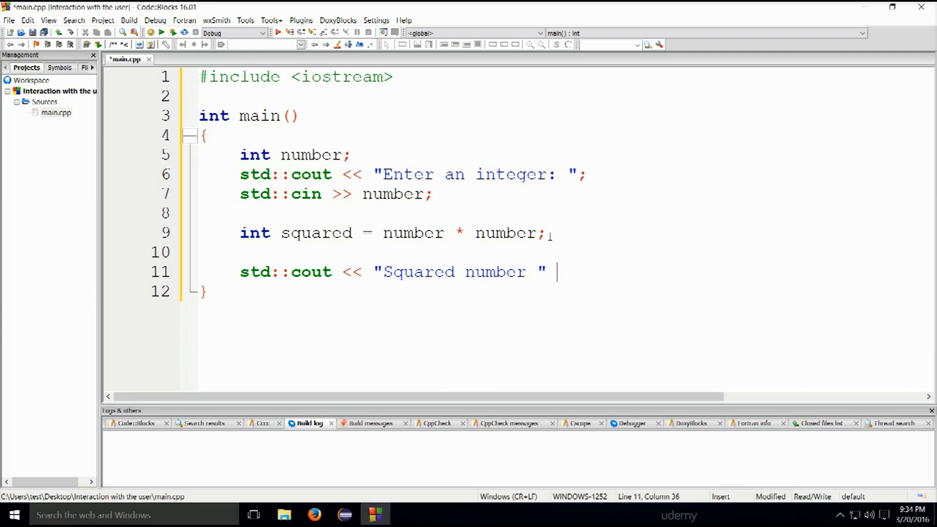
{"action": "type", "text": "<<"}
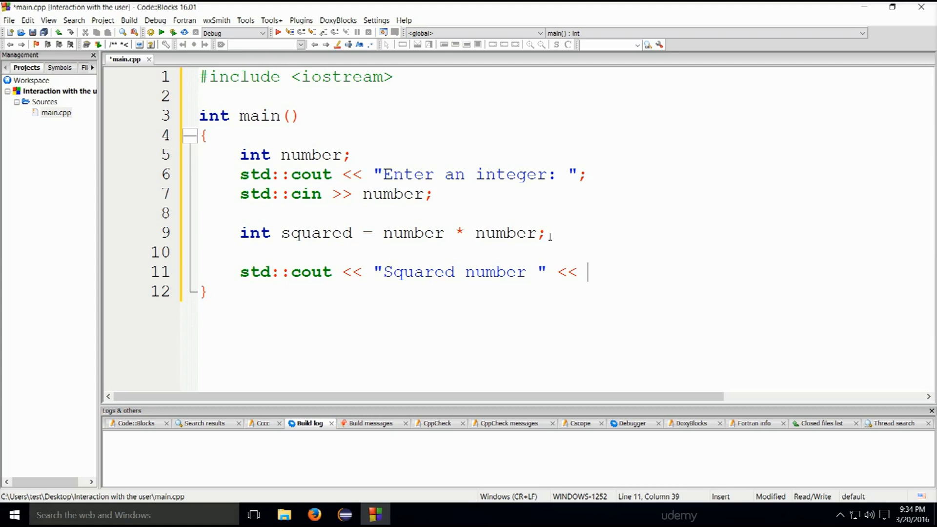
{"action": "type", "text": "\"\""}
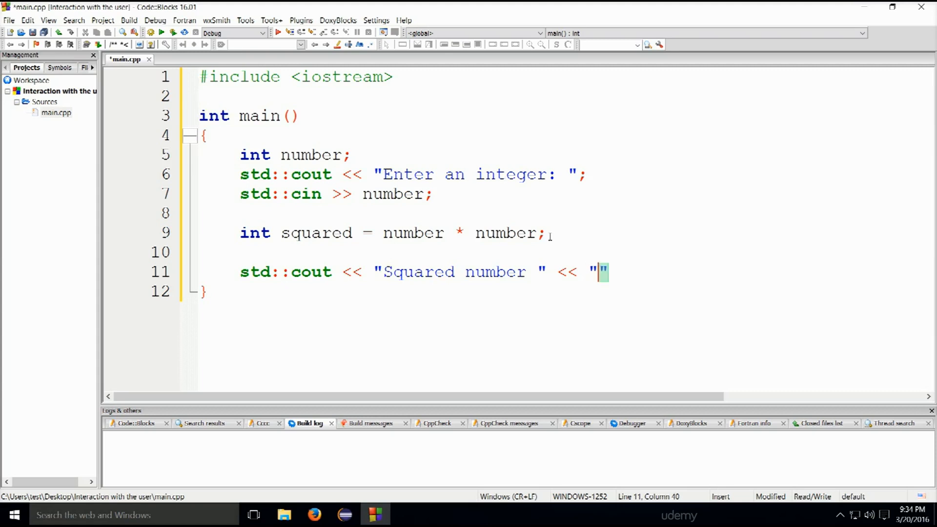
{"action": "type", "text": "is"}
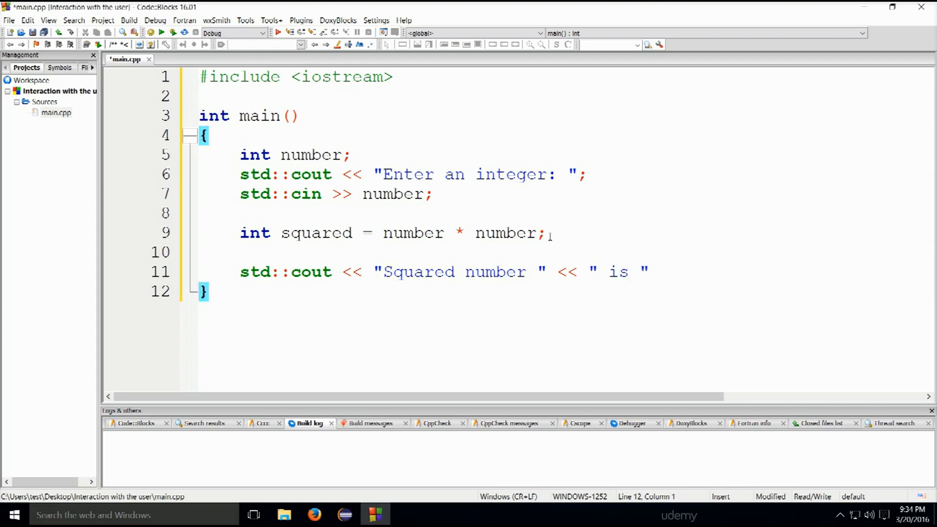
Append << squared << std::endl to the output statement on line 11.
{"action": "left_click", "coordinate": [648, 272]}
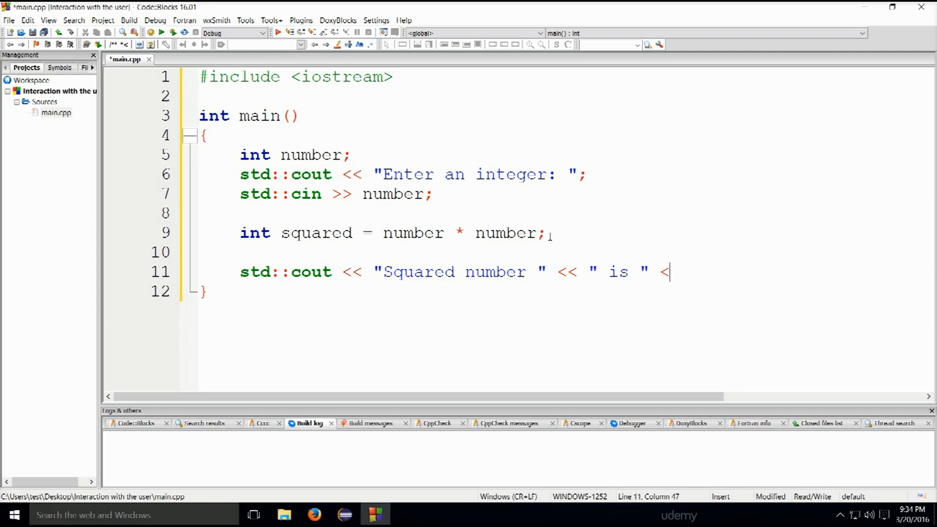
{"action": "type", "text": "<"}
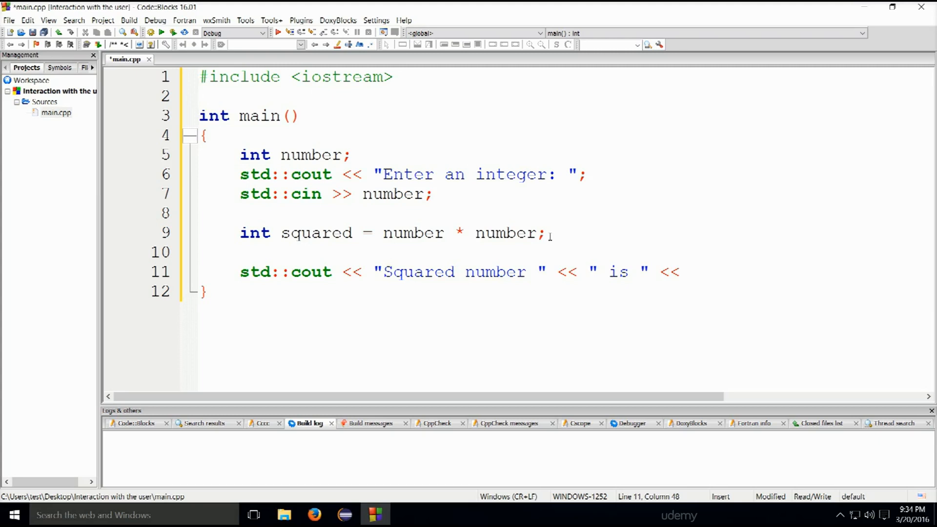
{"action": "left_click", "coordinate": [687, 272]}
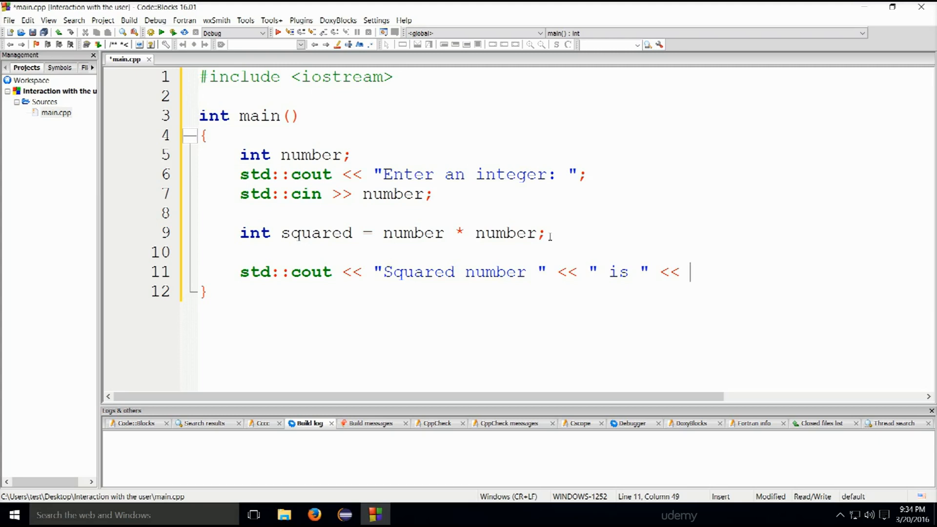
{"action": "type", "text": "squared <"}
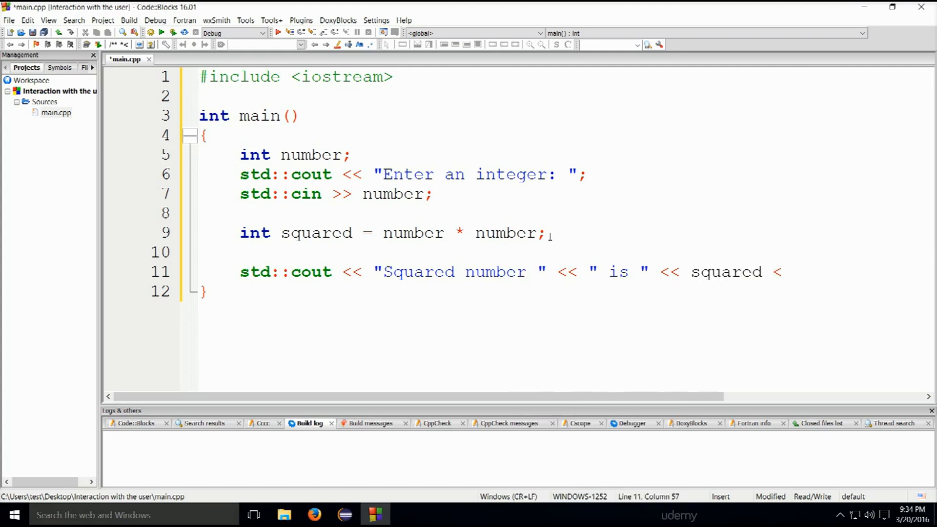
{"action": "type", "text": "std"}
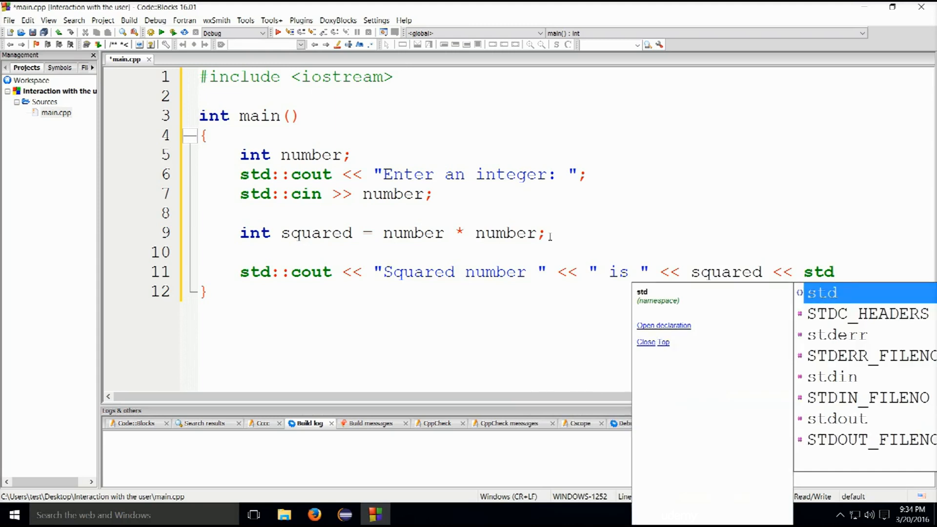
{"action": "type", "text": "::end"}
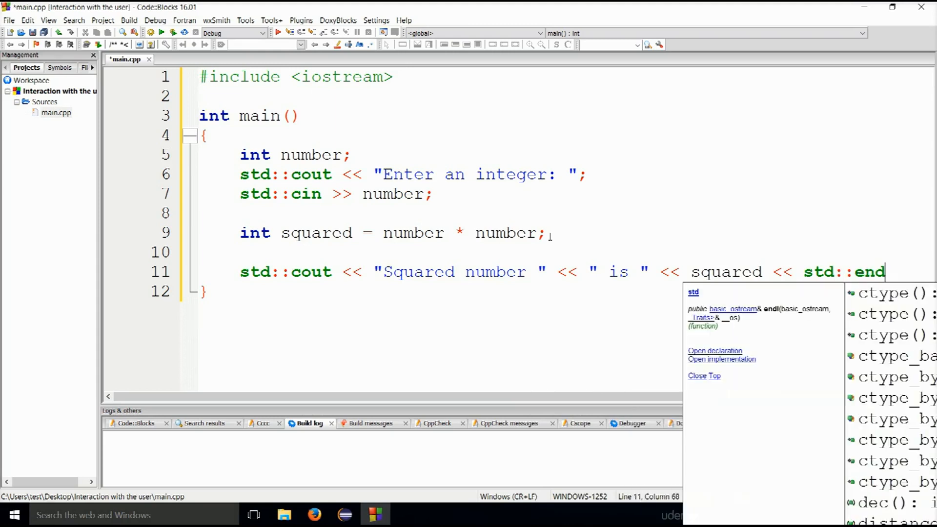
{"action": "type", "text": "l;"}
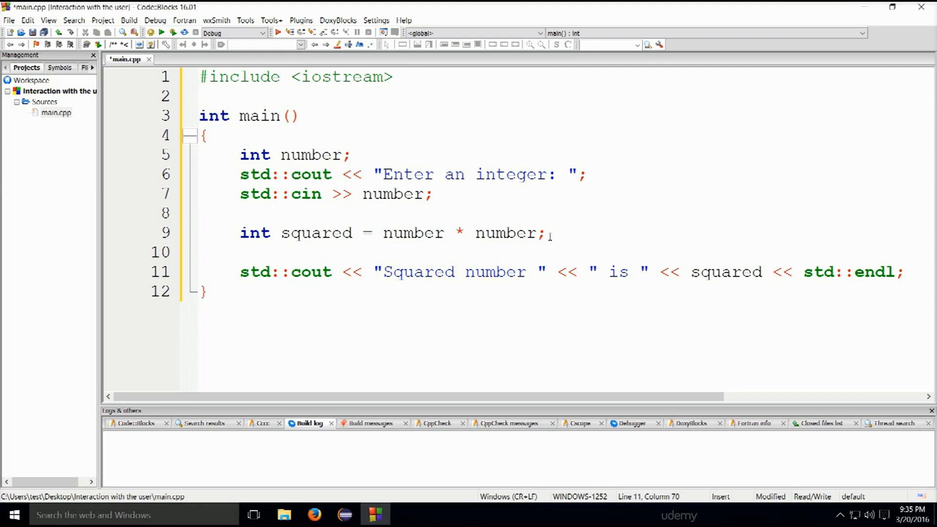
{"action": "left_click", "coordinate": [905, 271]}
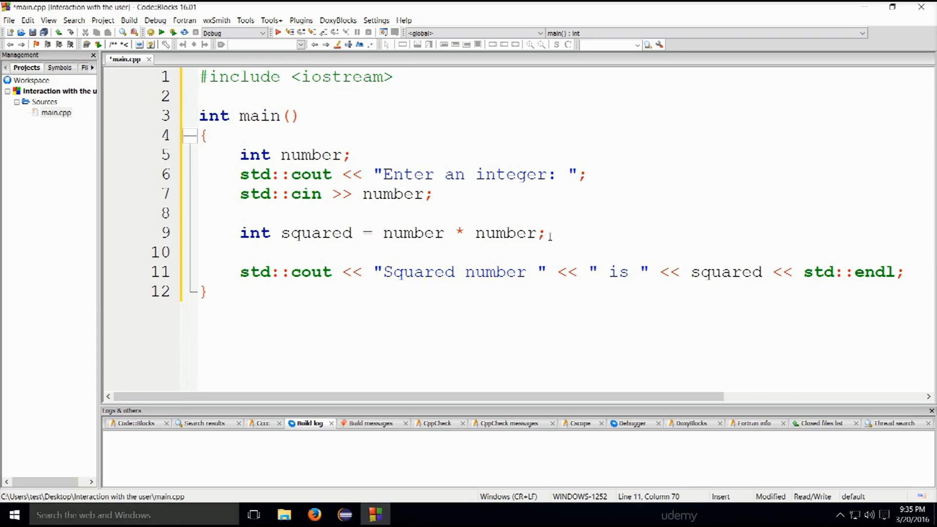
Write line 13: std::cout << "Squared number " << number << " is " << number * number.
{"action": "key", "text": "Return"}
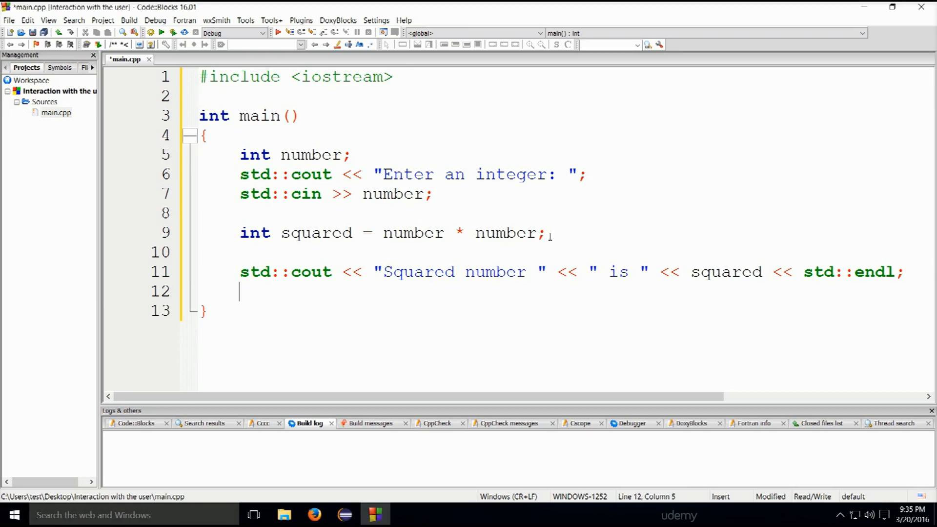
{"action": "type", "text": "st"}
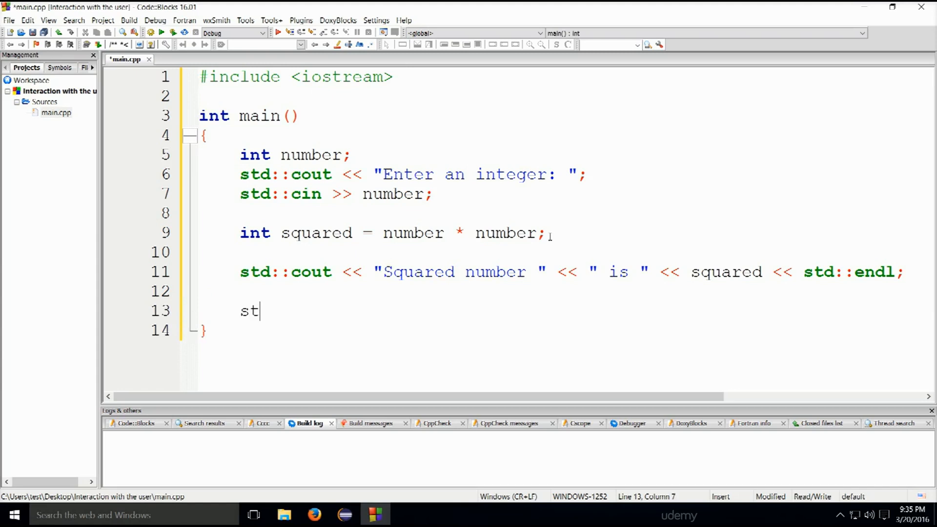
{"action": "type", "text": "d::c"}
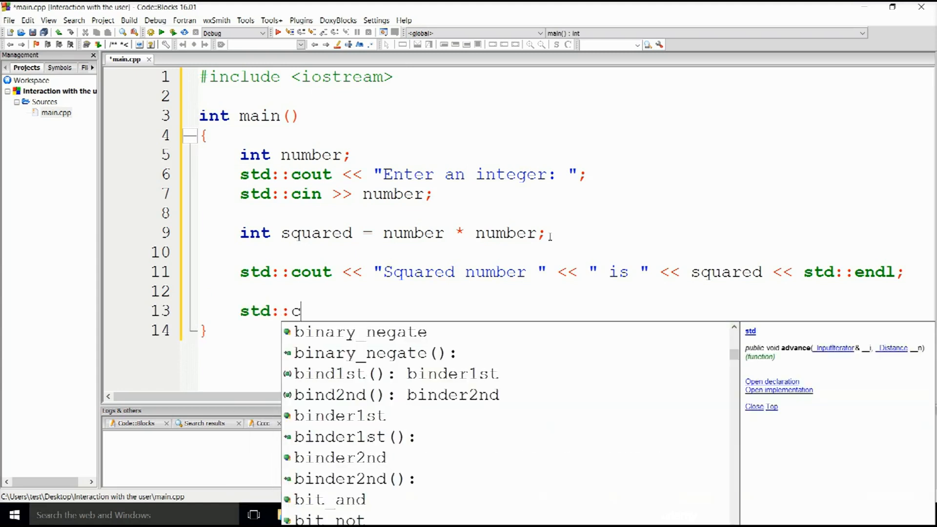
{"action": "type", "text": "out <<"}
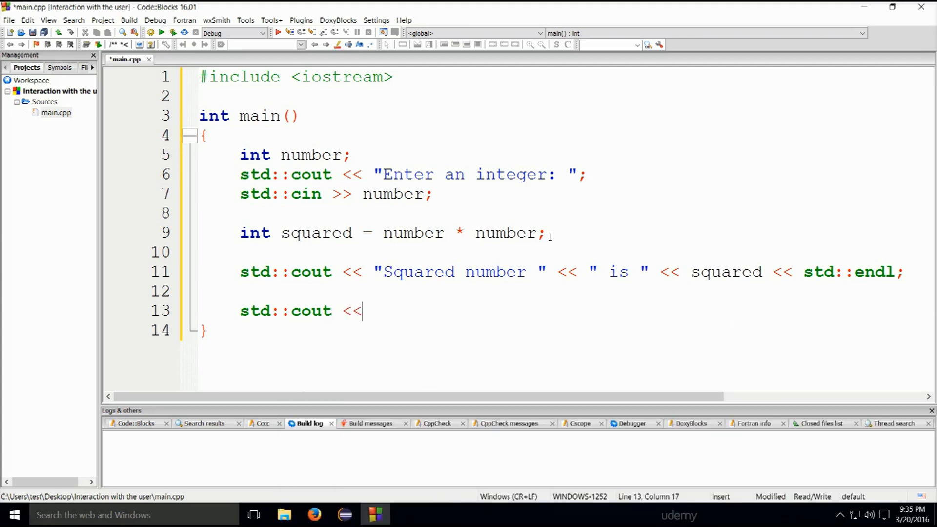
{"action": "type", "text": "\"\""}
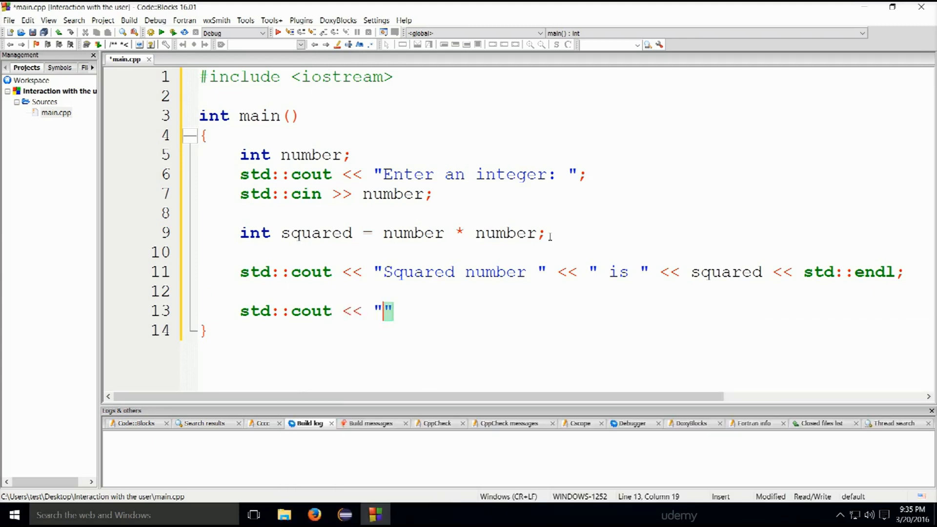
{"action": "type", "text": "Squared"}
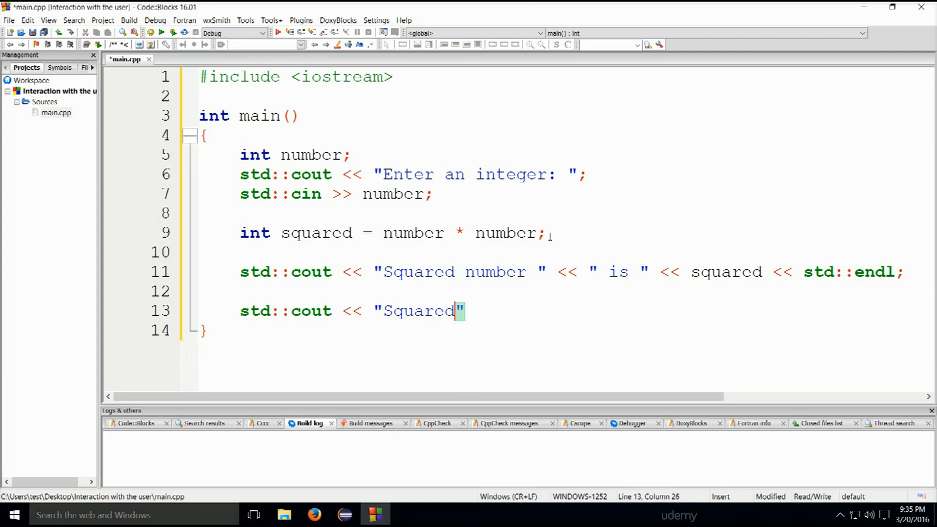
{"action": "type", "text": "number @"}
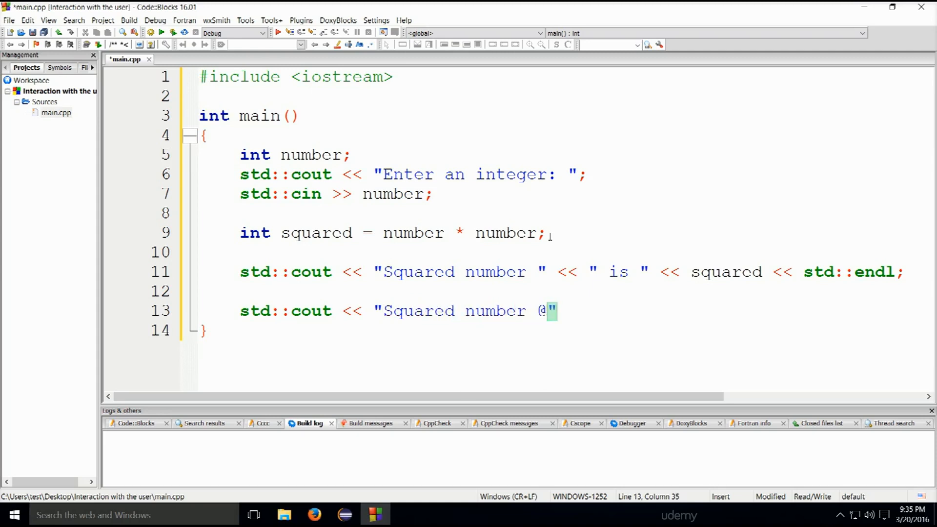
{"action": "key", "text": "Backspace"}
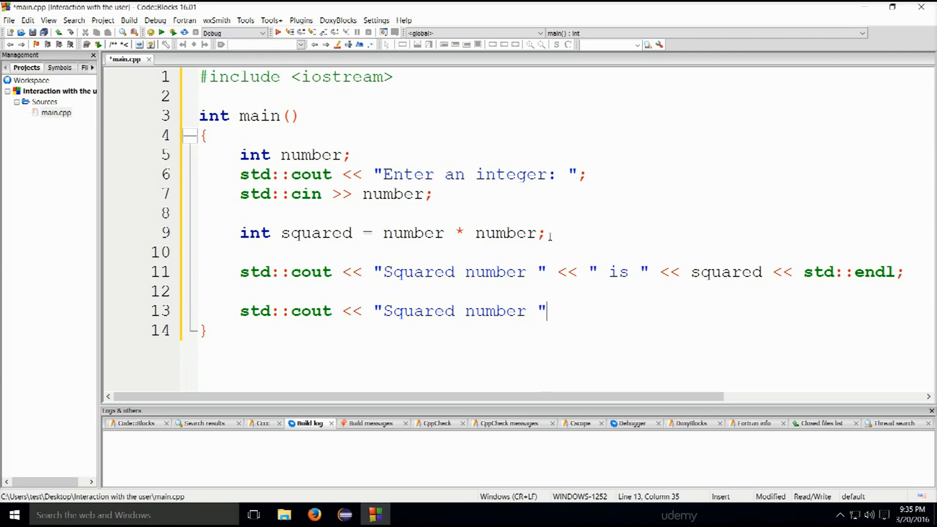
{"action": "type", "text": "<< nu"}
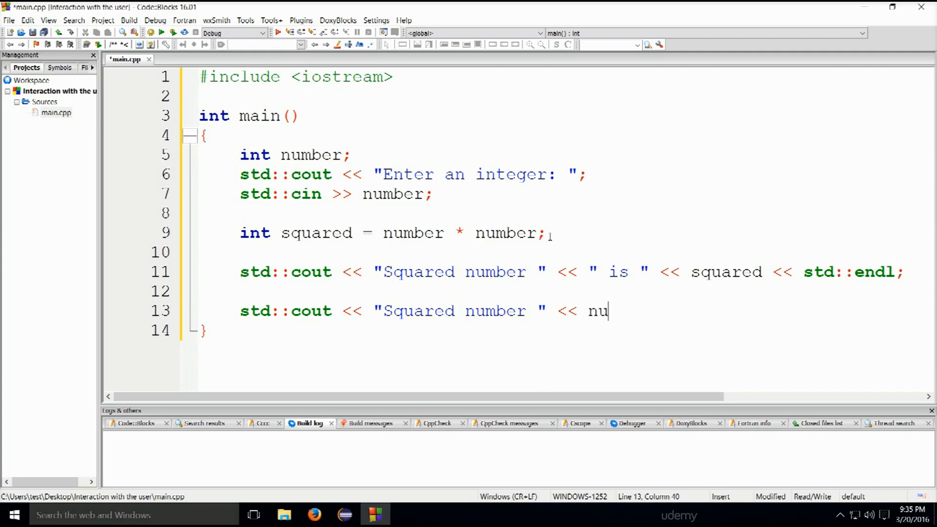
{"action": "type", "text": "mber <<"}
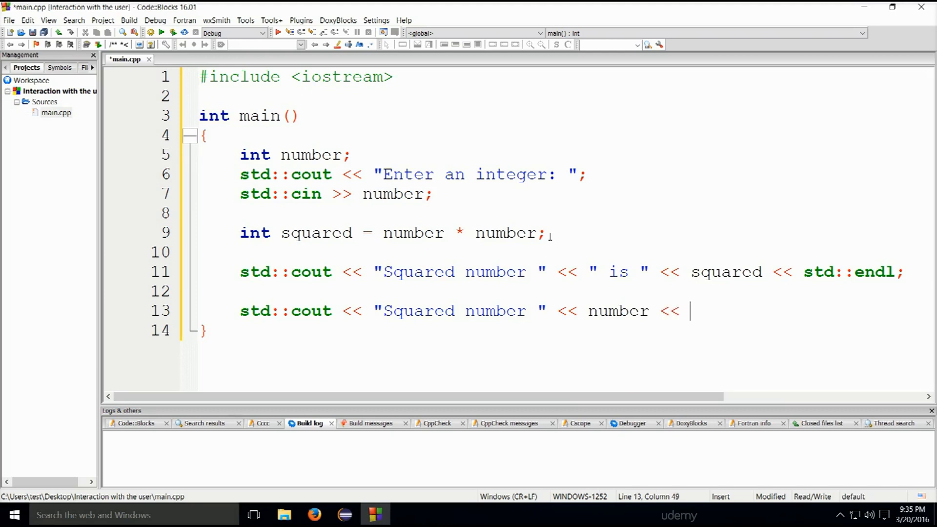
{"action": "type", "text": "\" is \" <<"}
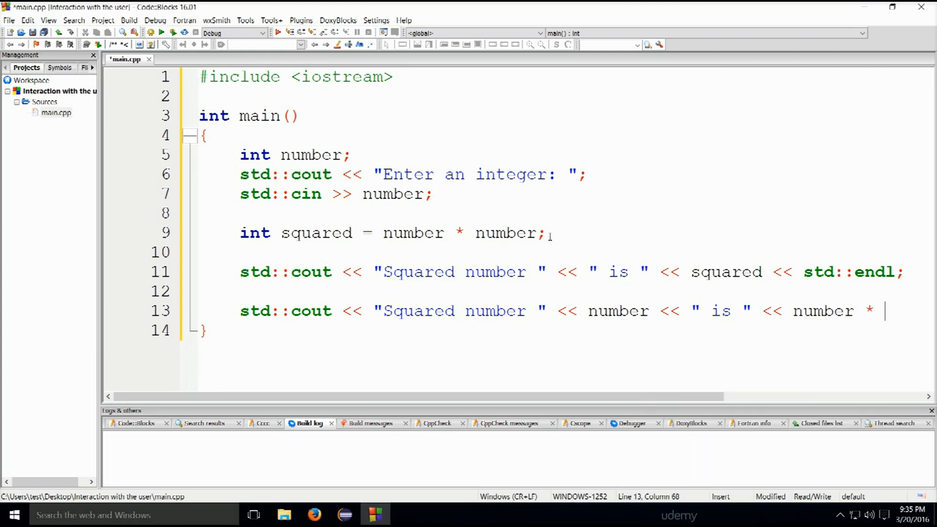
{"action": "type", "text": "number"}
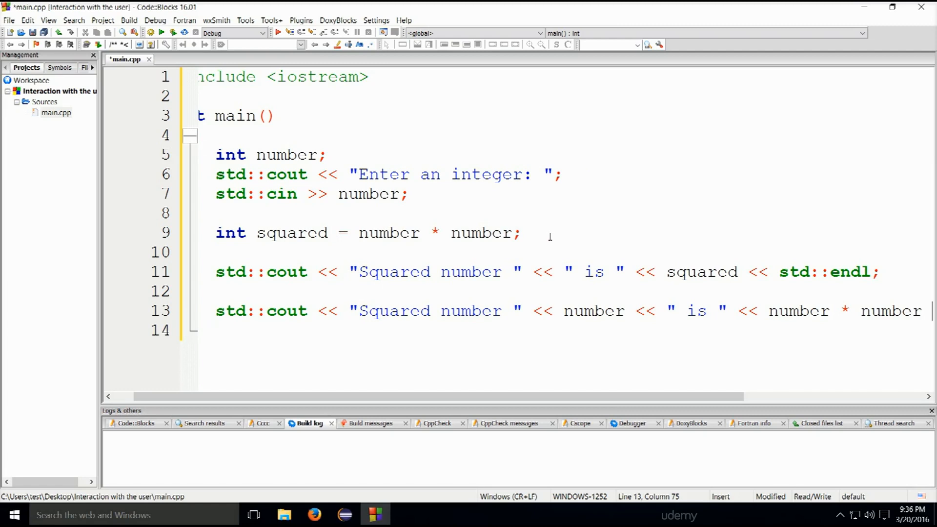
{"action": "mouse_move", "coordinate": [459, 242]}
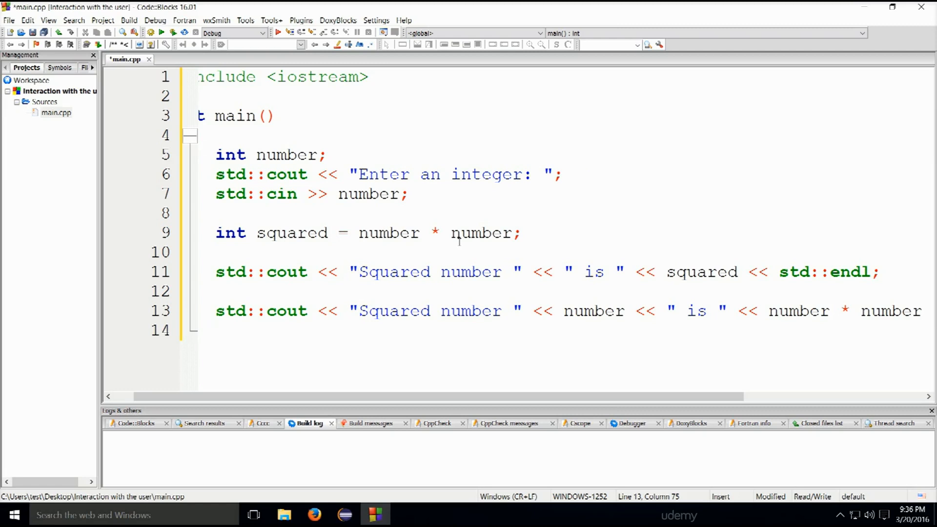
{"action": "mouse_move", "coordinate": [214, 232]}
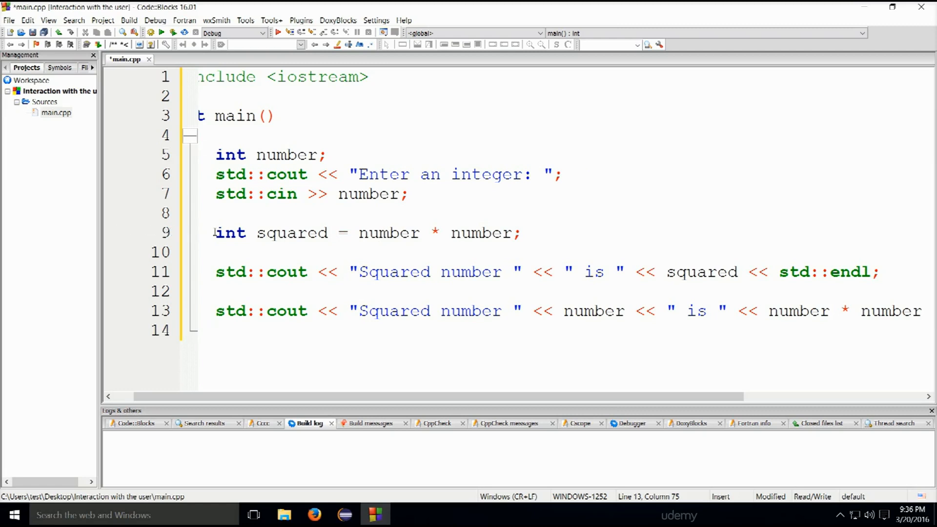
{"action": "double_click", "coordinate": [271, 232]}
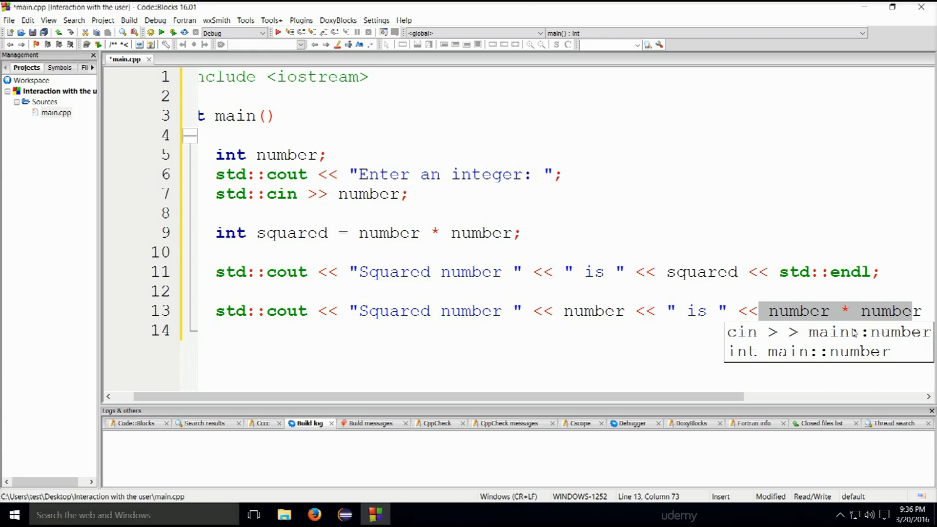
Continue the line 13 statement onto line 14, ending it with << endl.
{"action": "left_click", "coordinate": [799, 311]}
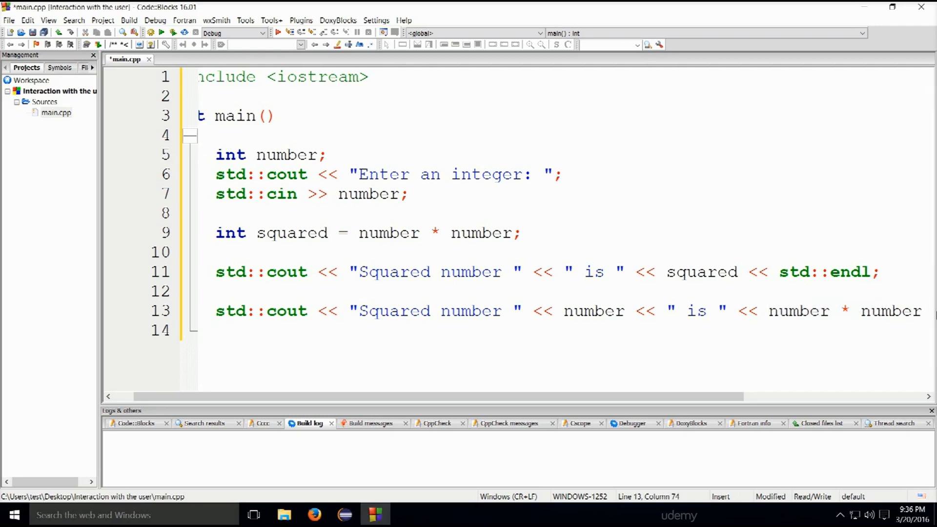
{"action": "key", "text": "Right"}
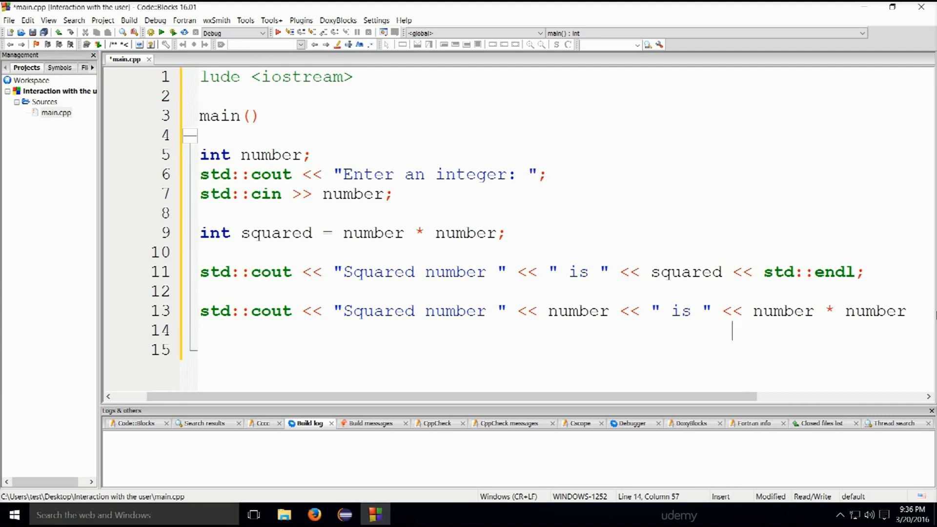
{"action": "type", "text": "<<"}
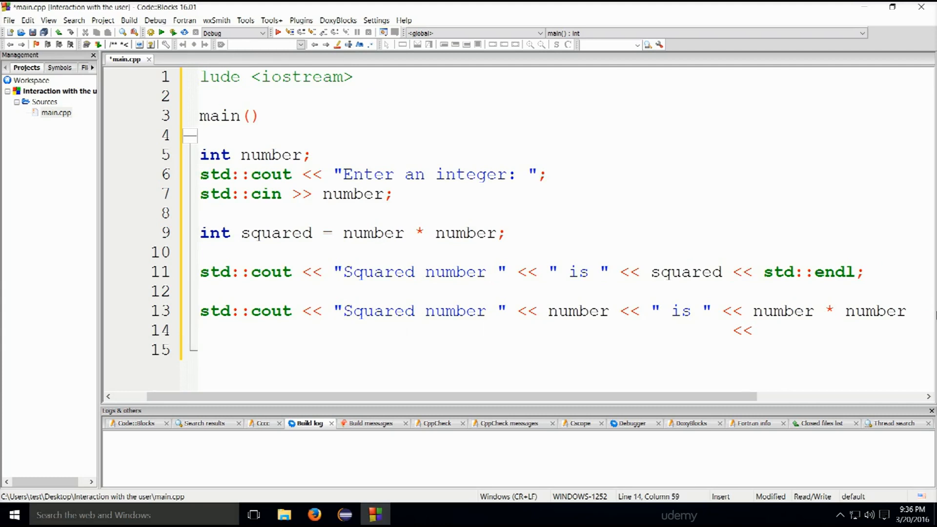
{"action": "type", "text": "endl;"}
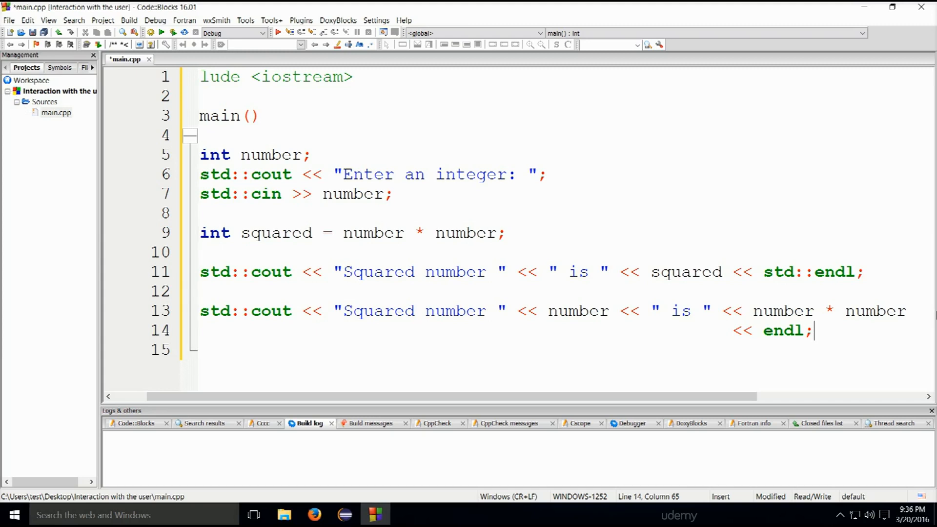
{"action": "mouse_move", "coordinate": [274, 250]}
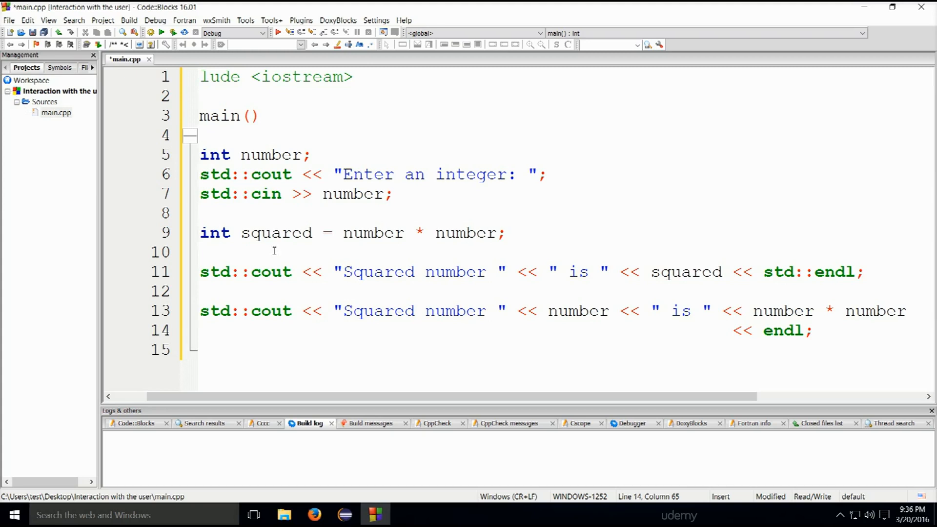
{"action": "double_click", "coordinate": [273, 233]}
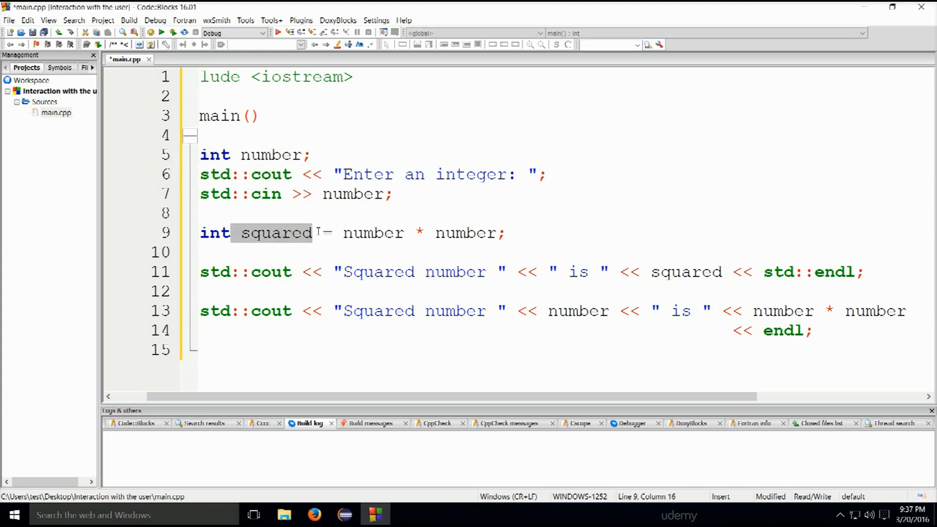
{"action": "mouse_move", "coordinate": [273, 232]}
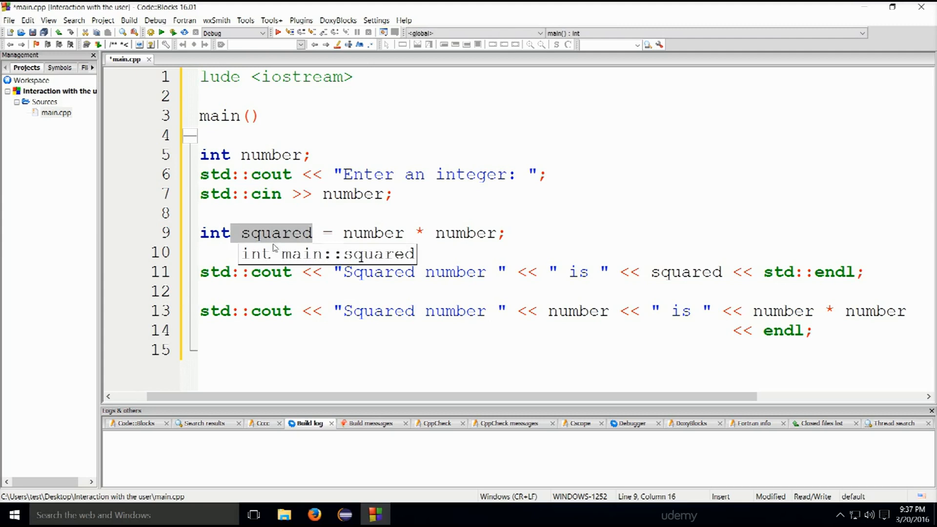
{"action": "mouse_move", "coordinate": [348, 302]}
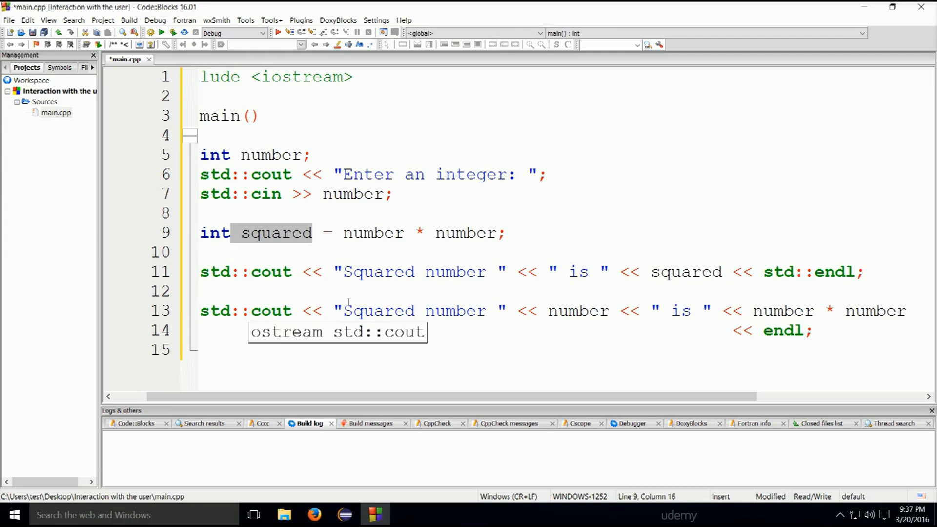
Repeatedly highlight squared and number in the line 9 calculation to point them out.
{"action": "double_click", "coordinate": [373, 232]}
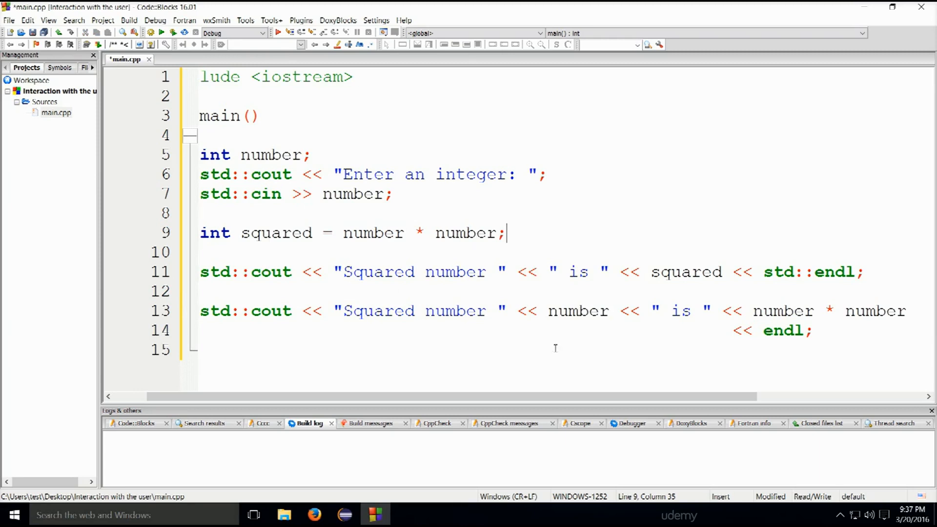
{"action": "double_click", "coordinate": [373, 232]}
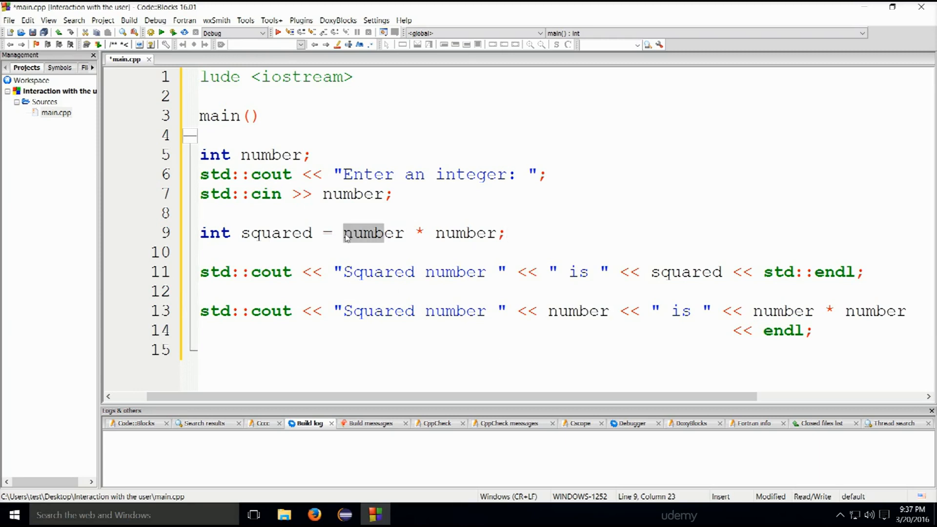
{"action": "left_click", "coordinate": [250, 232]}
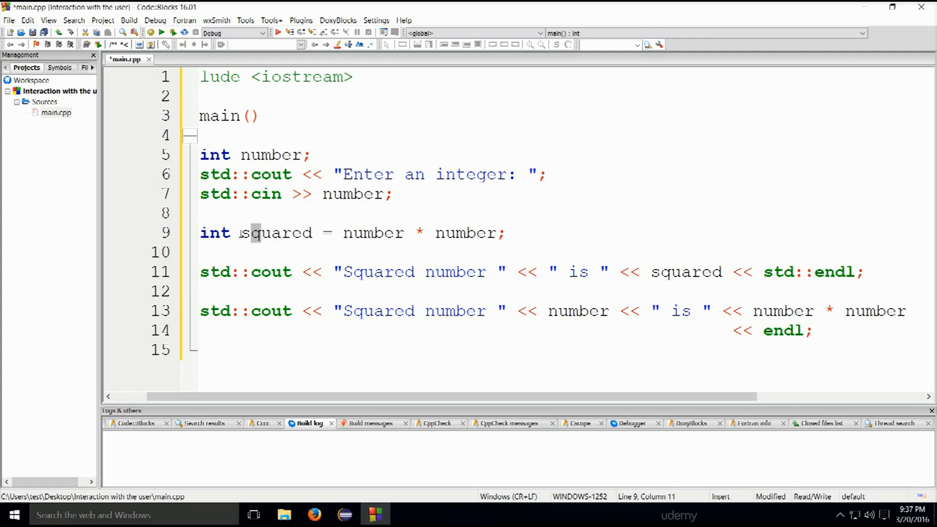
{"action": "double_click", "coordinate": [275, 232]}
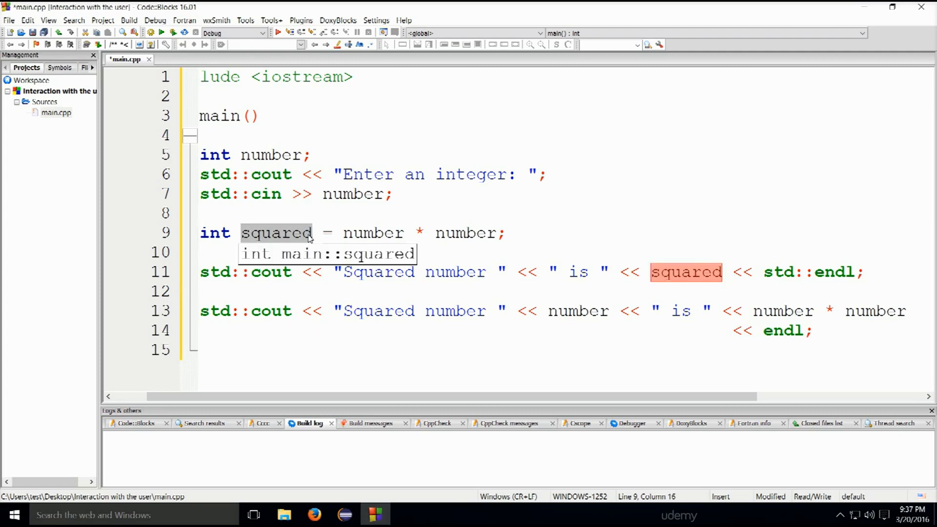
{"action": "double_click", "coordinate": [373, 232]}
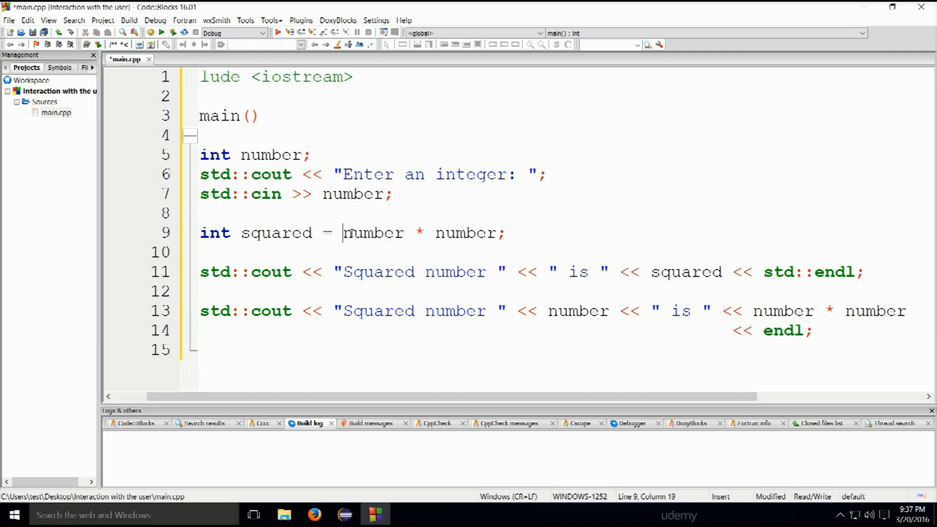
{"action": "double_click", "coordinate": [272, 233]}
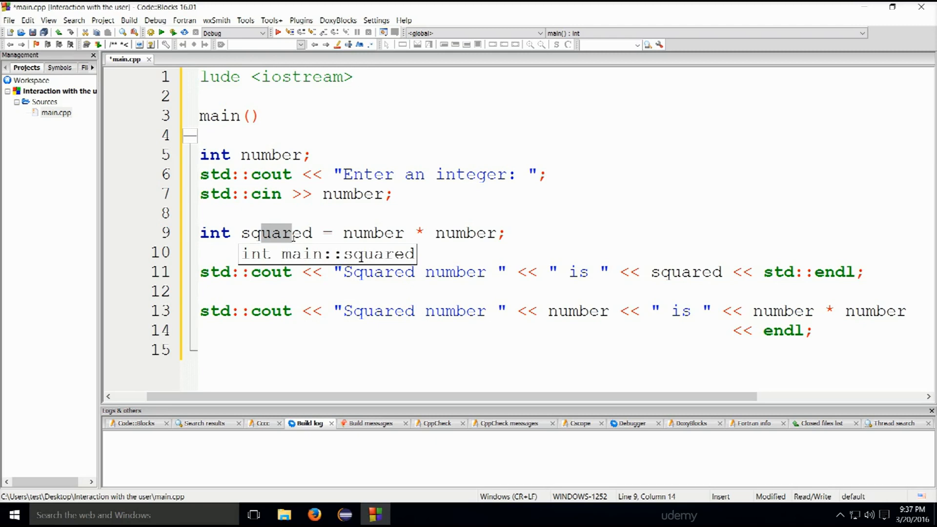
{"action": "left_click", "coordinate": [413, 232]}
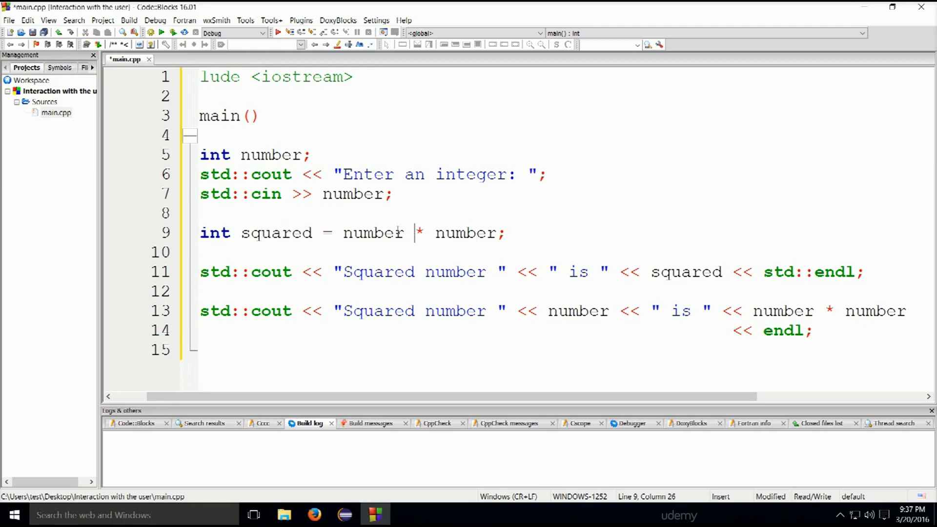
{"action": "double_click", "coordinate": [372, 232]}
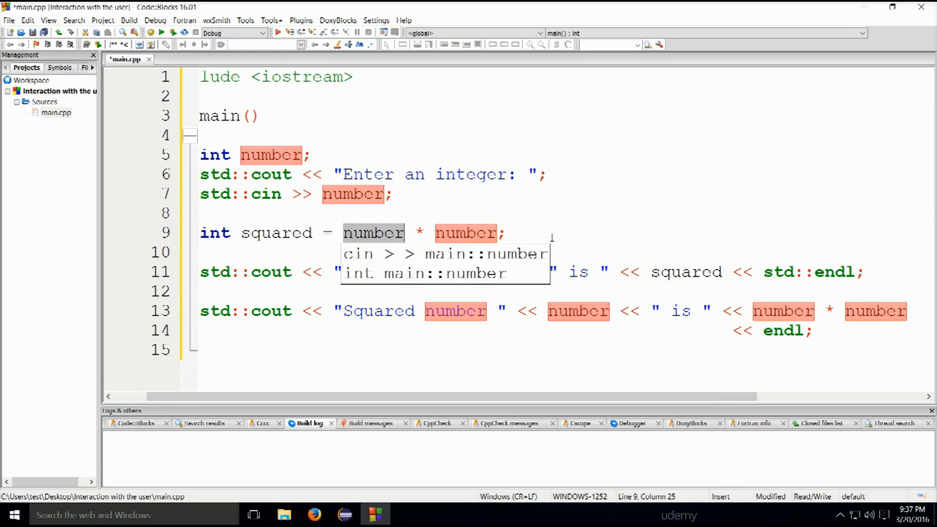
{"action": "mouse_move", "coordinate": [400, 319]}
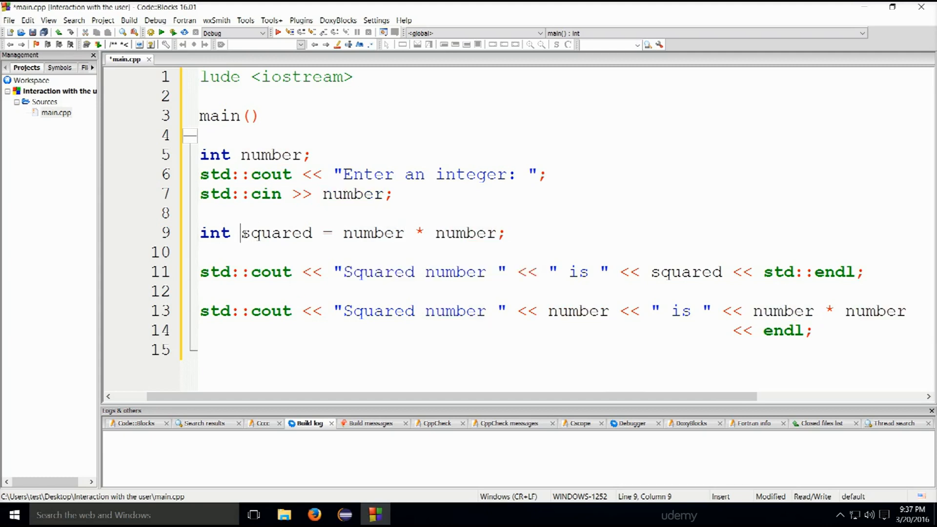
{"action": "double_click", "coordinate": [274, 232]}
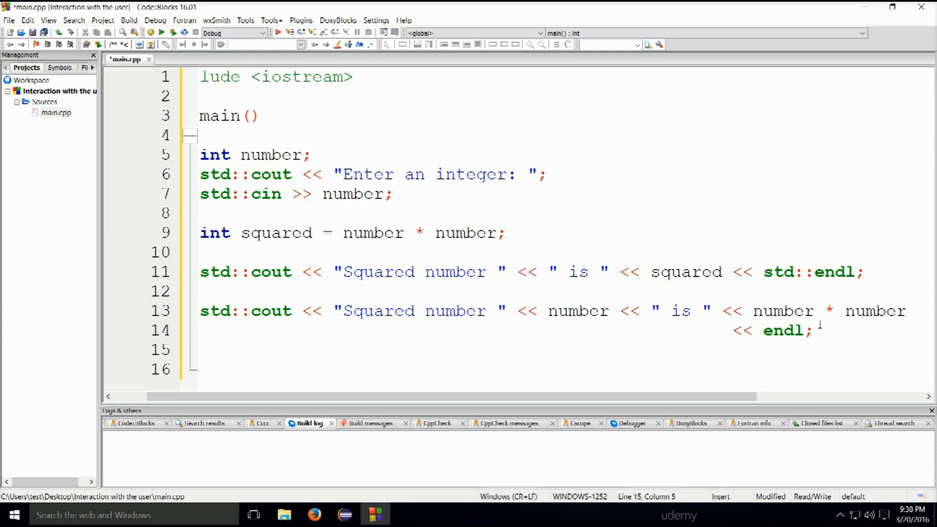
Type 'return 0' on line 15 so main ends with a return.
{"action": "type", "text": ":"}
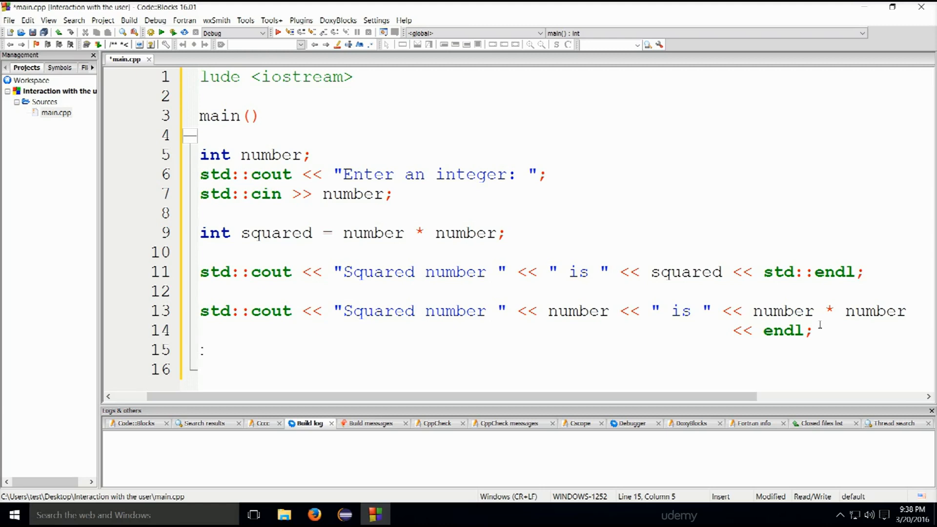
{"action": "type", "text": "return 0;"}
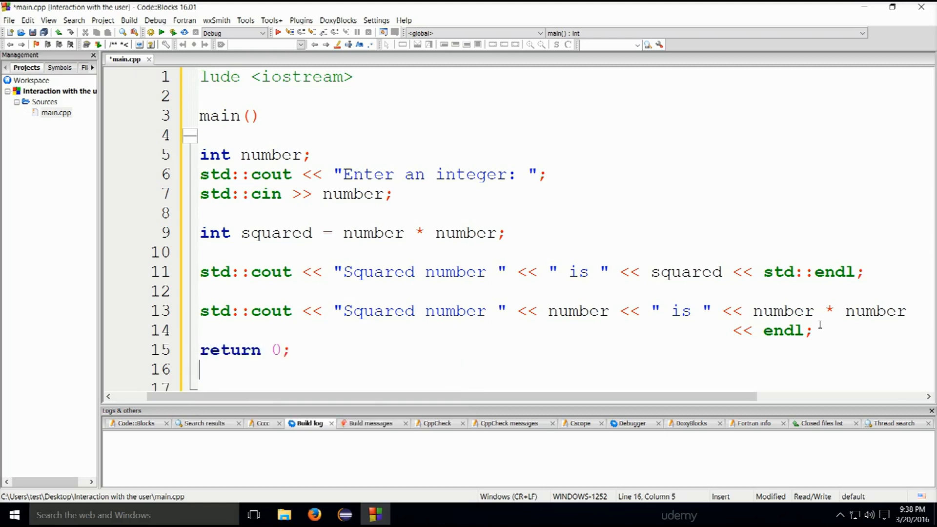
{"action": "scroll", "scroll_direction": "down", "scroll_amount": 3}
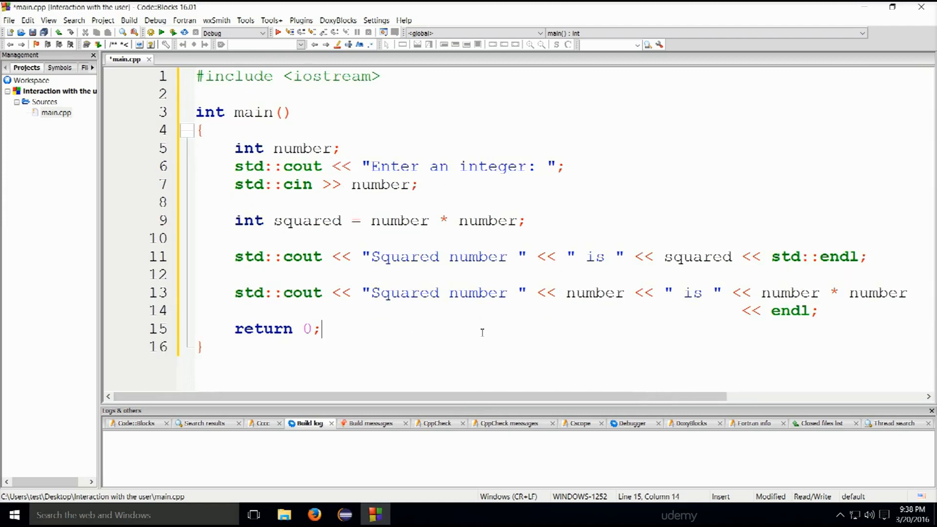
{"action": "mouse_move", "coordinate": [174, 45]}
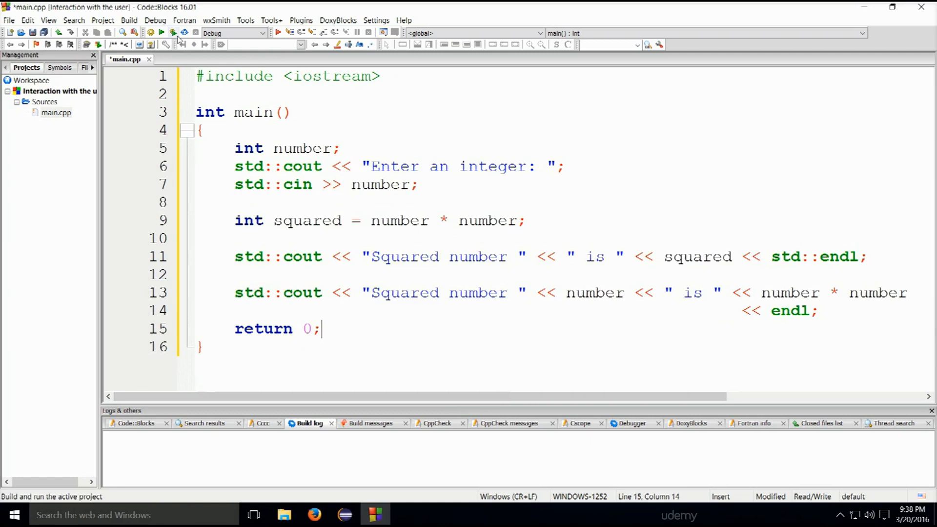
Run the build, then fix the undeclared endl on line 14 by changing it to std::endl.
{"action": "left_click", "coordinate": [160, 32]}
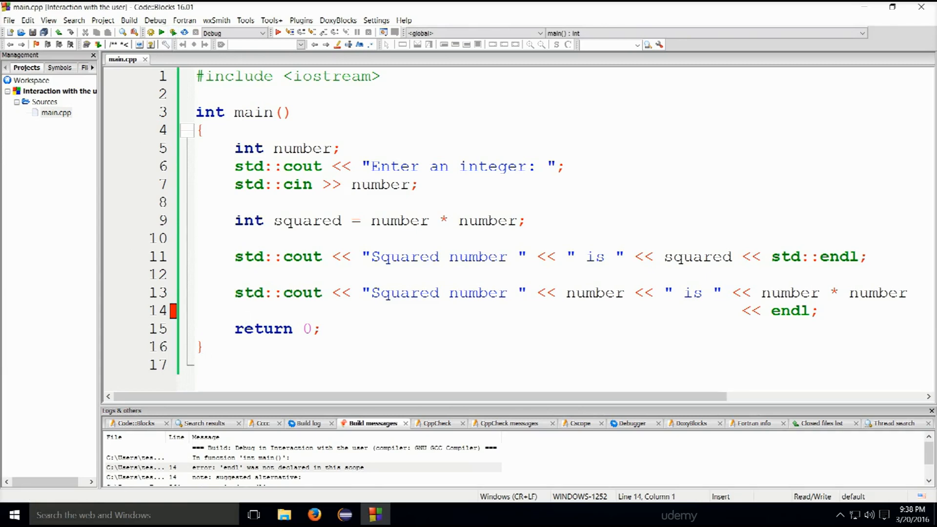
{"action": "left_click", "coordinate": [772, 310]}
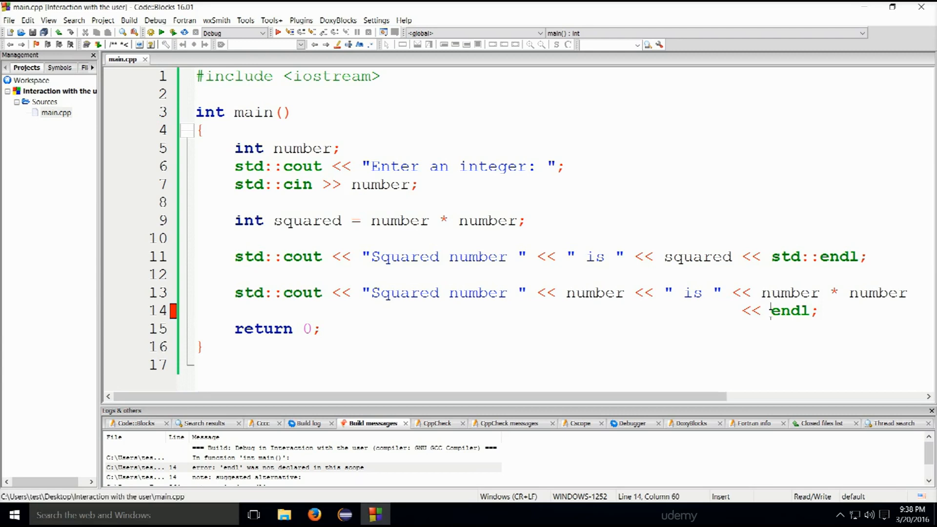
{"action": "type", "text": "std::"}
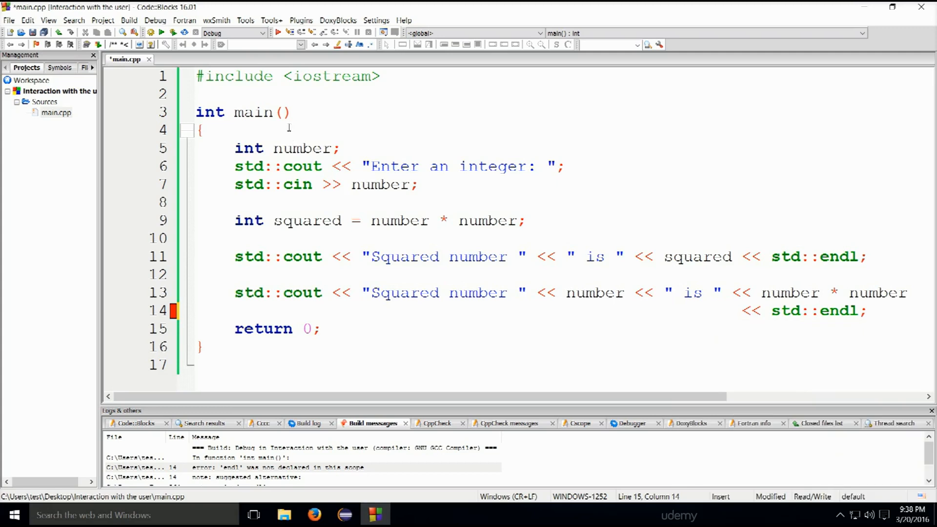
Rebuild and run with input 10, getting 100 printed both ways.
{"action": "left_click", "coordinate": [171, 32]}
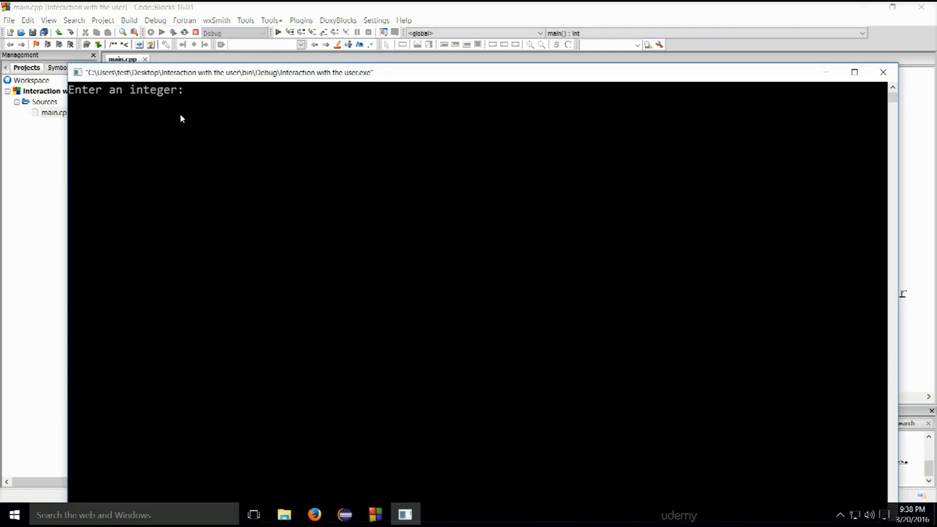
{"action": "mouse_move", "coordinate": [209, 104]}
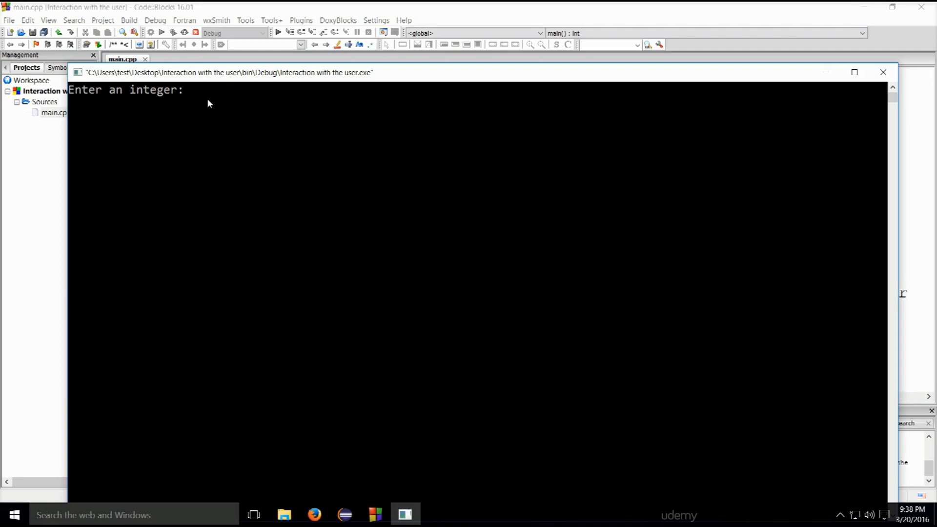
{"action": "type", "text": "10"}
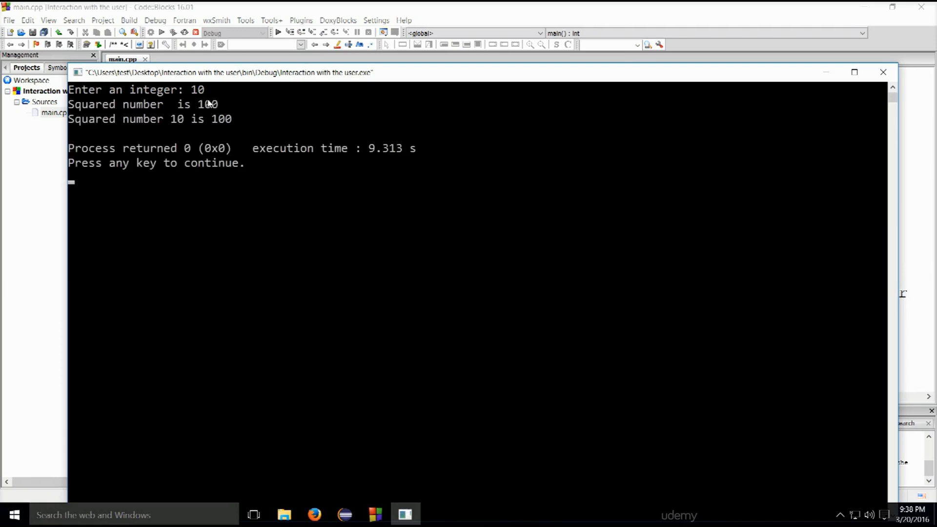
{"action": "mouse_move", "coordinate": [160, 96]}
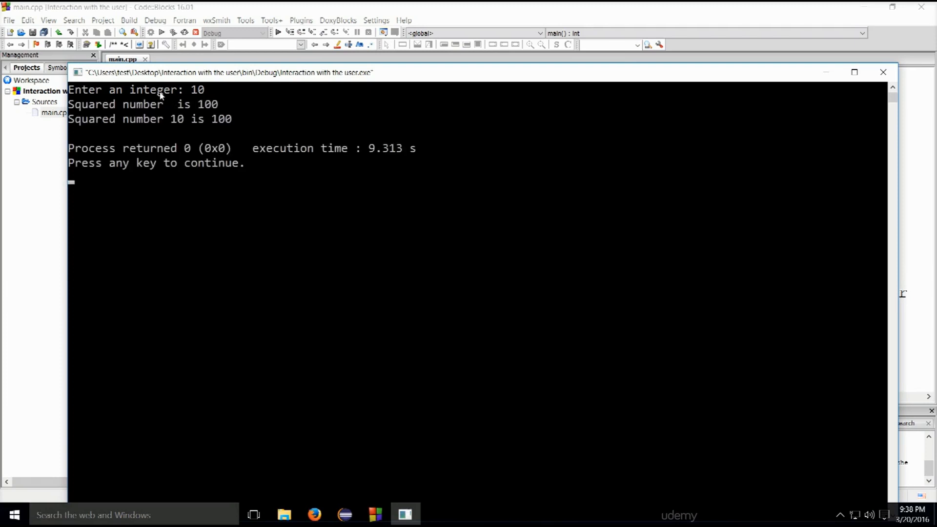
{"action": "mouse_move", "coordinate": [162, 111]}
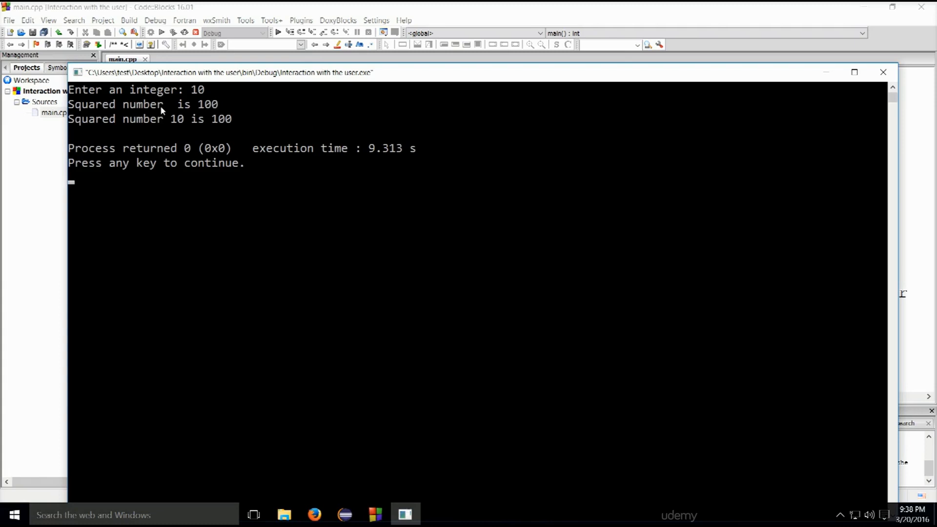
{"action": "left_click", "coordinate": [172, 103]}
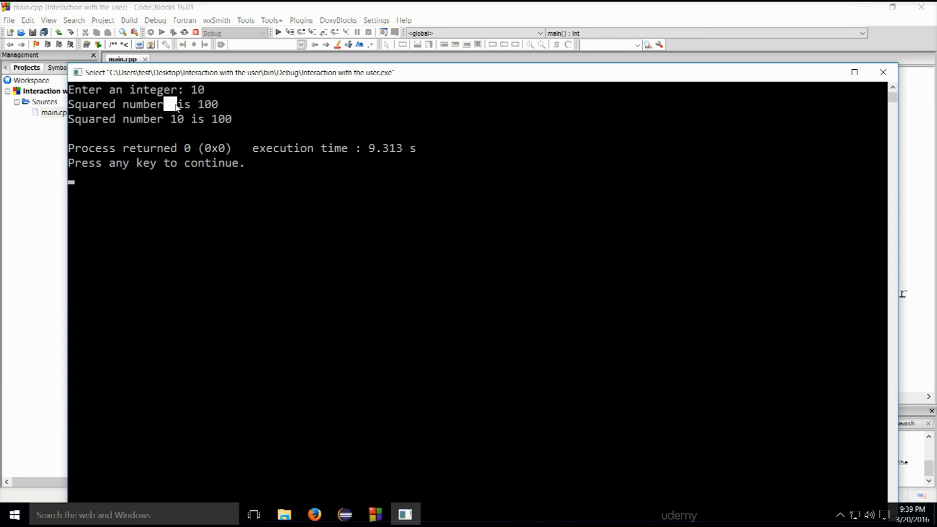
{"action": "mouse_move", "coordinate": [106, 128]}
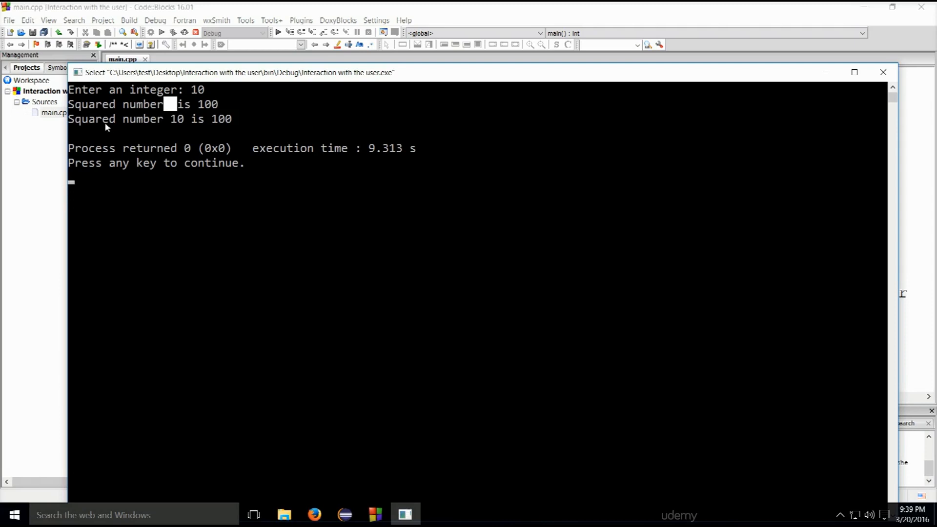
{"action": "mouse_move", "coordinate": [145, 125]}
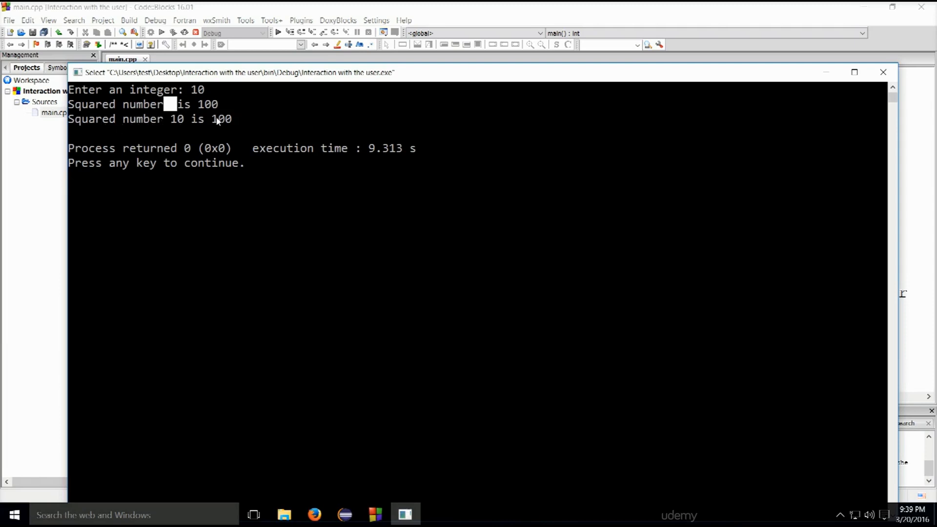
{"action": "mouse_move", "coordinate": [90, 120]}
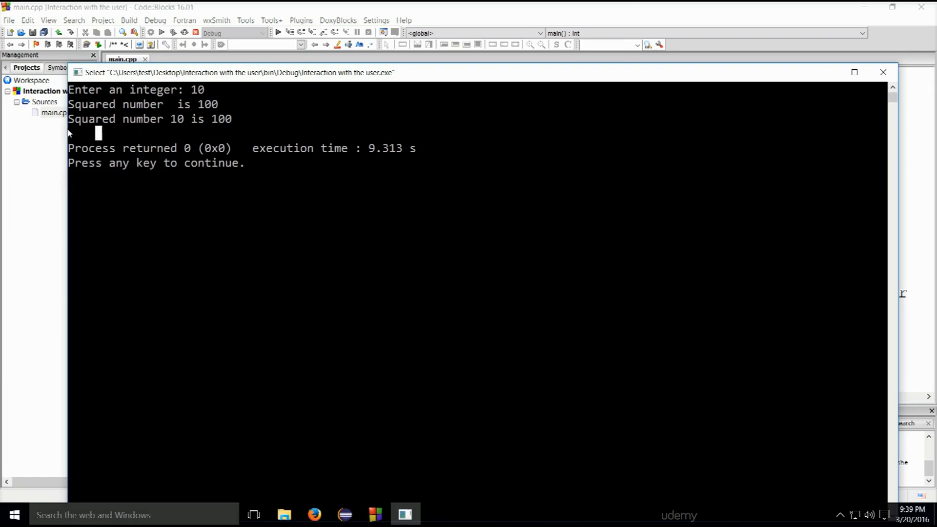
{"action": "mouse_move", "coordinate": [276, 118]}
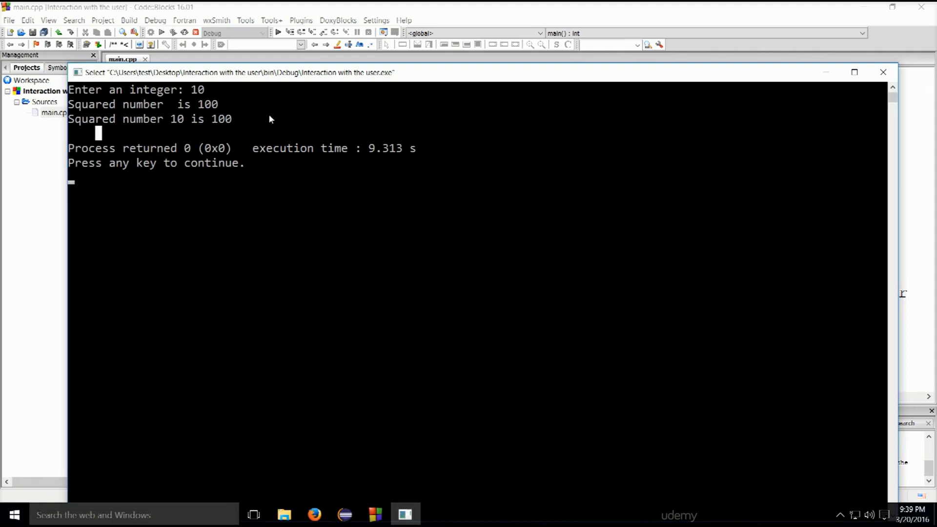
{"action": "mouse_move", "coordinate": [193, 125]}
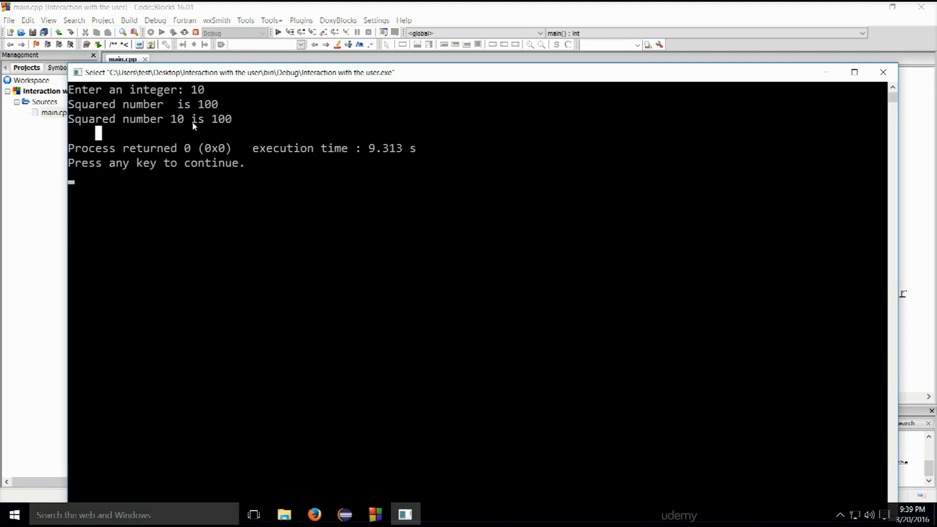
{"action": "mouse_move", "coordinate": [883, 72]}
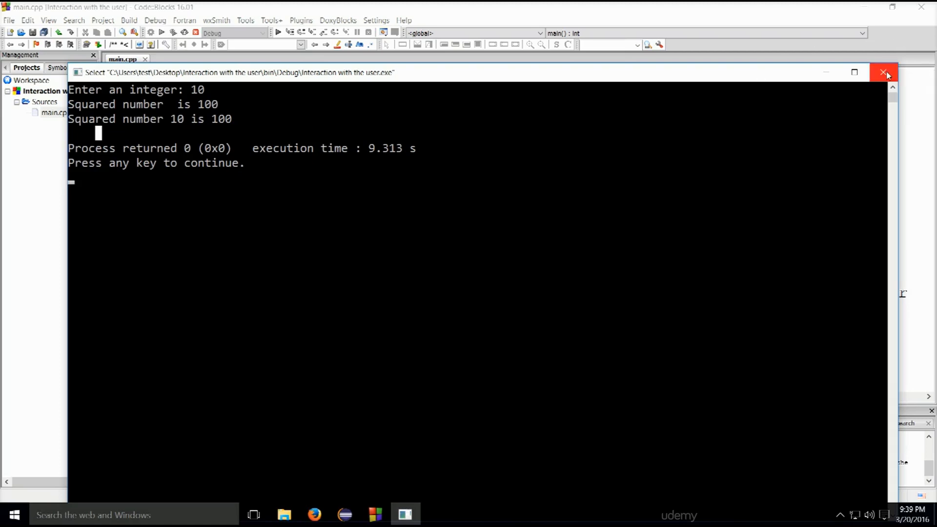
Reword the line 11 output string to 'This number squared is'.
{"action": "left_click", "coordinate": [886, 72]}
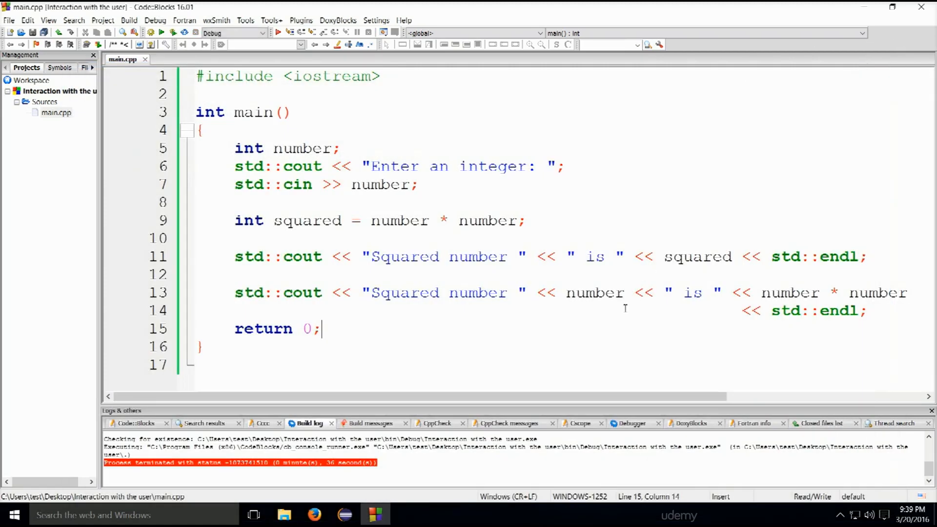
{"action": "mouse_move", "coordinate": [412, 269]}
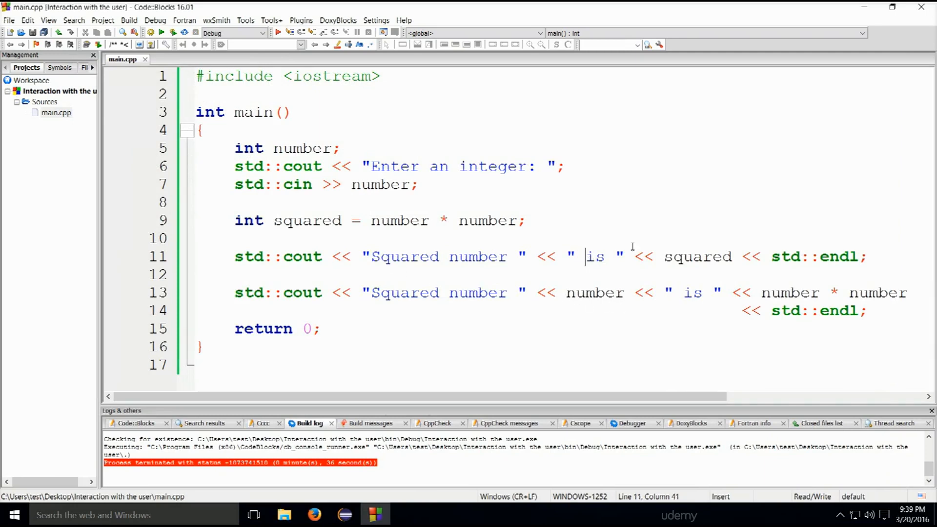
{"action": "key", "text": "Backspace"}
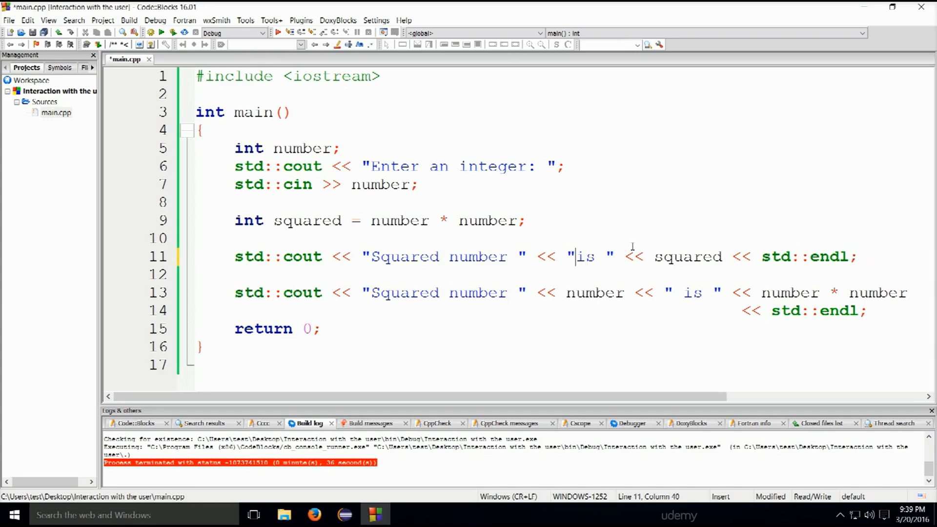
{"action": "left_click", "coordinate": [559, 256]}
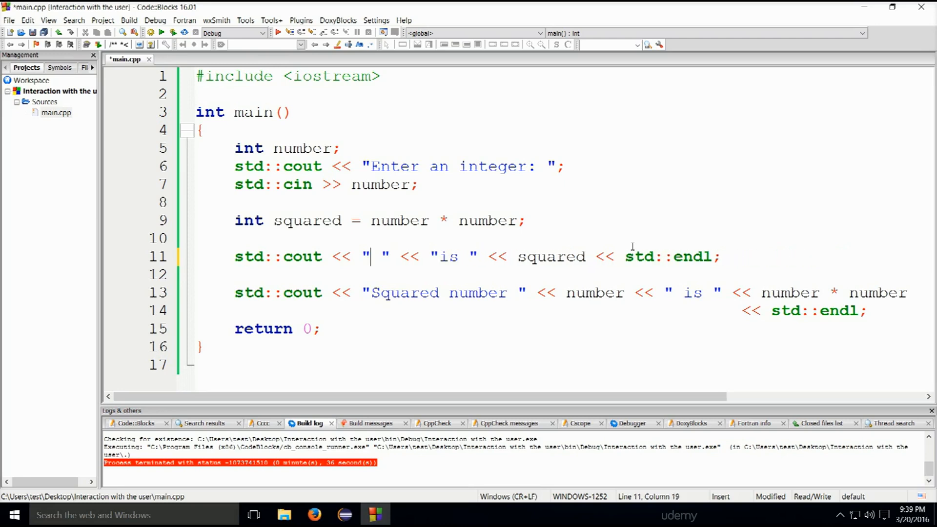
{"action": "type", "text": "This num"}
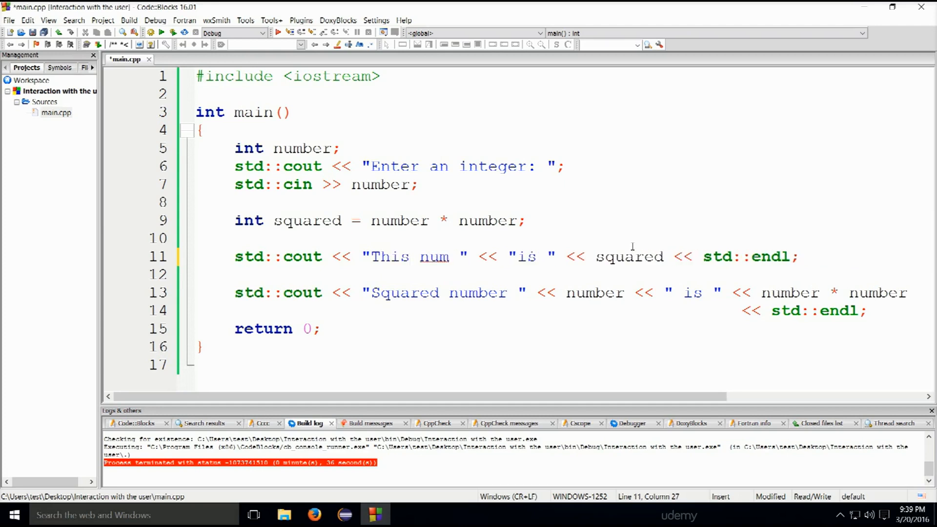
{"action": "type", "text": "ber qu"}
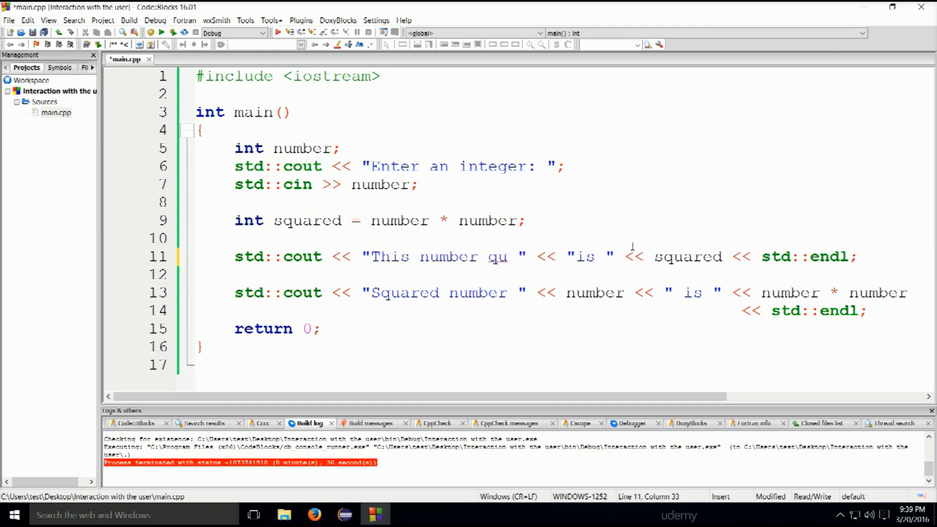
{"action": "type", "text": "ared"}
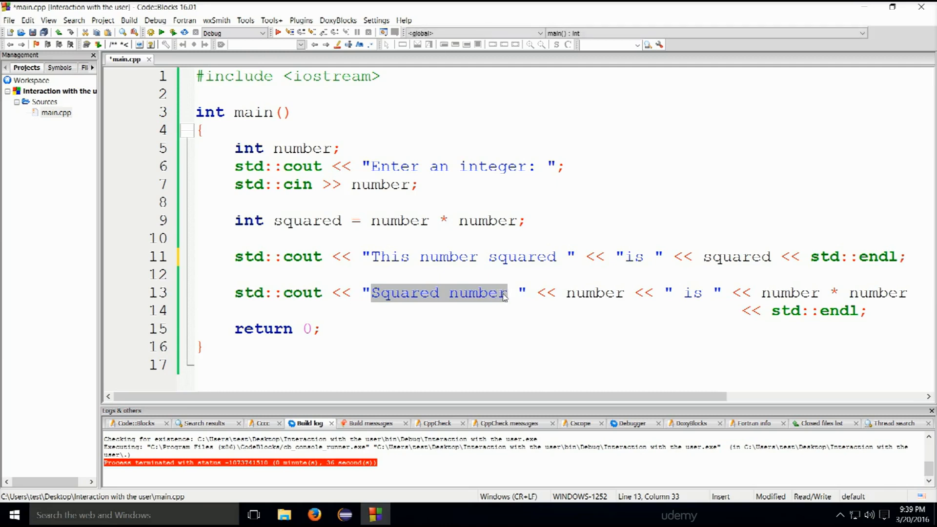
{"action": "type", "text": "This number squared"}
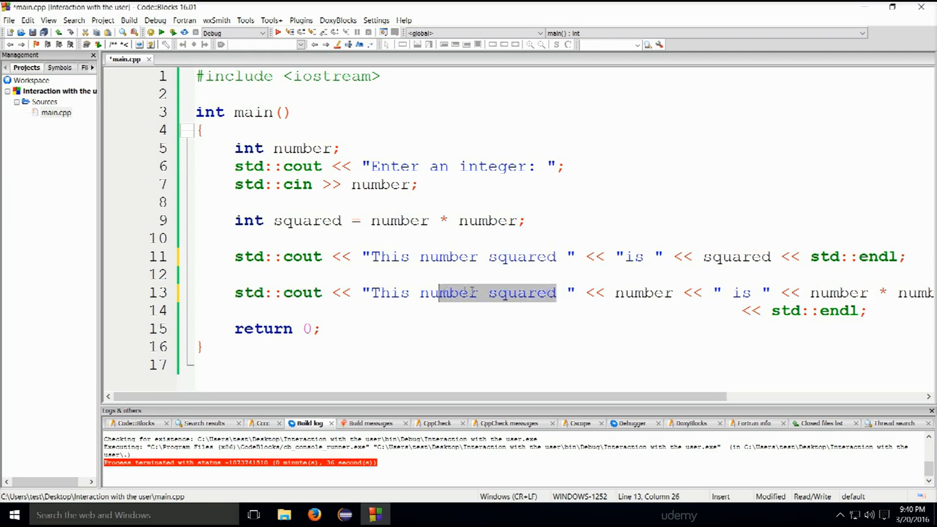
Change line 13 to print 'This number ' << number << 'squared is '.
{"action": "double_click", "coordinate": [522, 292]}
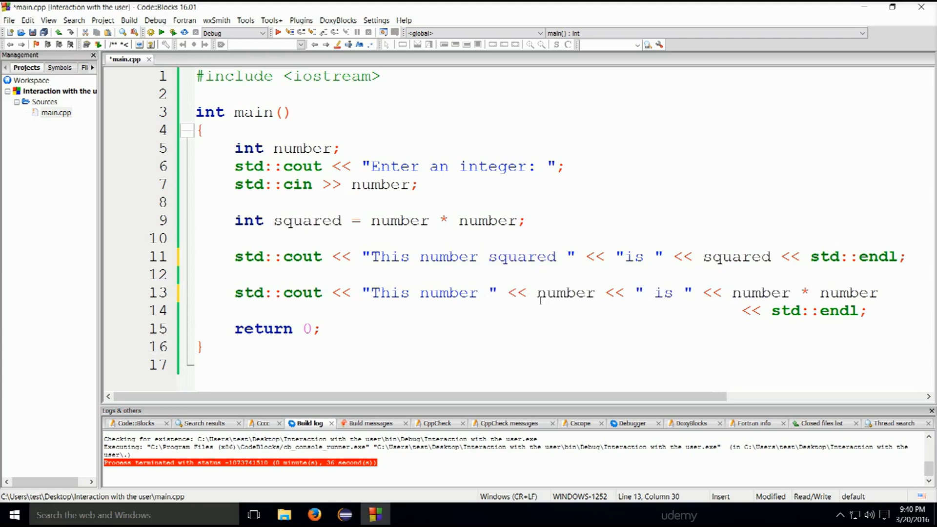
{"action": "double_click", "coordinate": [561, 292]}
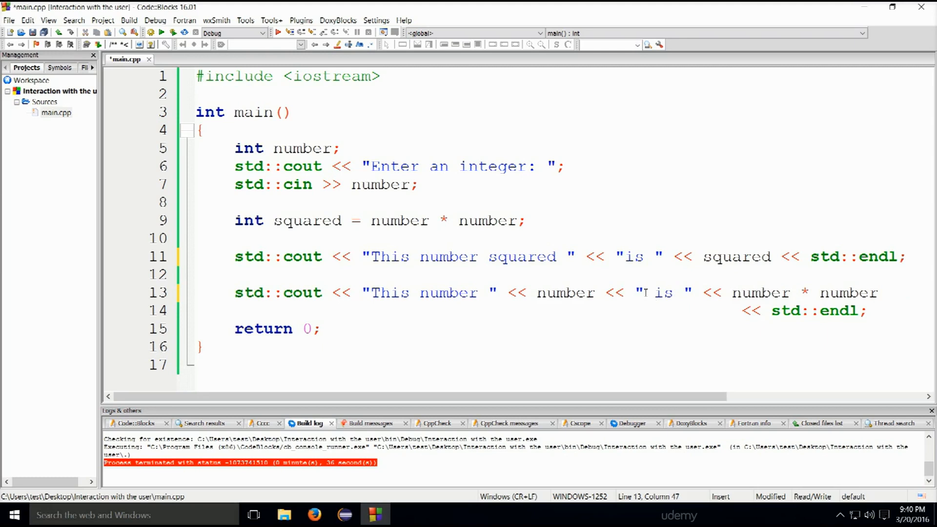
{"action": "type", "text": "sq"}
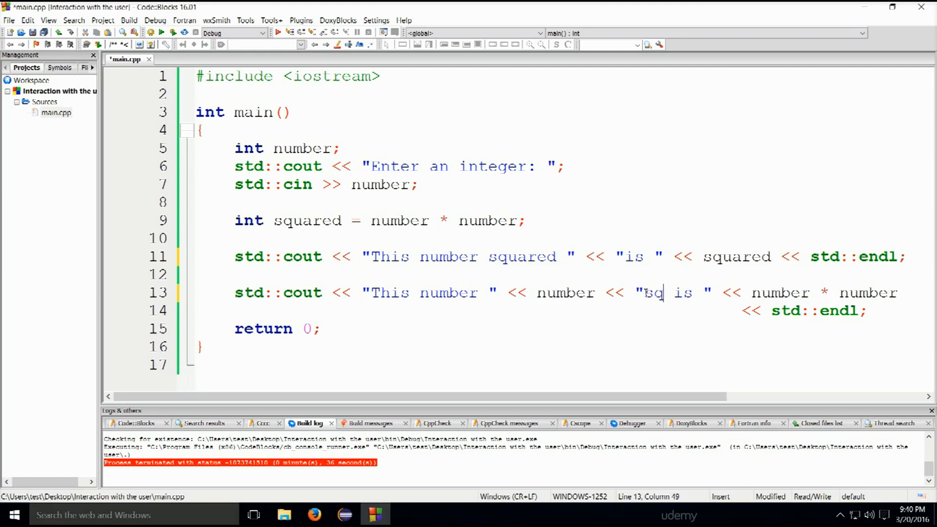
{"action": "type", "text": "uared"}
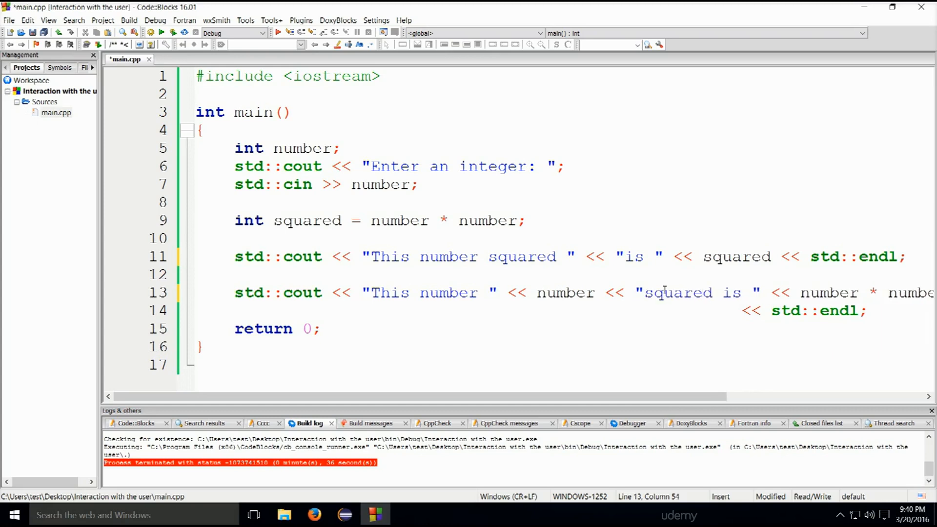
{"action": "mouse_move", "coordinate": [174, 33]}
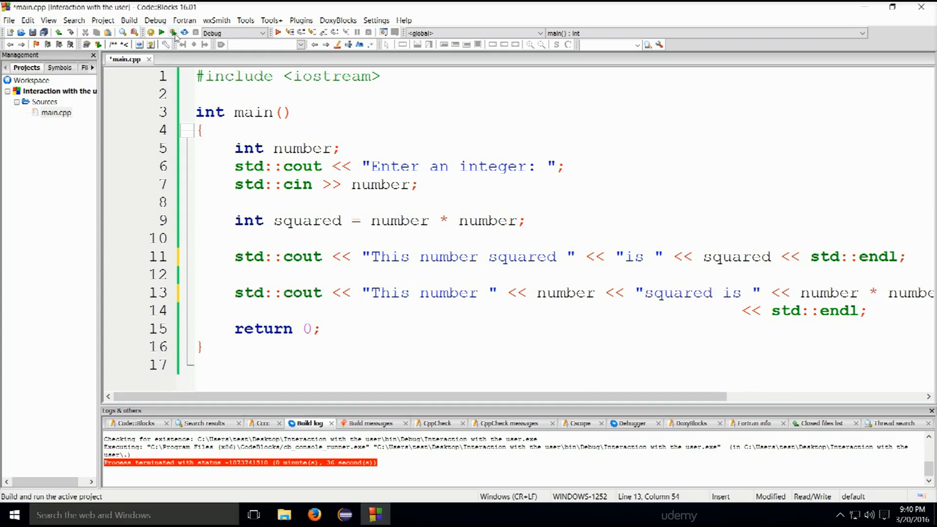
Run with input 10, seeing 'This number 10squared is 100', and close the console.
{"action": "left_click", "coordinate": [165, 33]}
{"action": "type", "text": "10"}
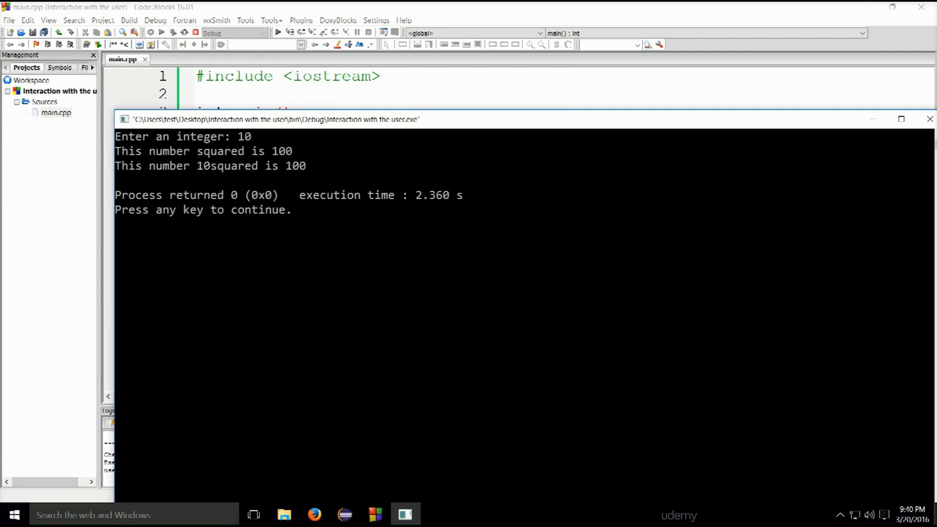
{"action": "mouse_move", "coordinate": [124, 154]}
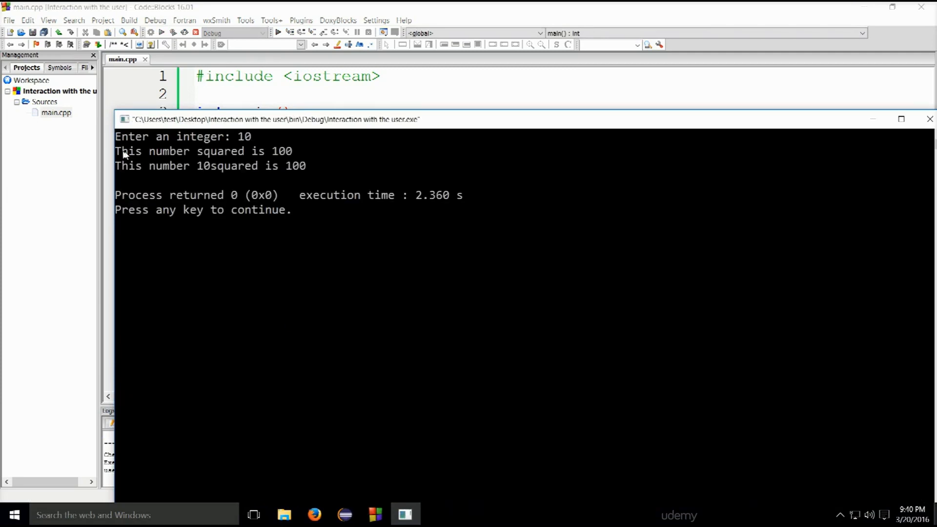
{"action": "mouse_move", "coordinate": [269, 157]}
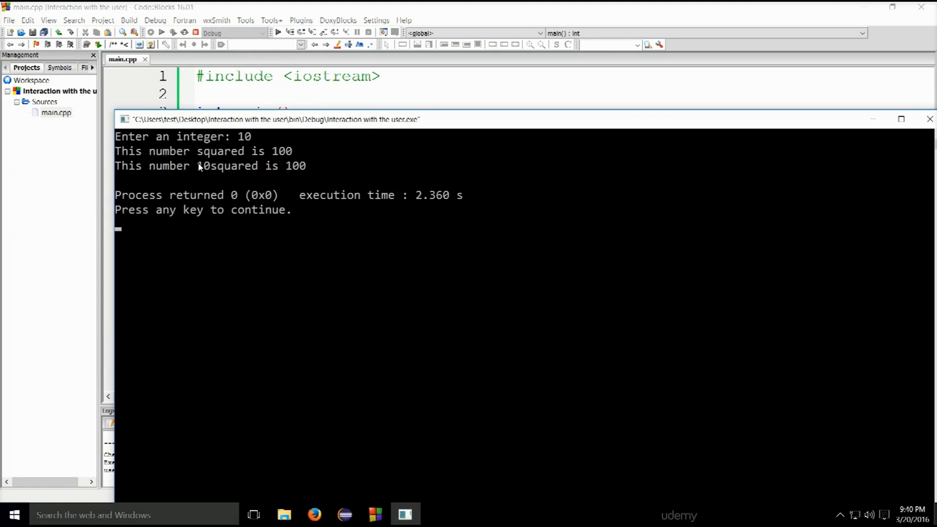
{"action": "mouse_move", "coordinate": [926, 119]}
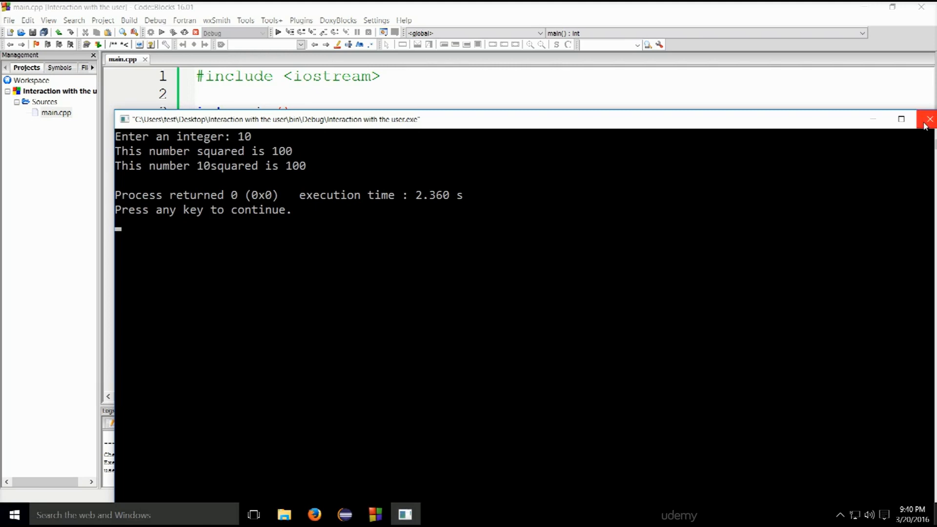
{"action": "left_click", "coordinate": [928, 119]}
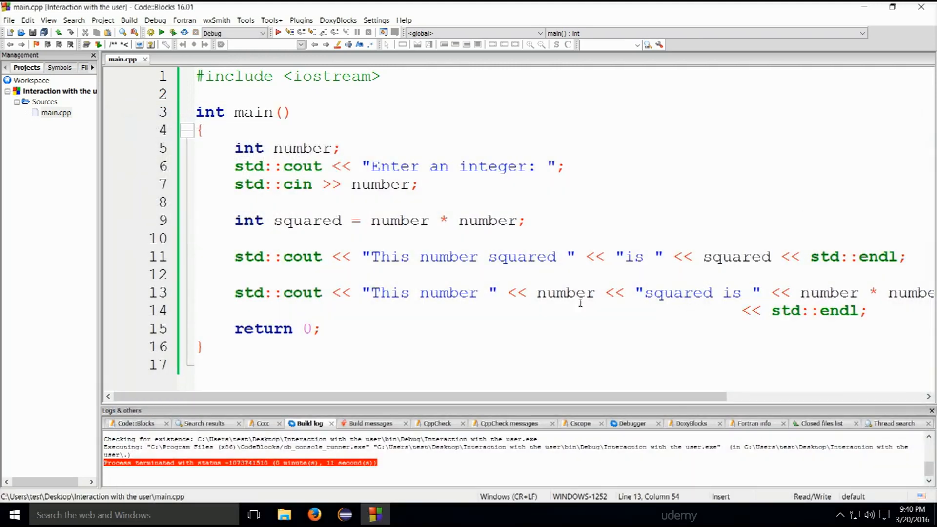
Add a space before 'squared' on line 13 and rerun with input 10.
{"action": "left_click", "coordinate": [642, 293]}
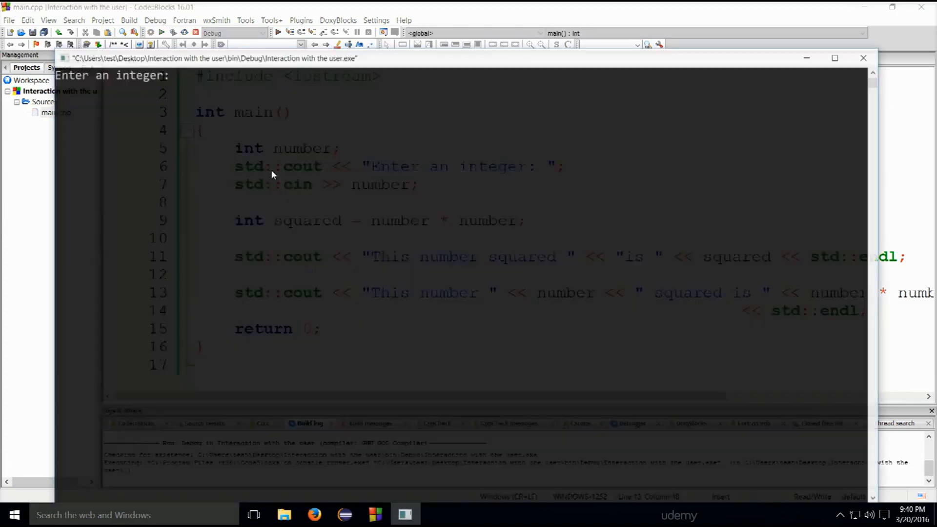
{"action": "type", "text": "10"}
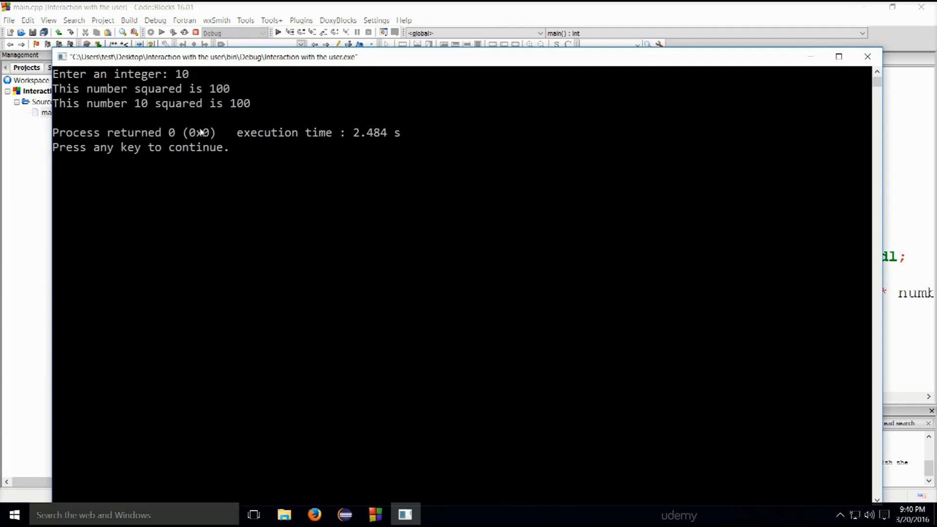
{"action": "mouse_move", "coordinate": [149, 113]}
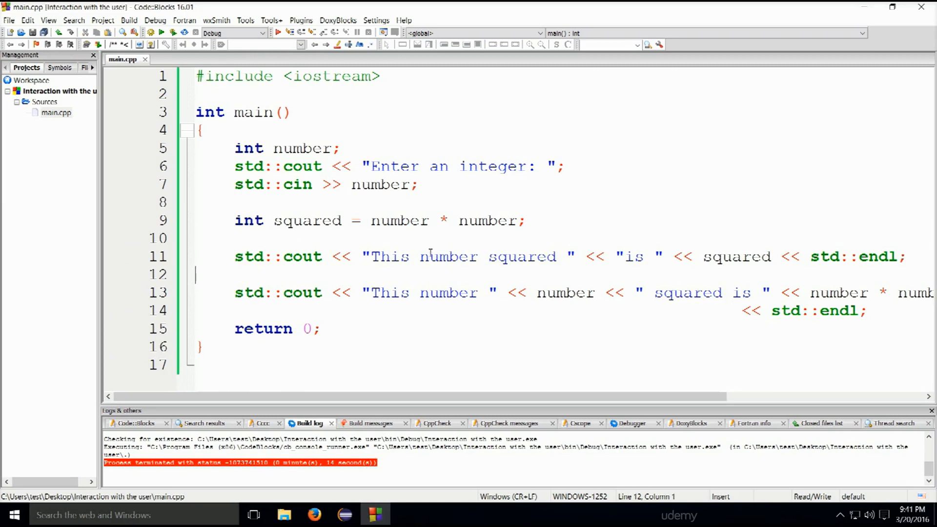
{"action": "mouse_move", "coordinate": [391, 268]}
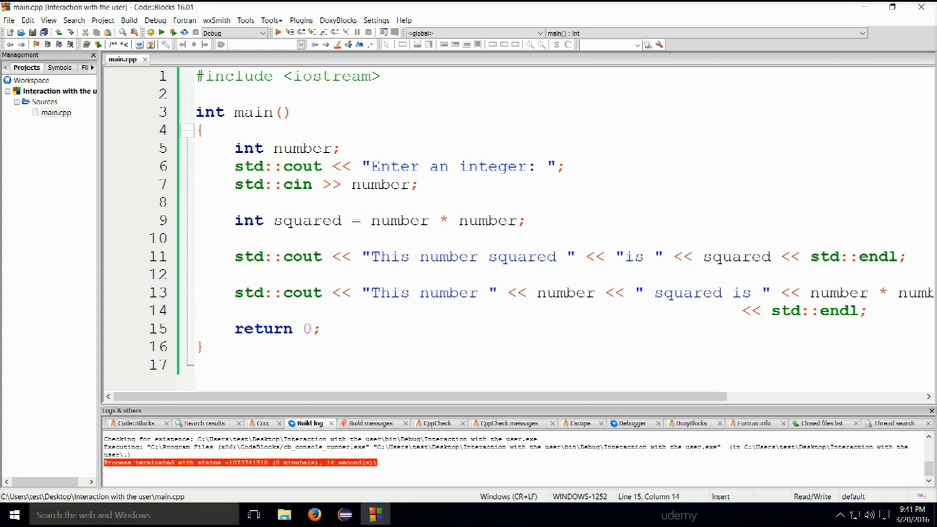
{"action": "mouse_move", "coordinate": [707, 299]}
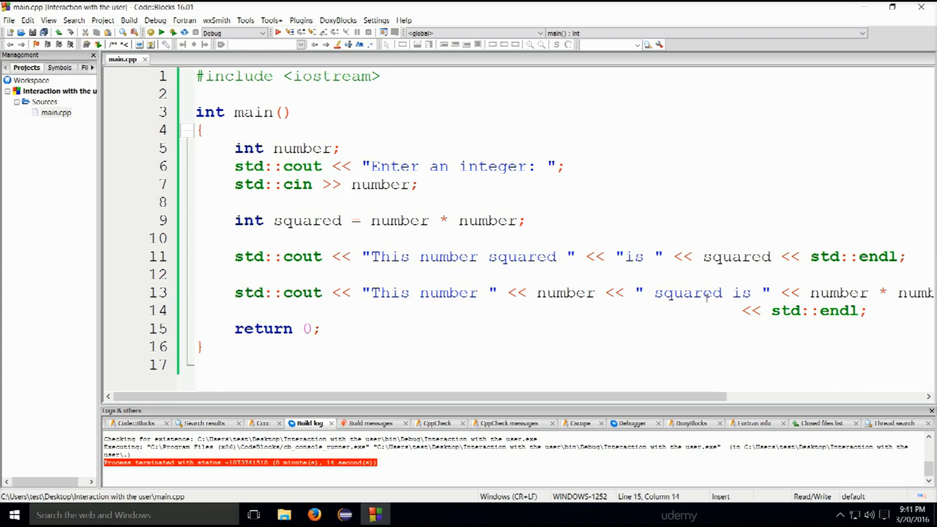
{"action": "left_click", "coordinate": [809, 292]}
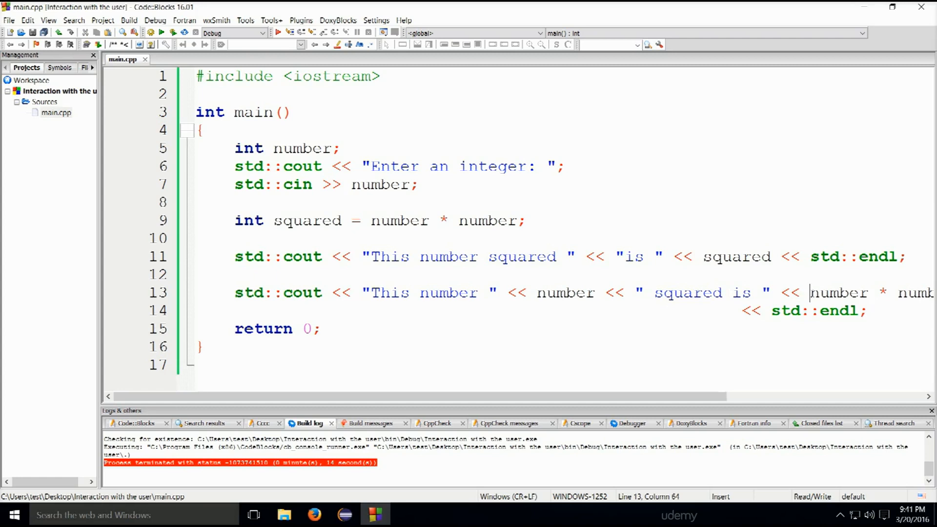
{"action": "double_click", "coordinate": [801, 292]}
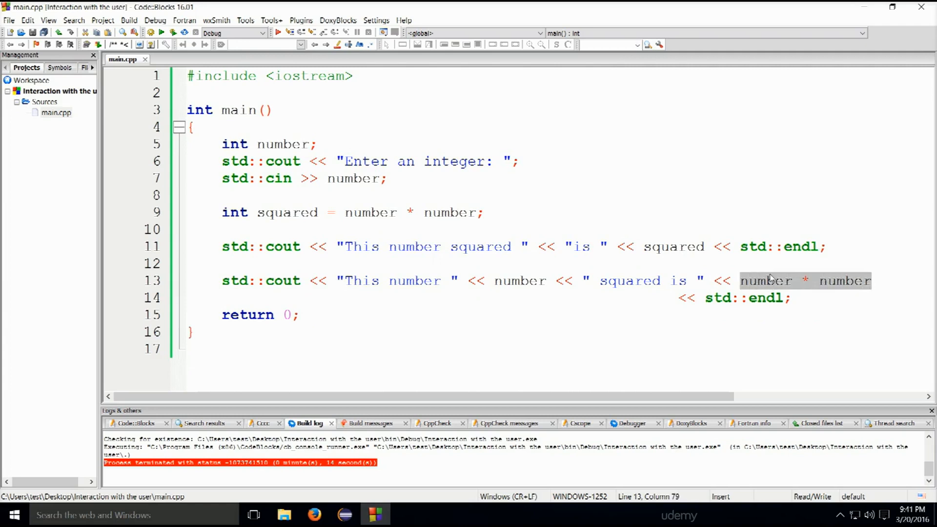
{"action": "mouse_move", "coordinate": [771, 280]}
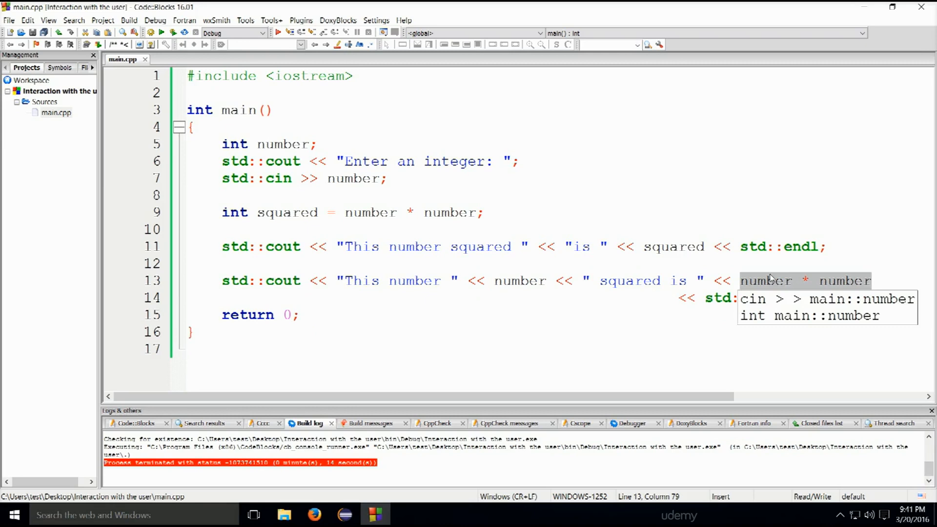